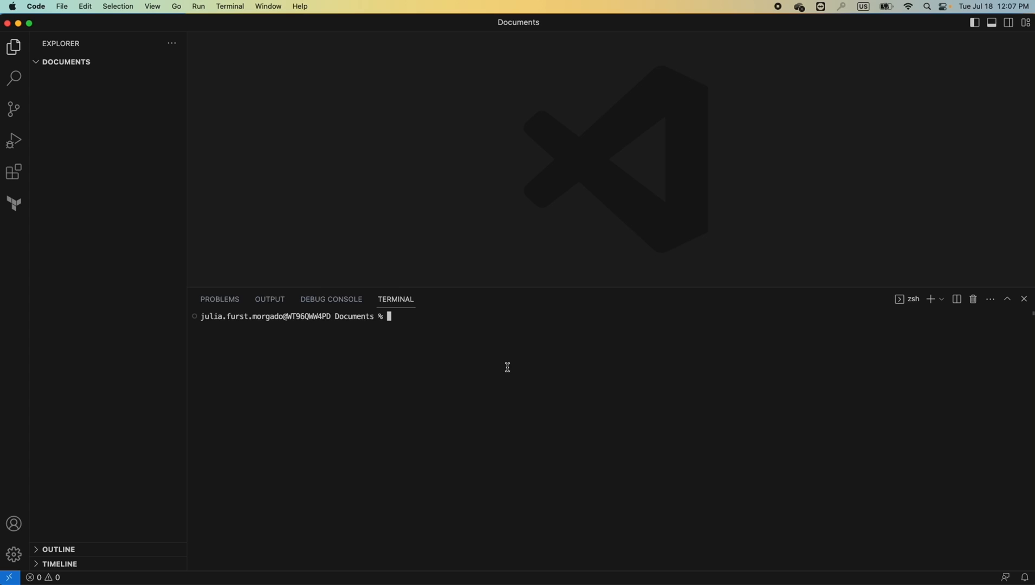
mouse_move(664, 401)
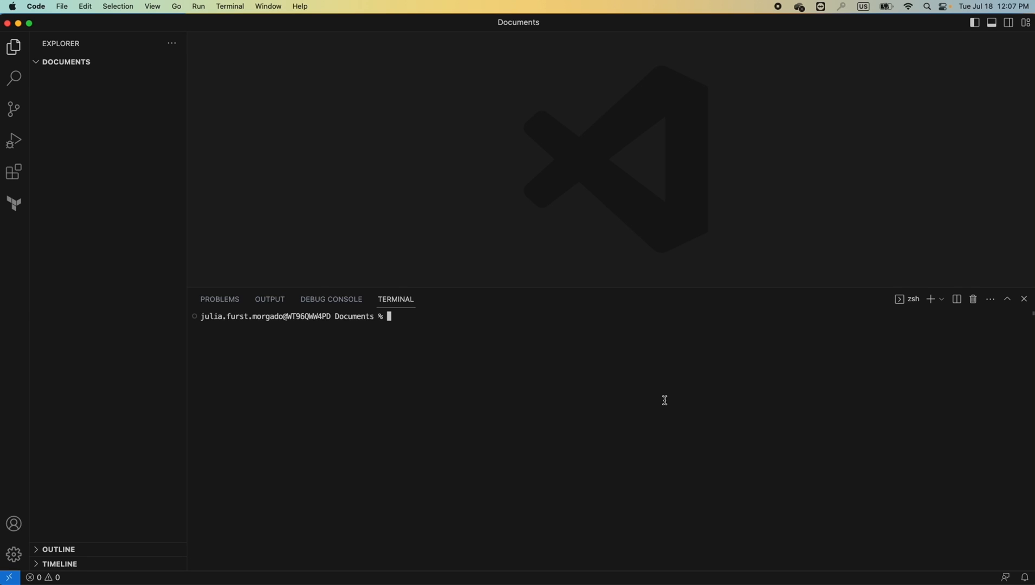
mouse_move(621, 446)
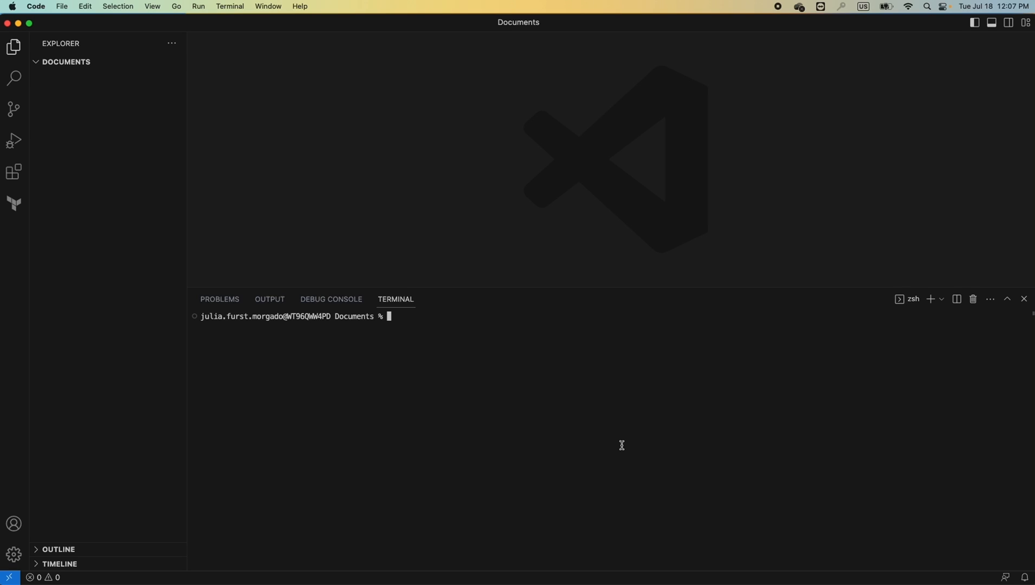
mouse_move(632, 395)
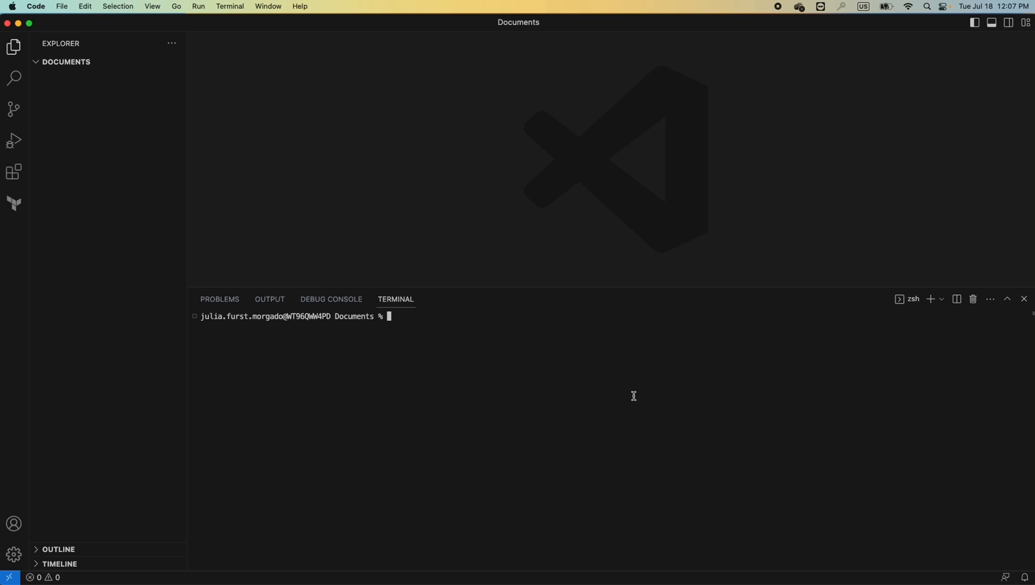
mouse_move(509, 410)
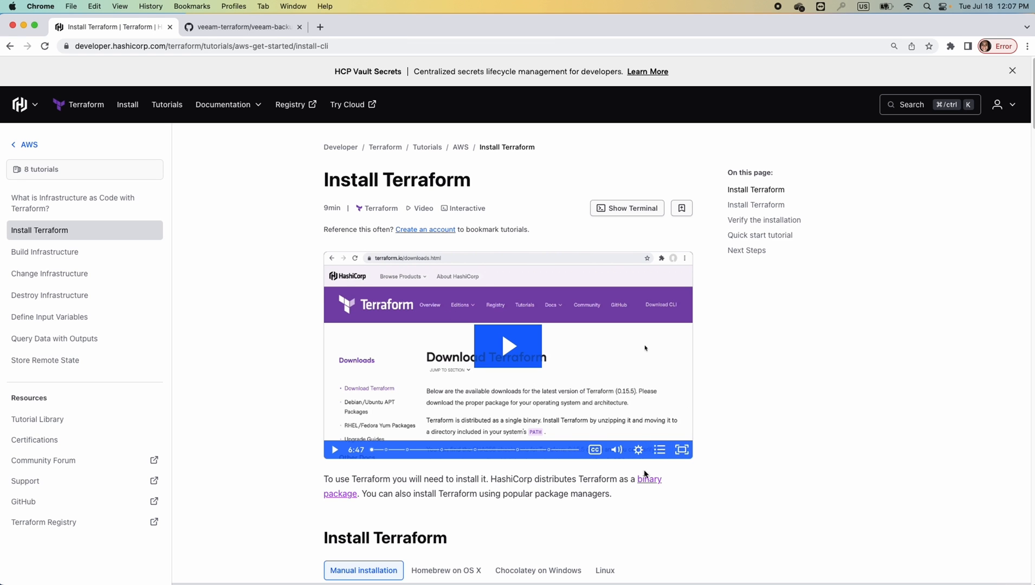
mouse_move(280, 317)
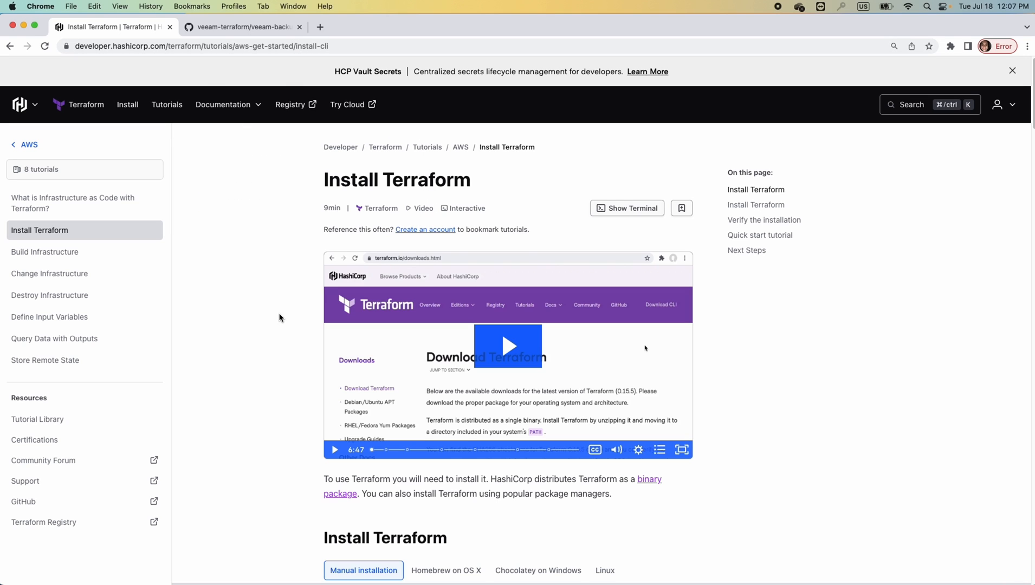
mouse_move(302, 429)
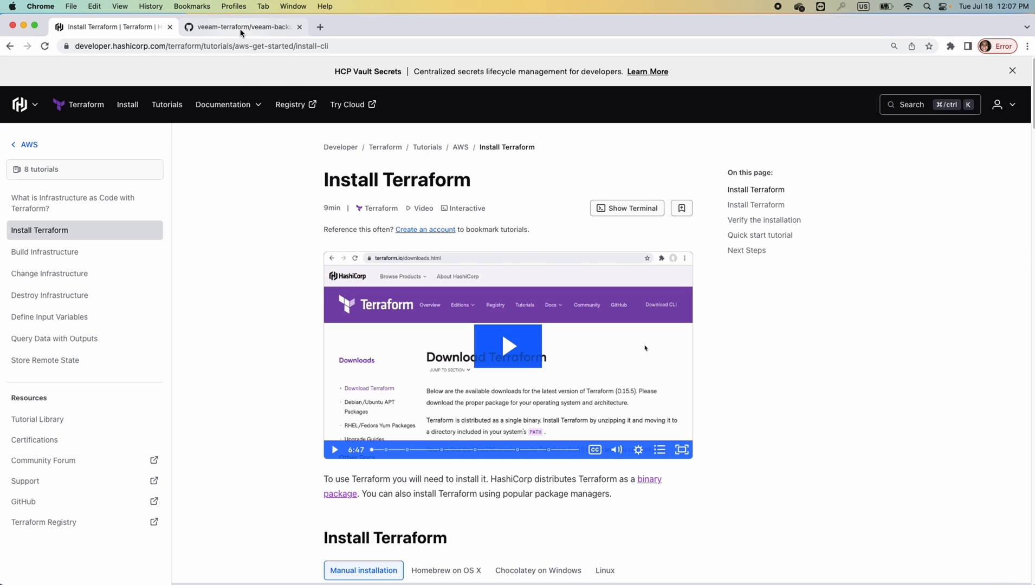
- Show the deploy_vbaws folder's README Walkthrough section in the veeam-terraform repository on GitHub
left_click(242, 27)
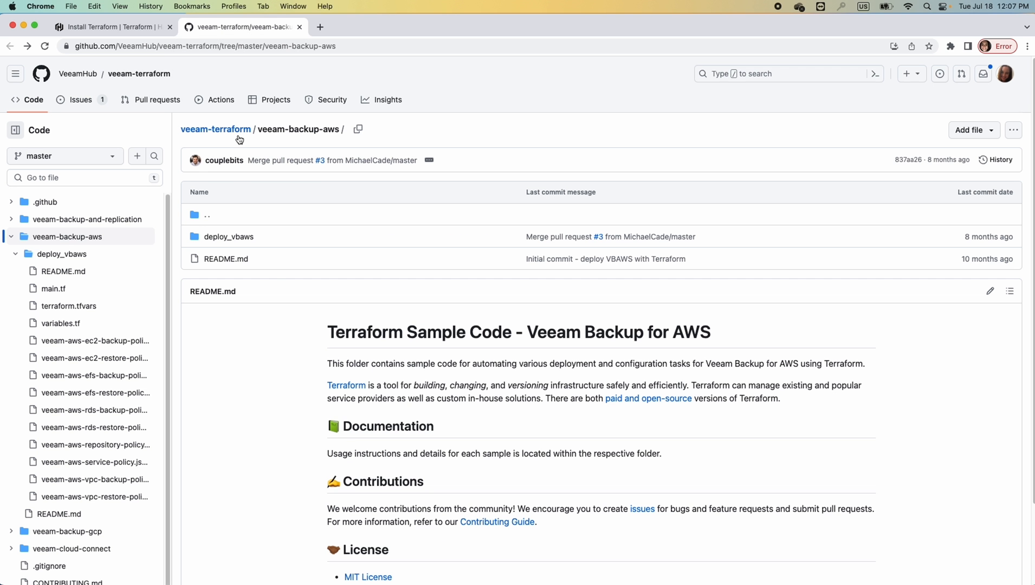
mouse_move(281, 450)
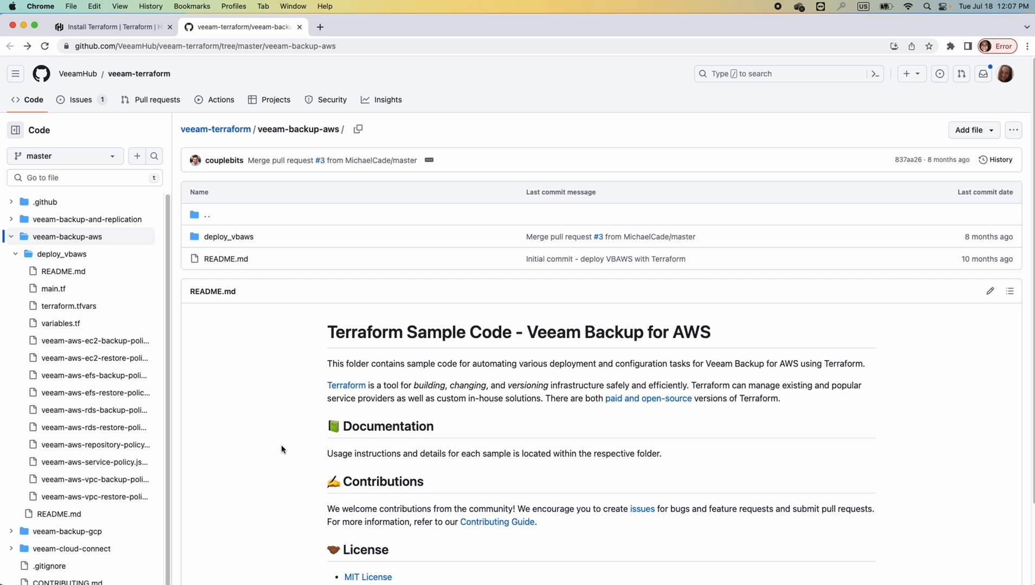
mouse_move(220, 382)
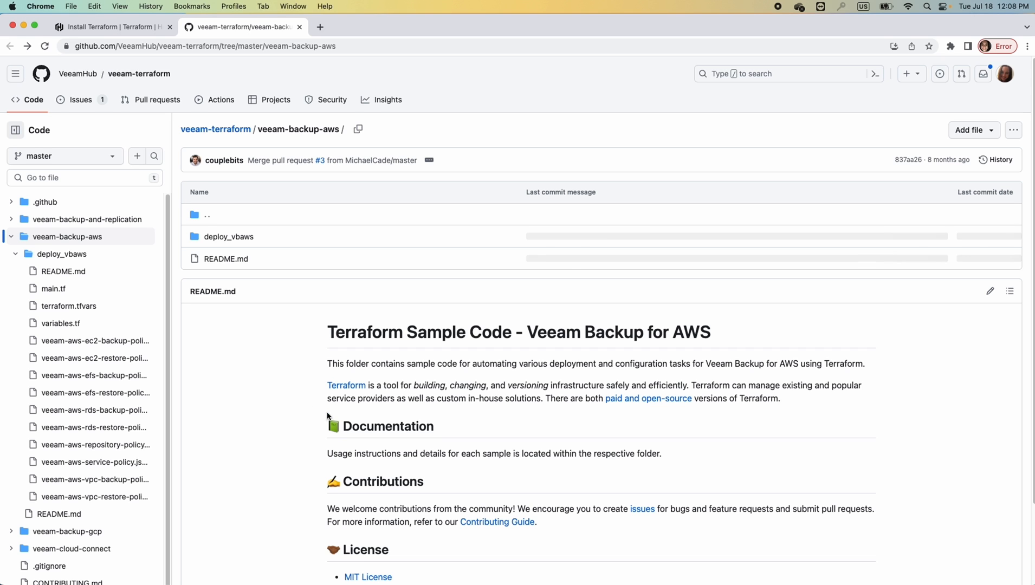
mouse_move(229, 236)
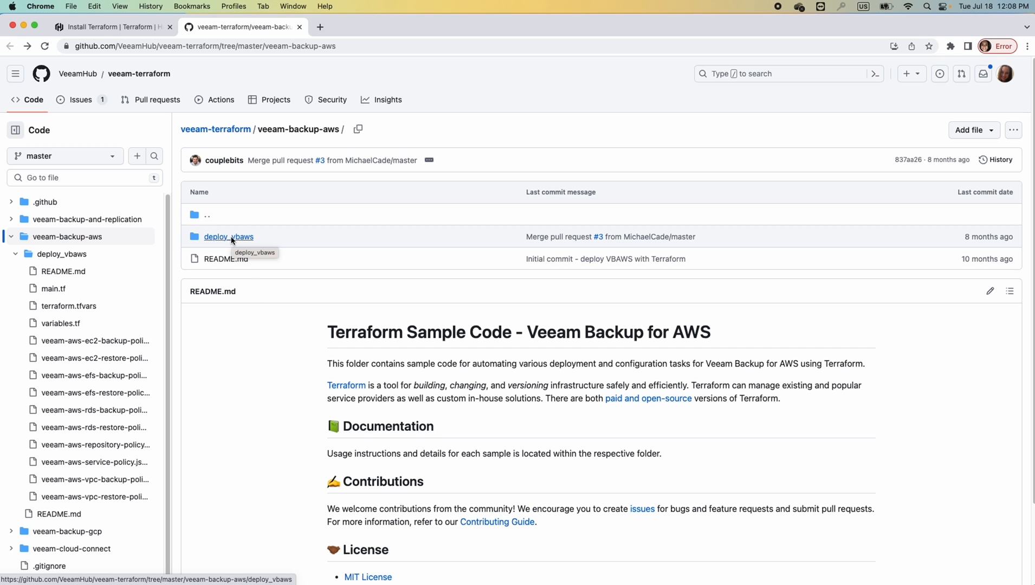
left_click(228, 236)
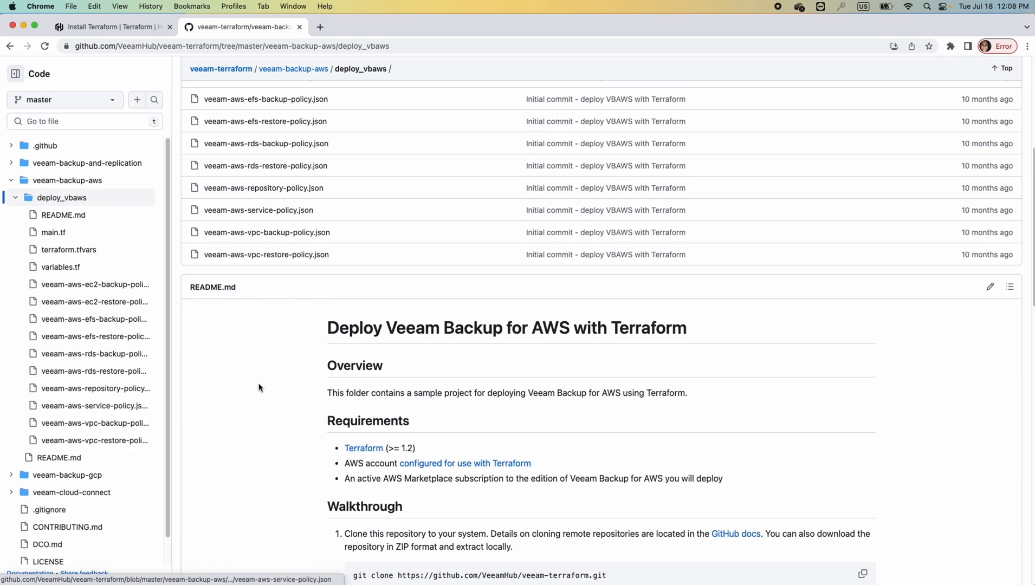
scroll("down", 3)
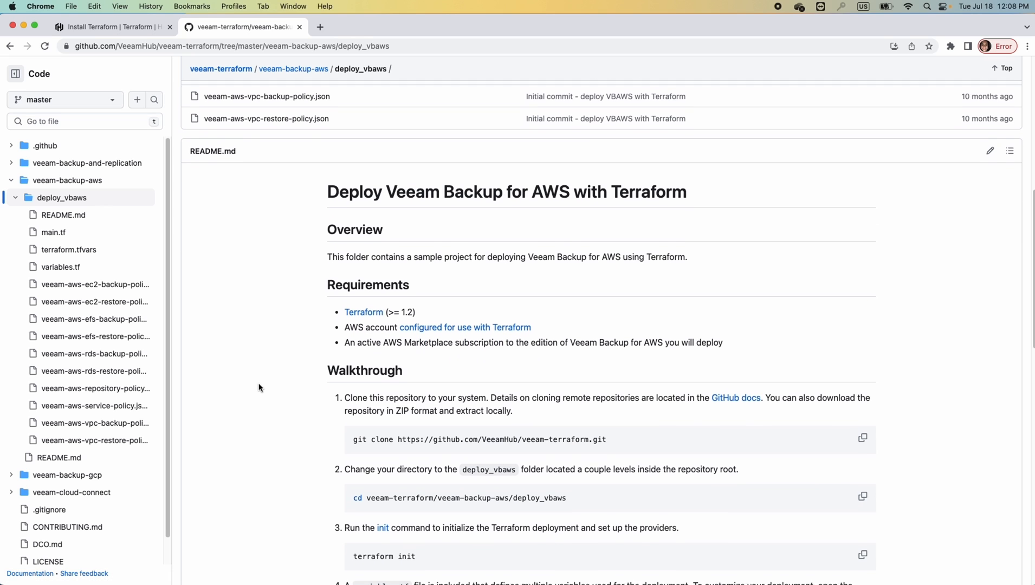
scroll("up", 3)
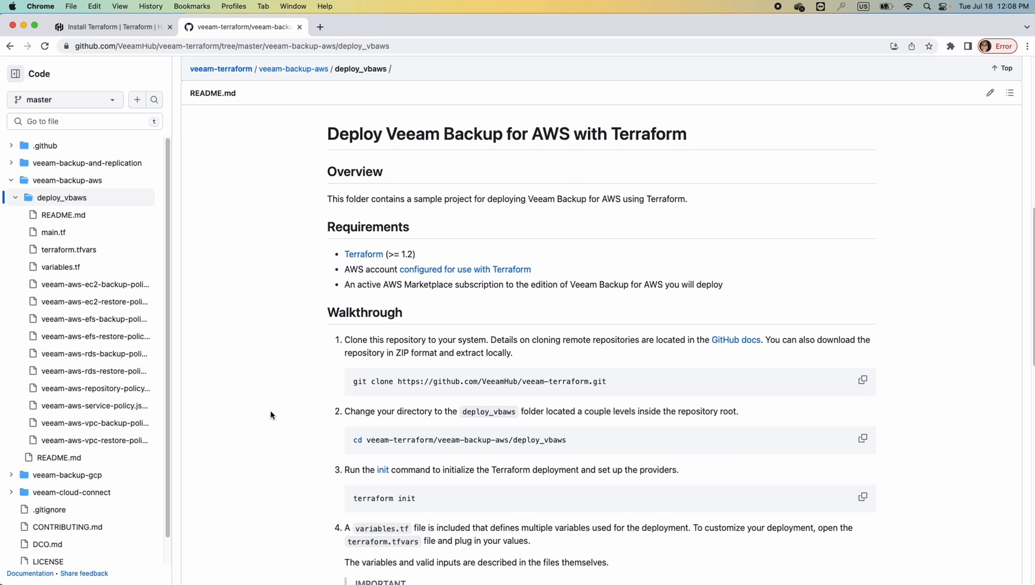
scroll("down", 3)
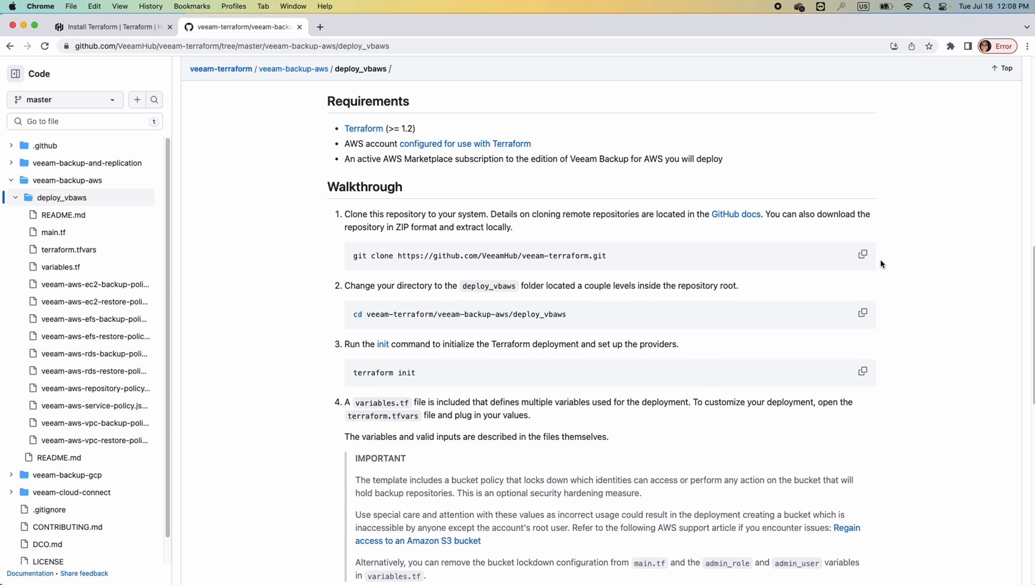
left_click(861, 255)
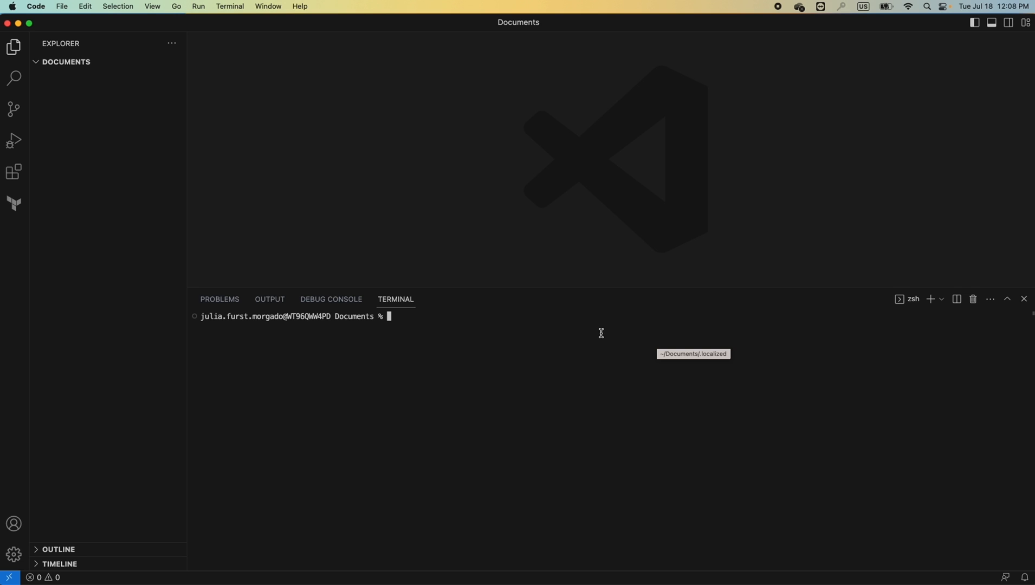
type("git clone https://github.com/VeeamHub/veeam-terraform.git")
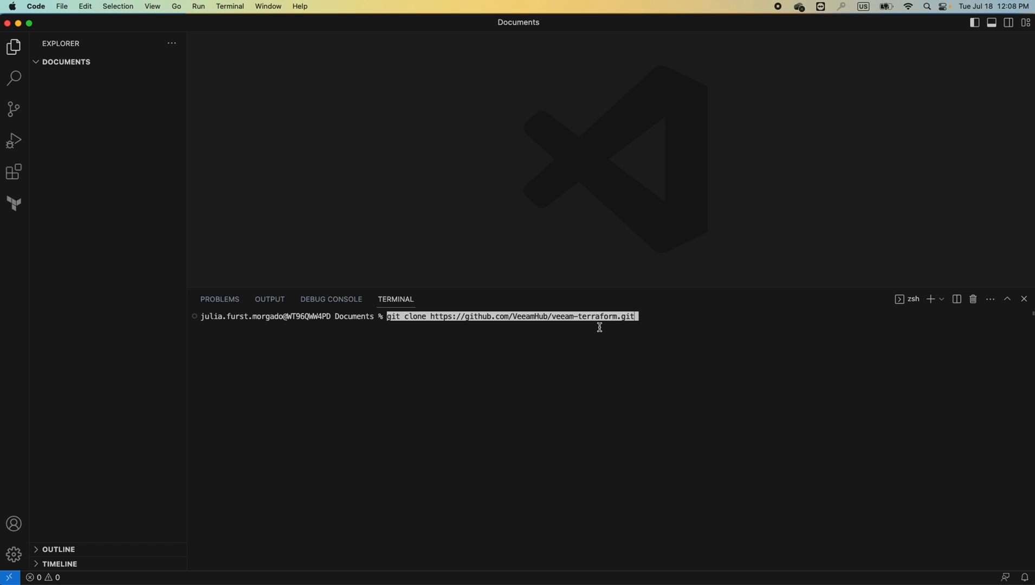
key("Return")
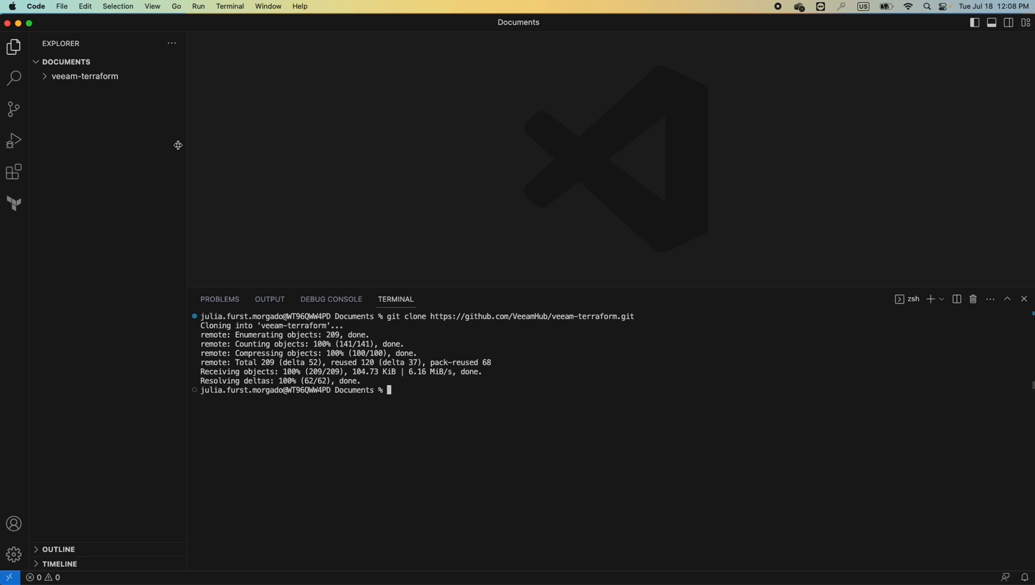
mouse_move(48, 81)
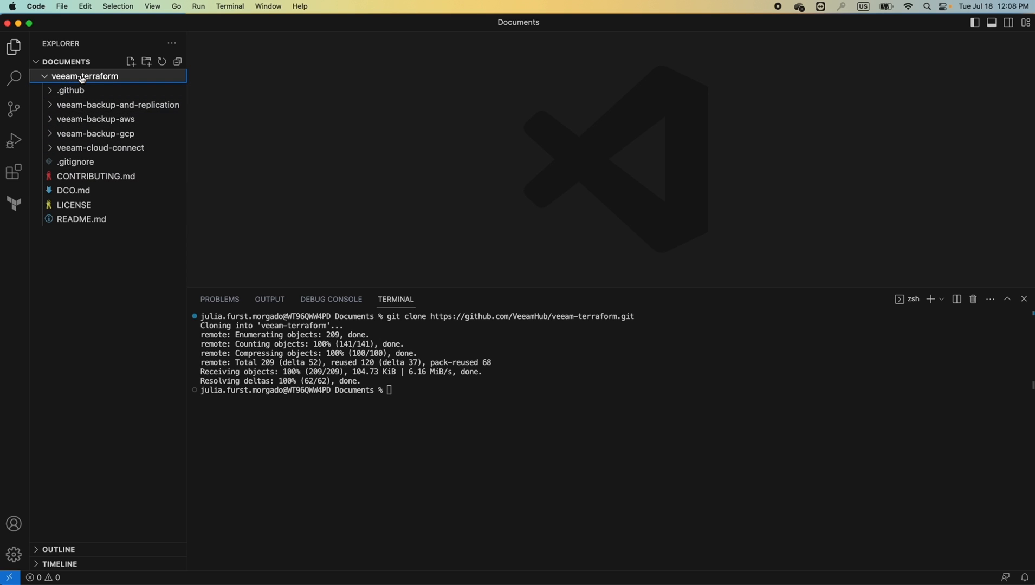
mouse_move(85, 75)
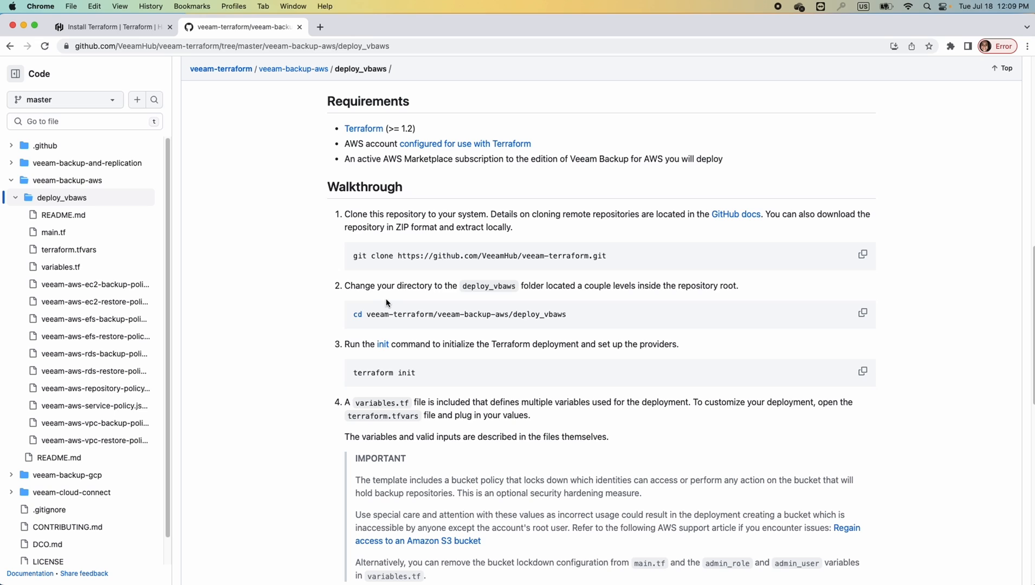
mouse_move(447, 297)
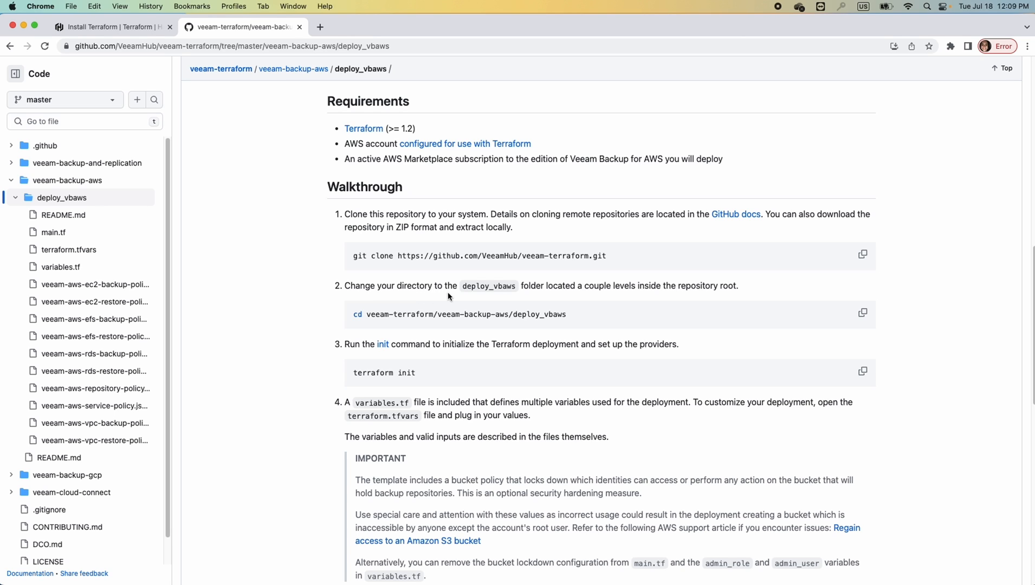
mouse_move(483, 298)
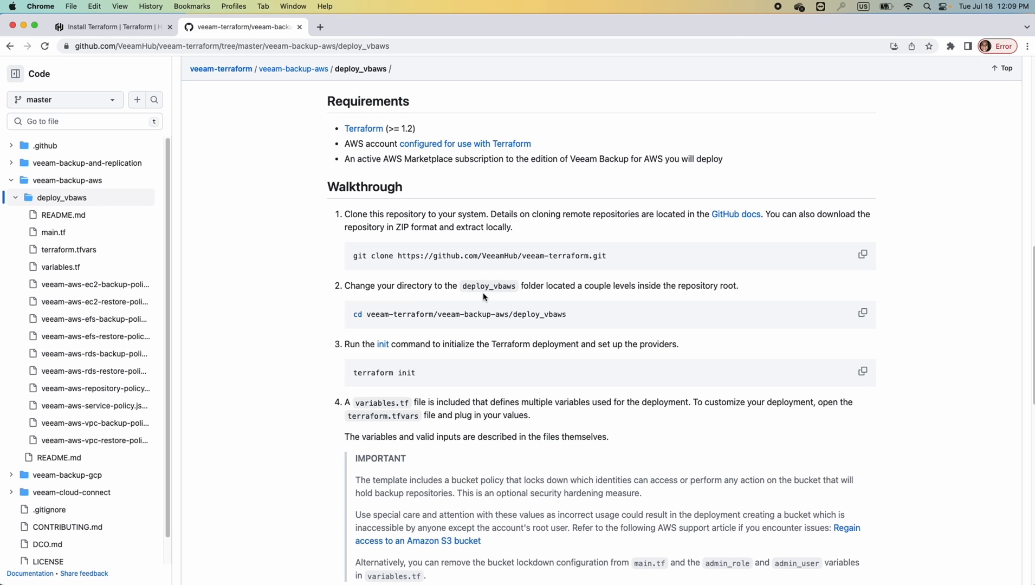
mouse_move(528, 284)
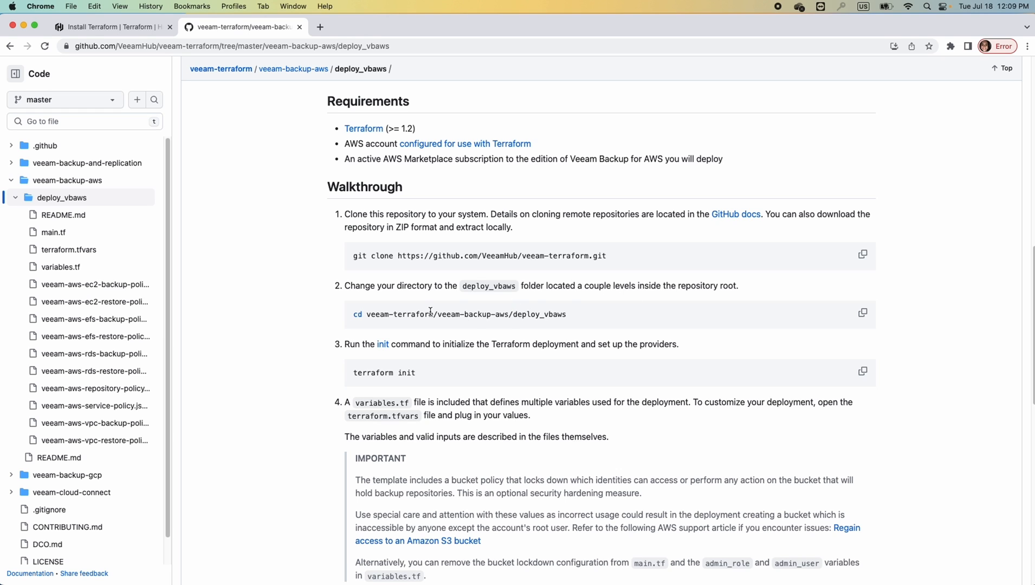
left_click(863, 313)
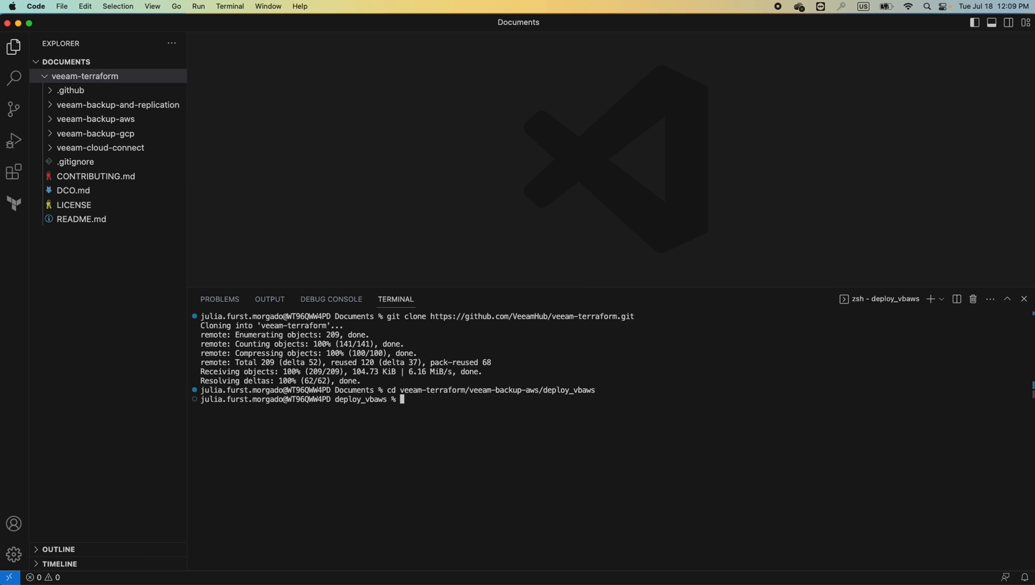
mouse_move(71, 133)
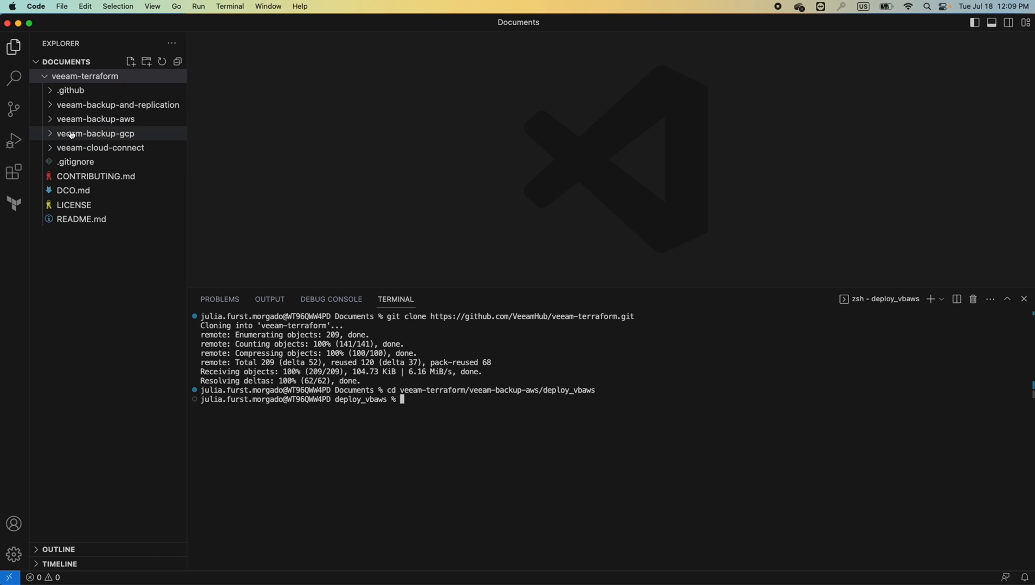
- Move the terminal into veeam-terraform/veeam-backup-aws/deploy_vbaws
left_click(95, 119)
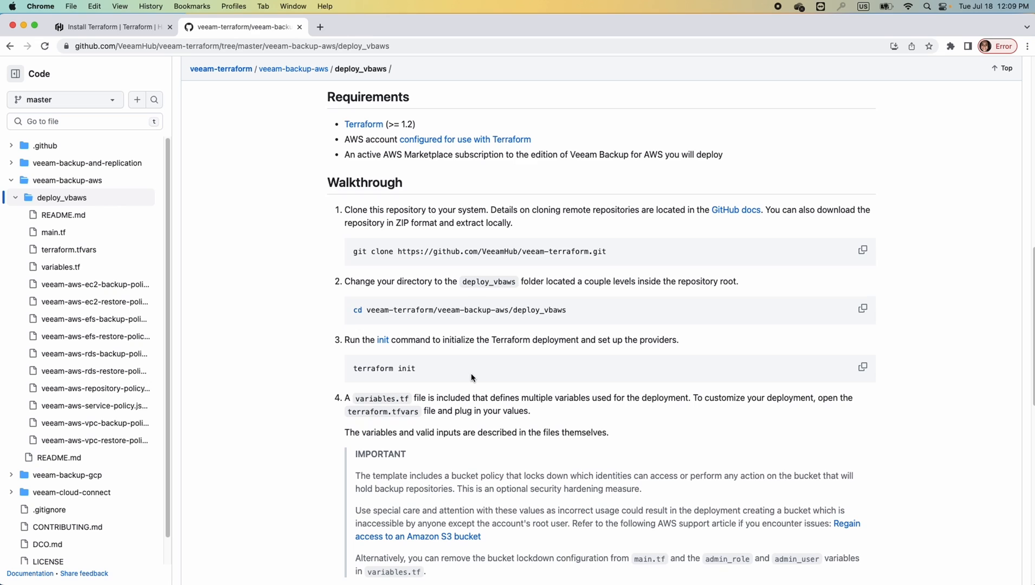
mouse_move(471, 365)
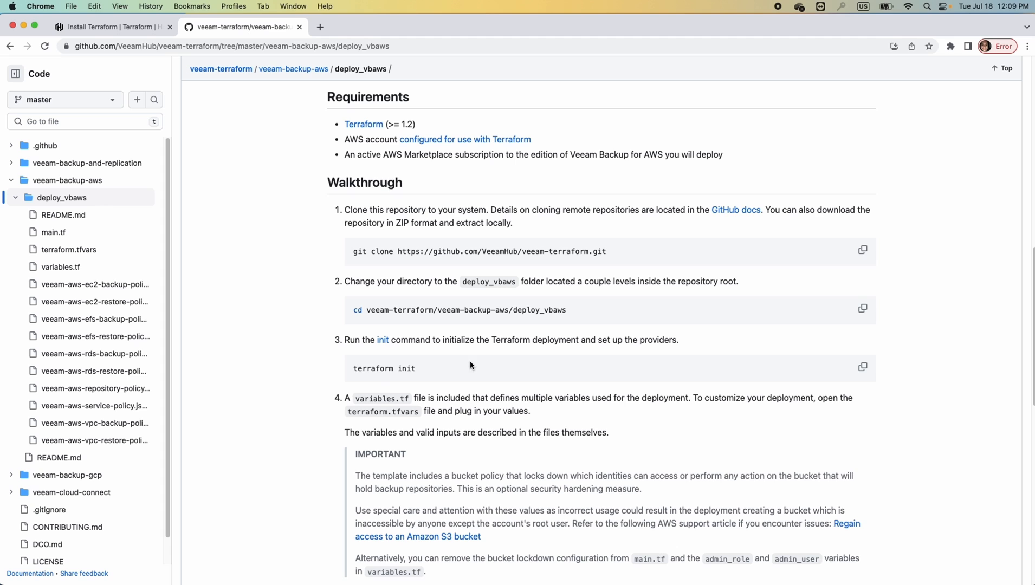
left_click(862, 369)
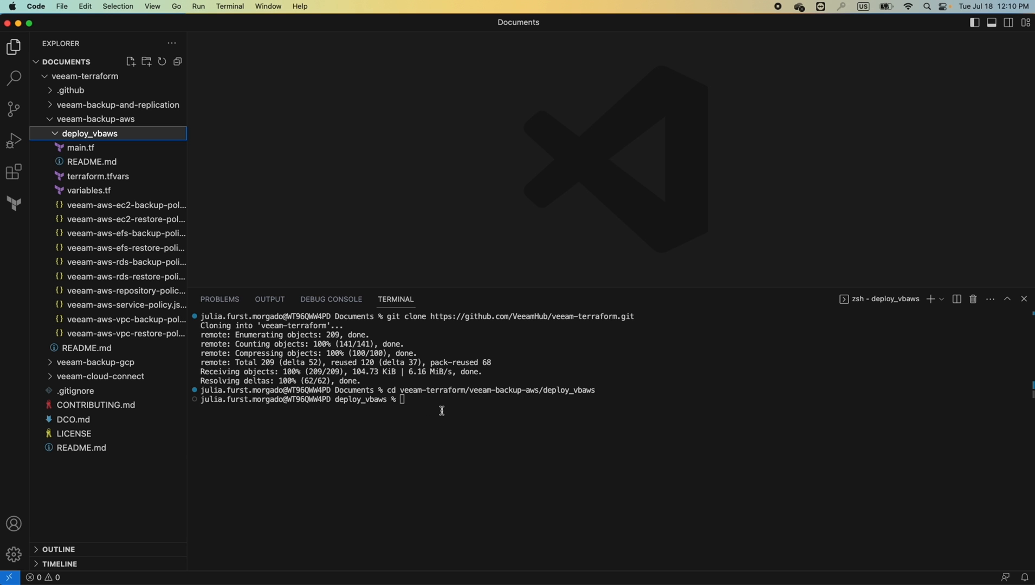
- Run terraform init in deploy_vbaws to install the AWS and random providers
type("terraform init")
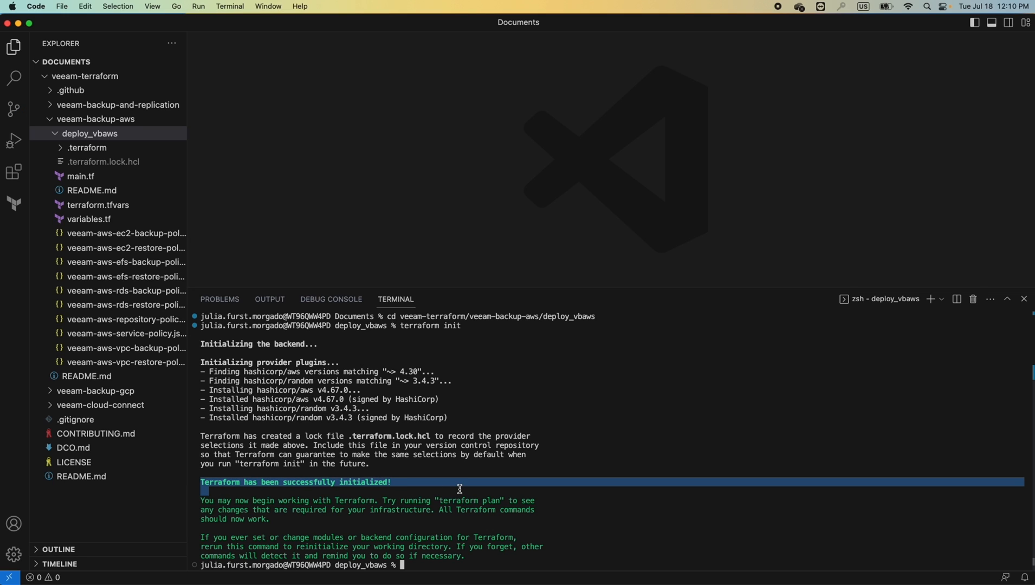
mouse_move(470, 490)
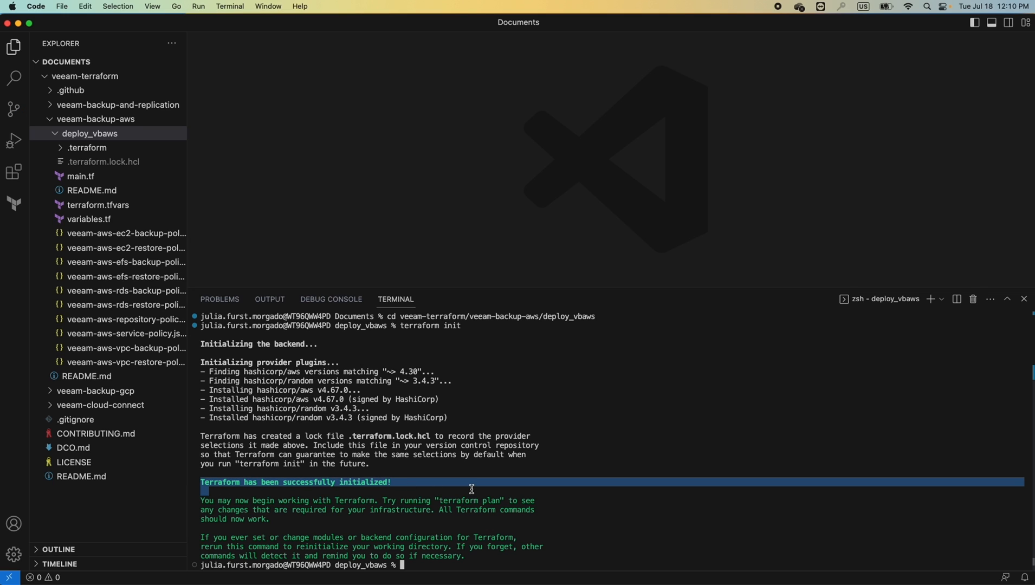
mouse_move(474, 565)
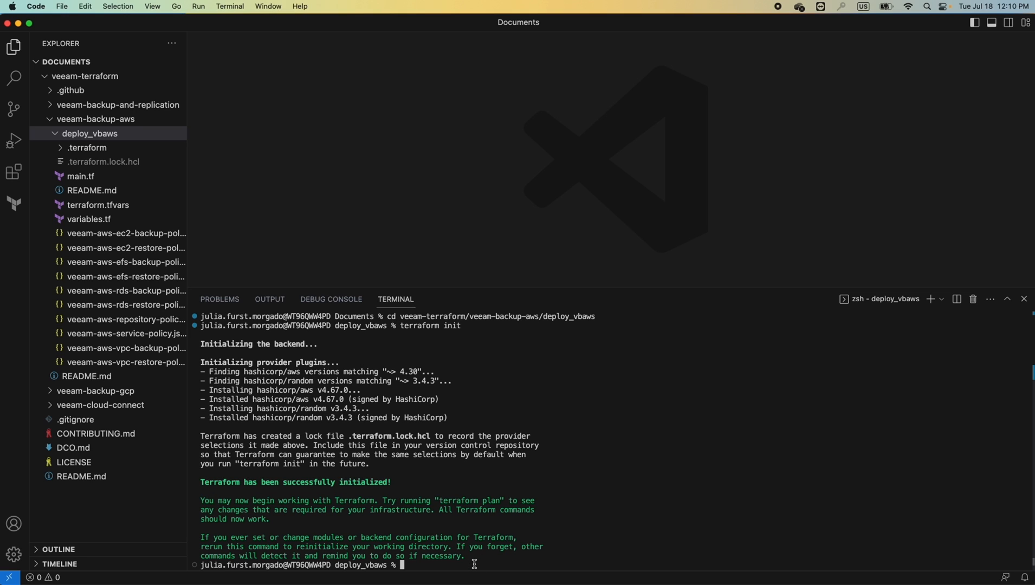
mouse_move(481, 480)
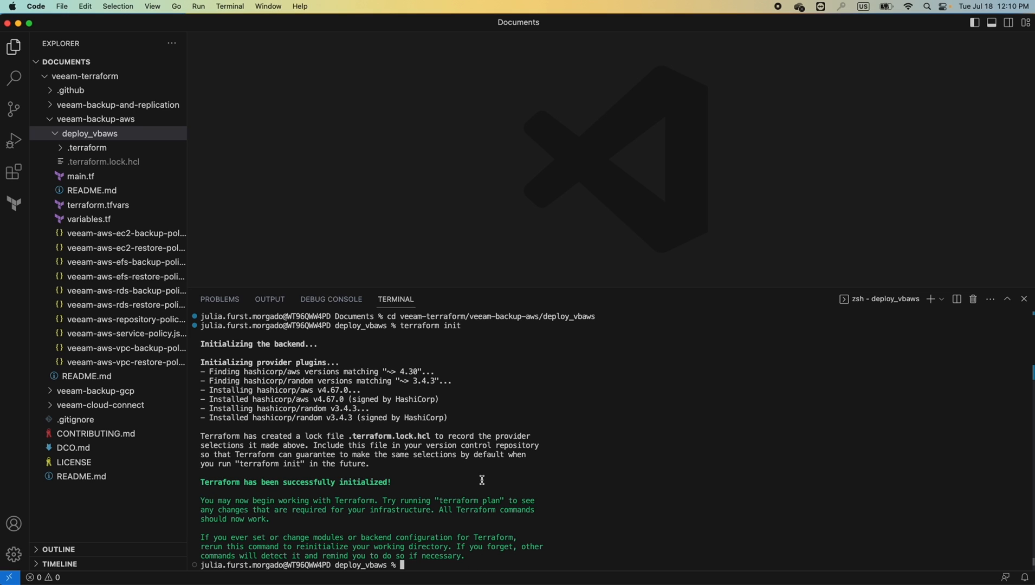
mouse_move(430, 420)
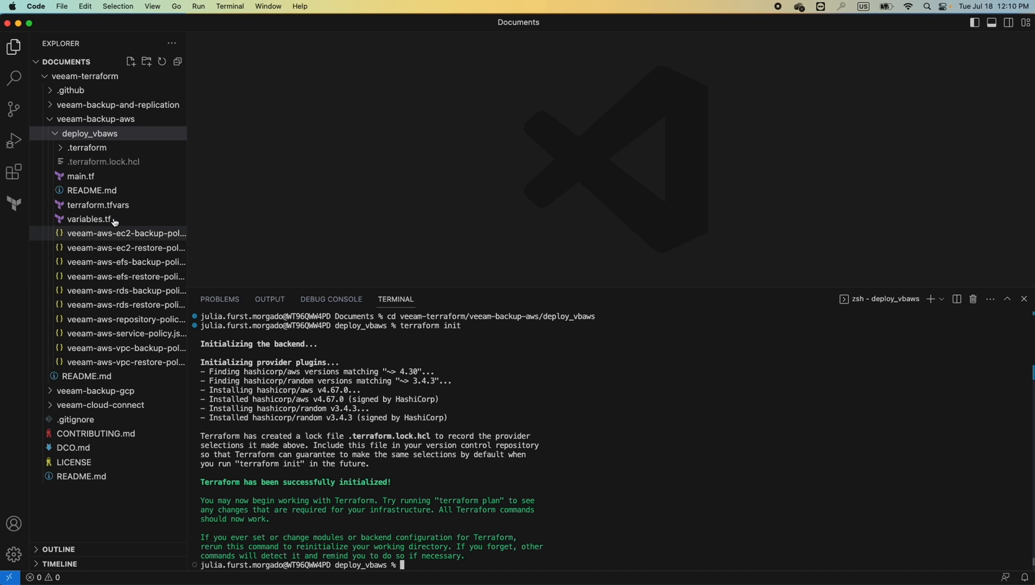
mouse_move(99, 204)
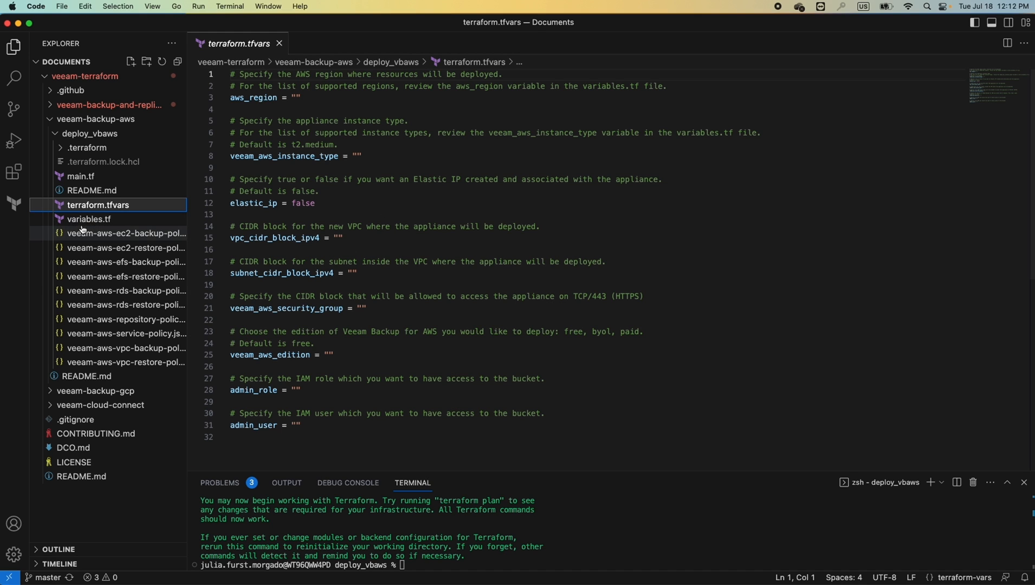
- After checking variables.tf, set aws_region to us-east-1 and instance type to t3.medium in terraform.tfvars
left_click(89, 219)
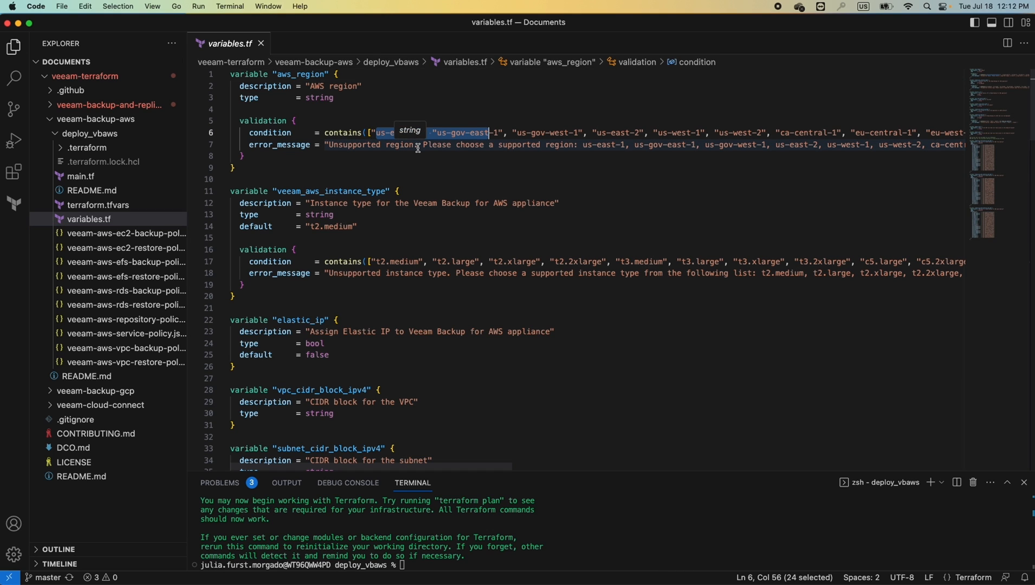
mouse_move(403, 205)
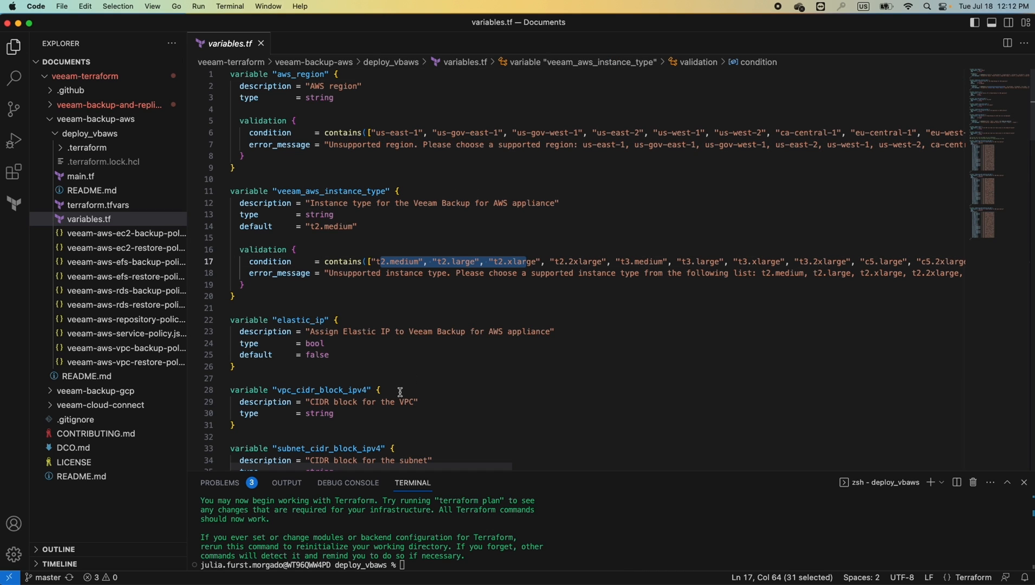
left_click(99, 205)
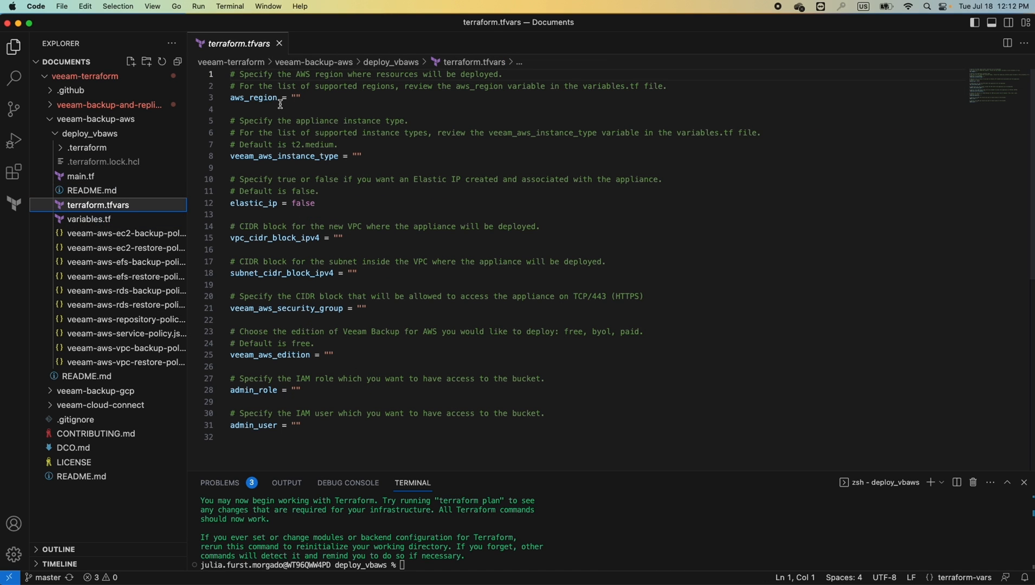
left_click(296, 98)
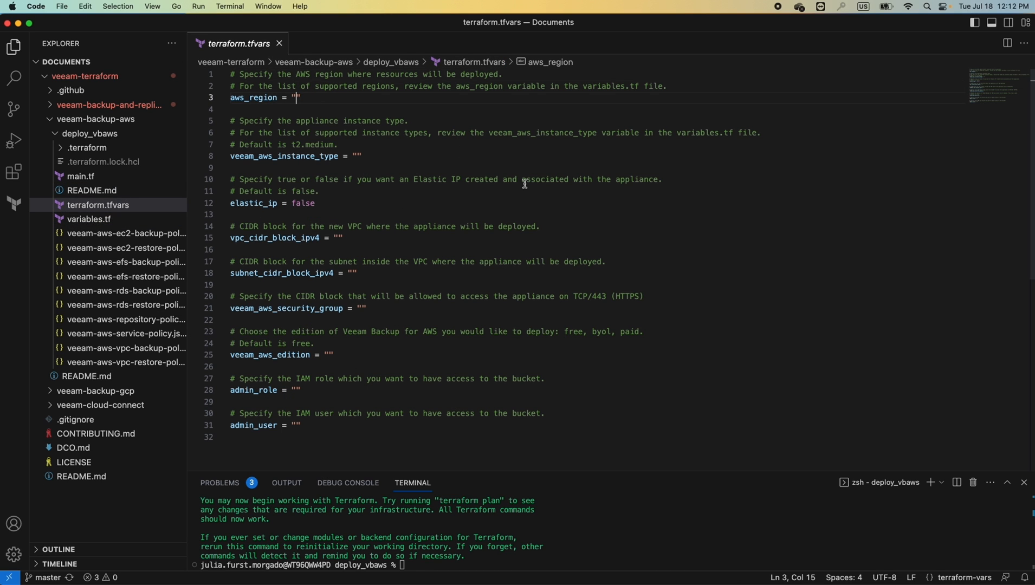
type("us")
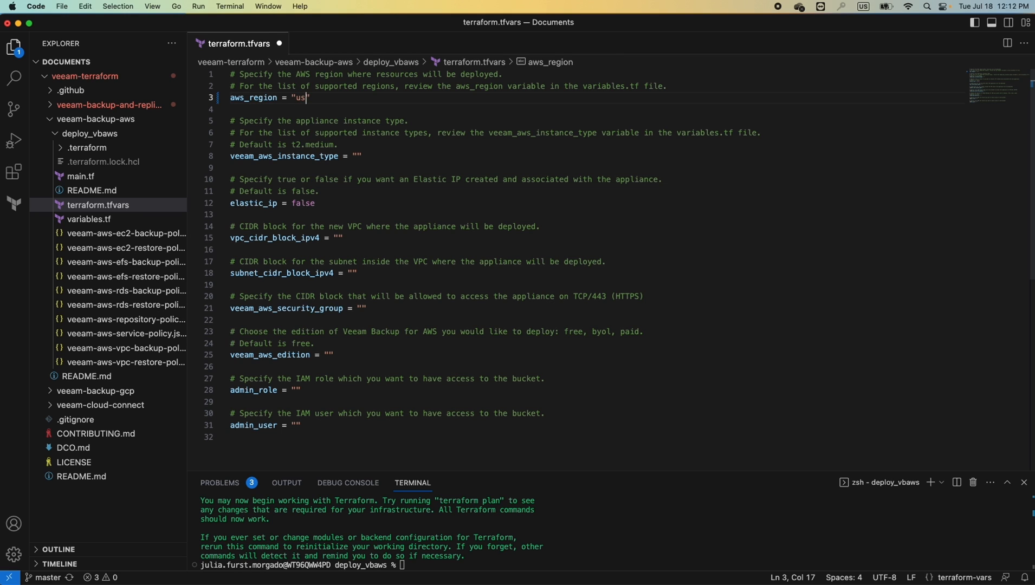
type("-east-")
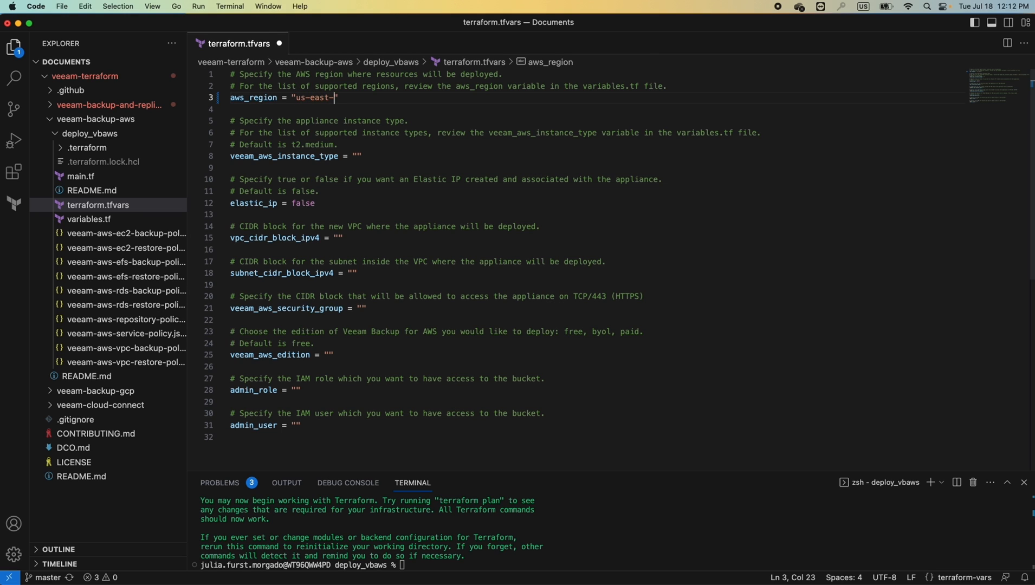
left_click(360, 156)
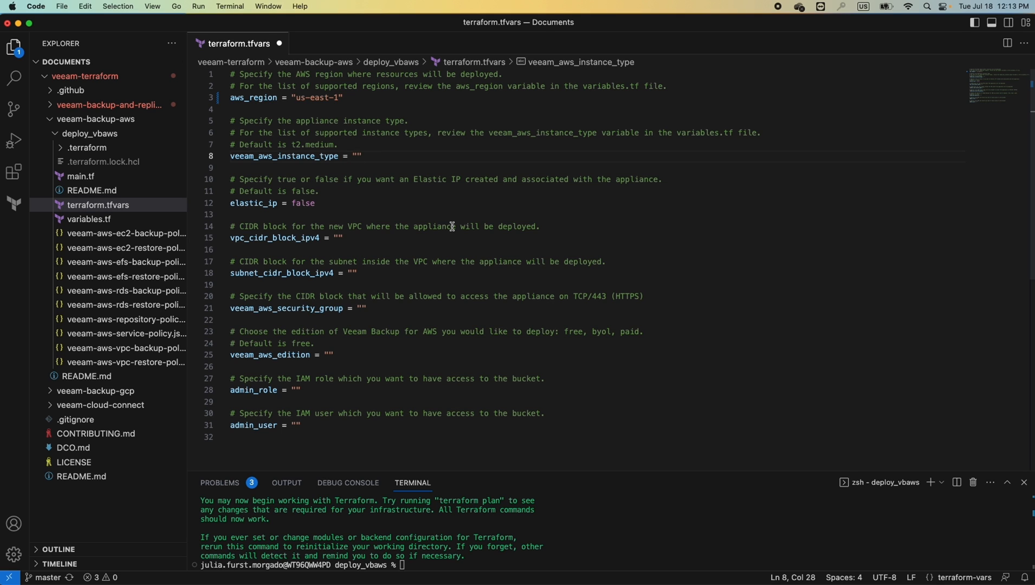
type("t")
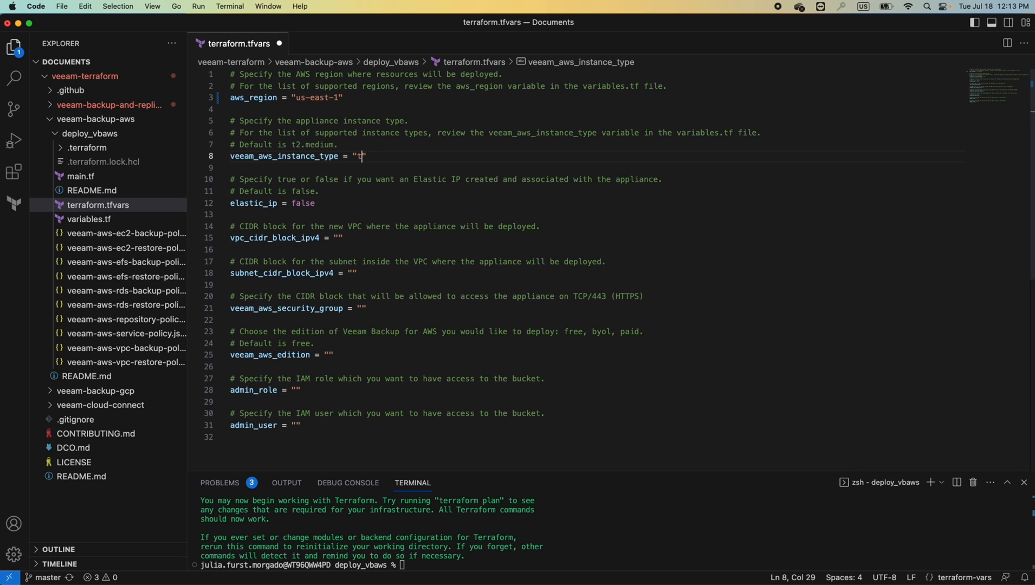
type("3.med")
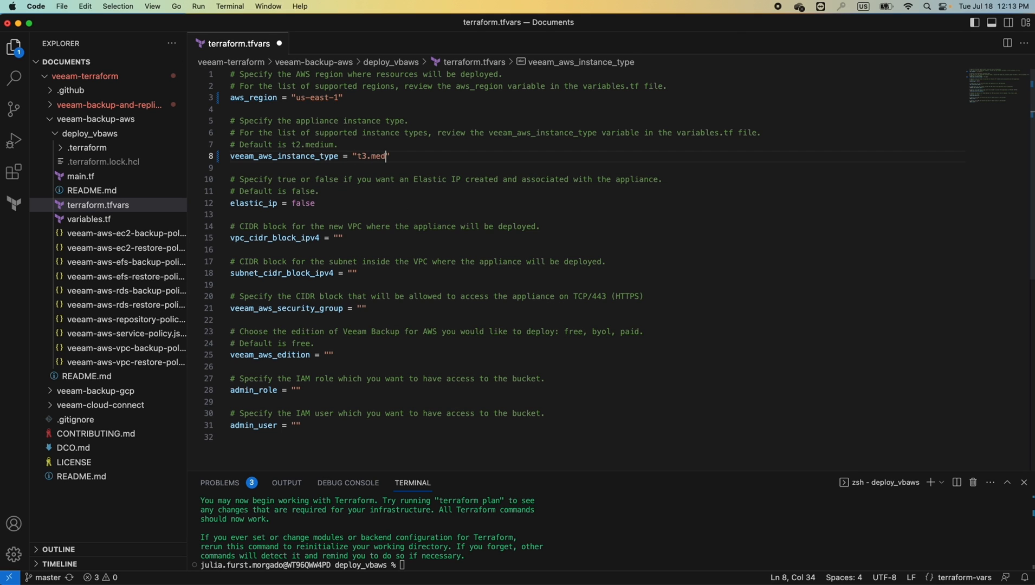
type("ium")
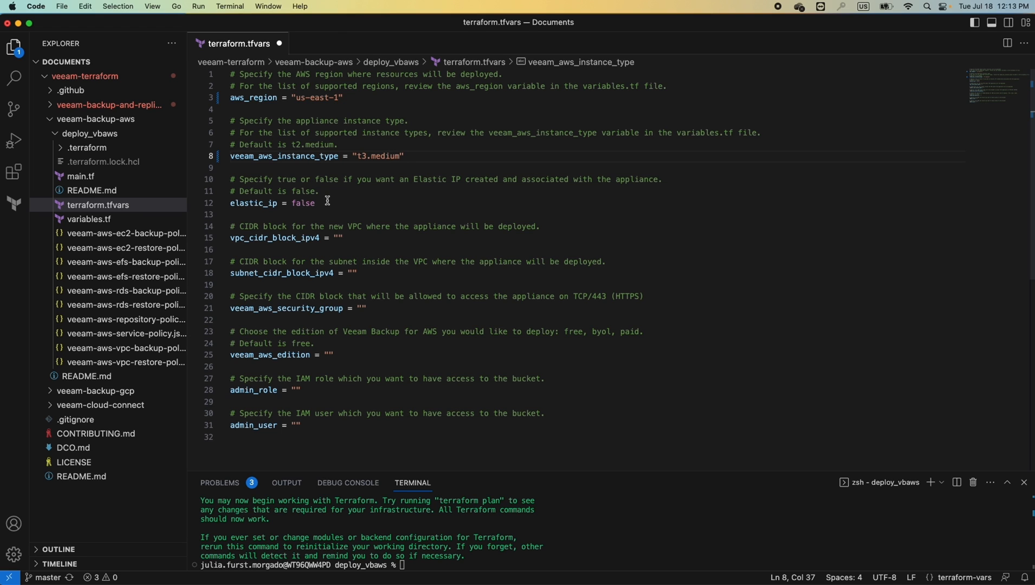
mouse_move(226, 212)
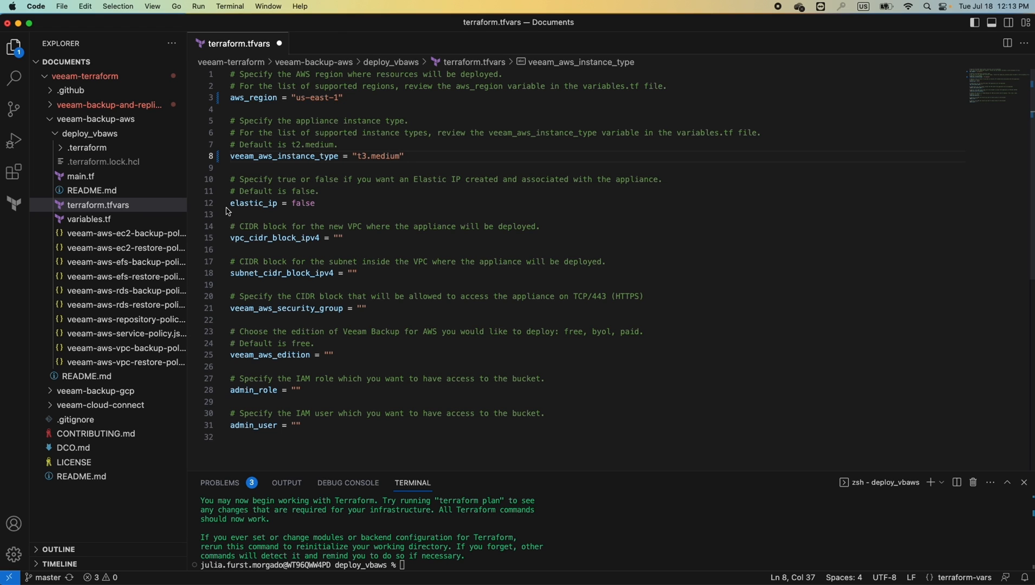
- Keep elastic_ip false and set VPC CIDR 10.0.0.0/16 and subnet CIDR 10.0.0.0/24
double_click(300, 203)
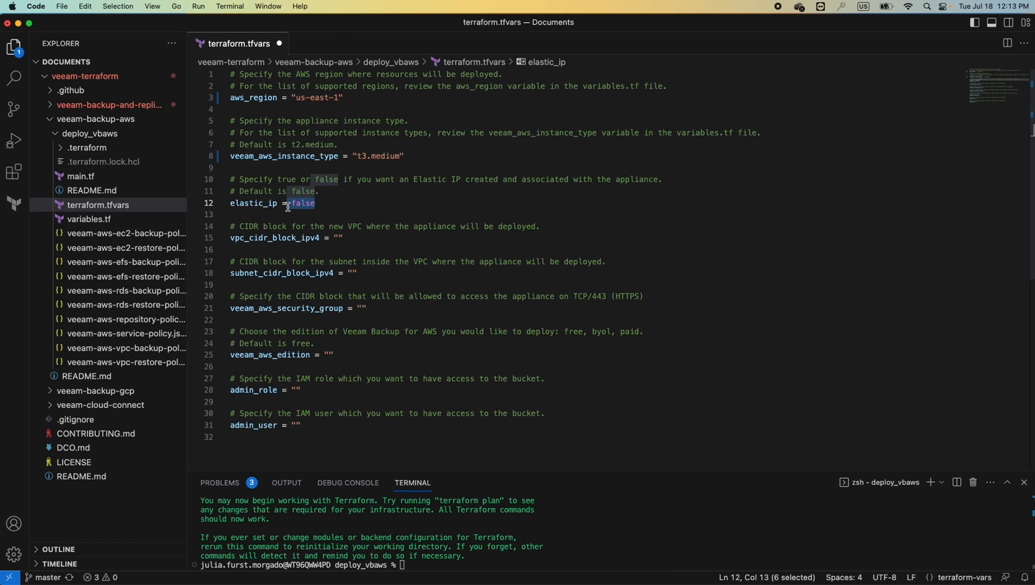
left_click(340, 214)
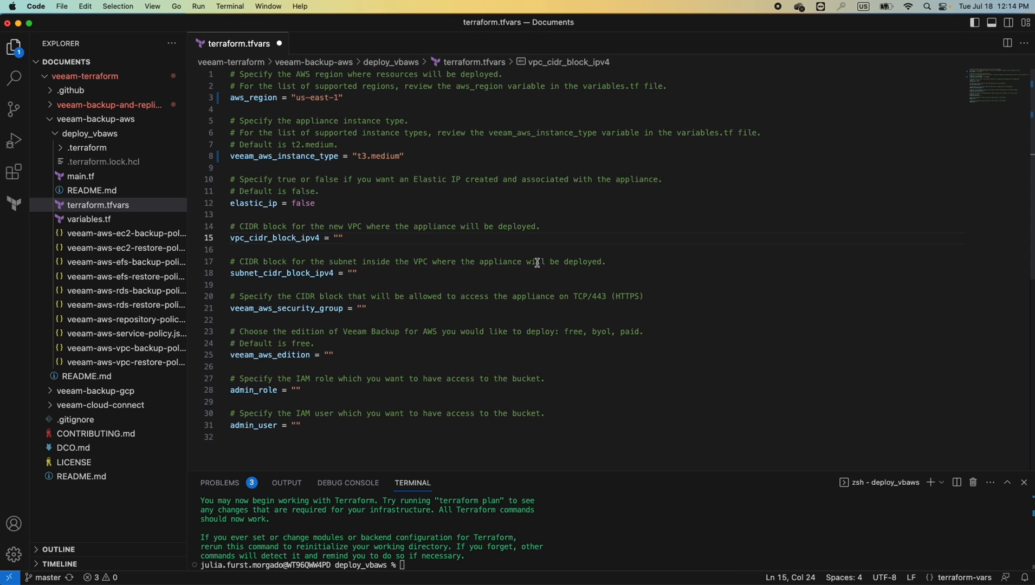
type("10.")
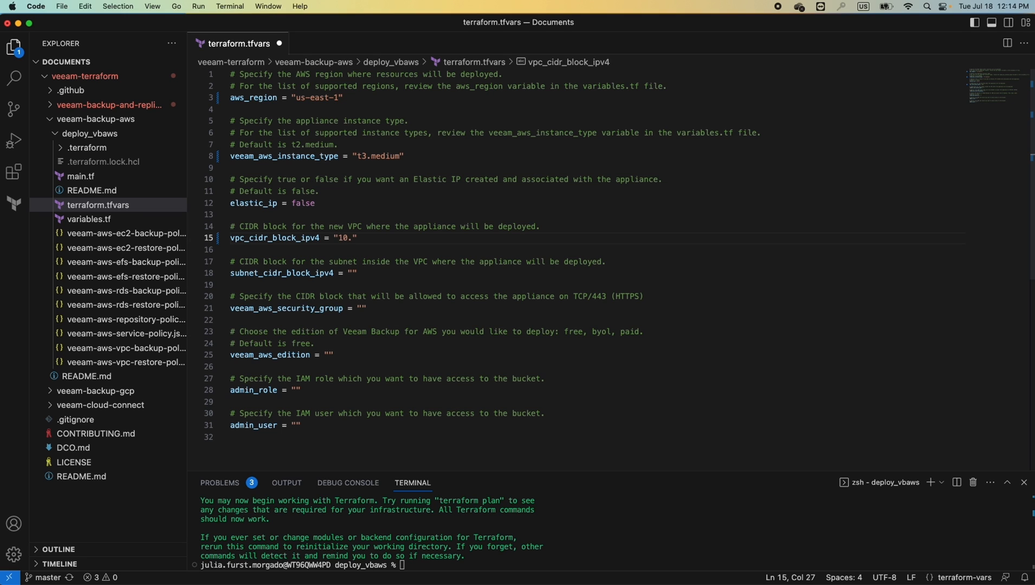
type("0.0")
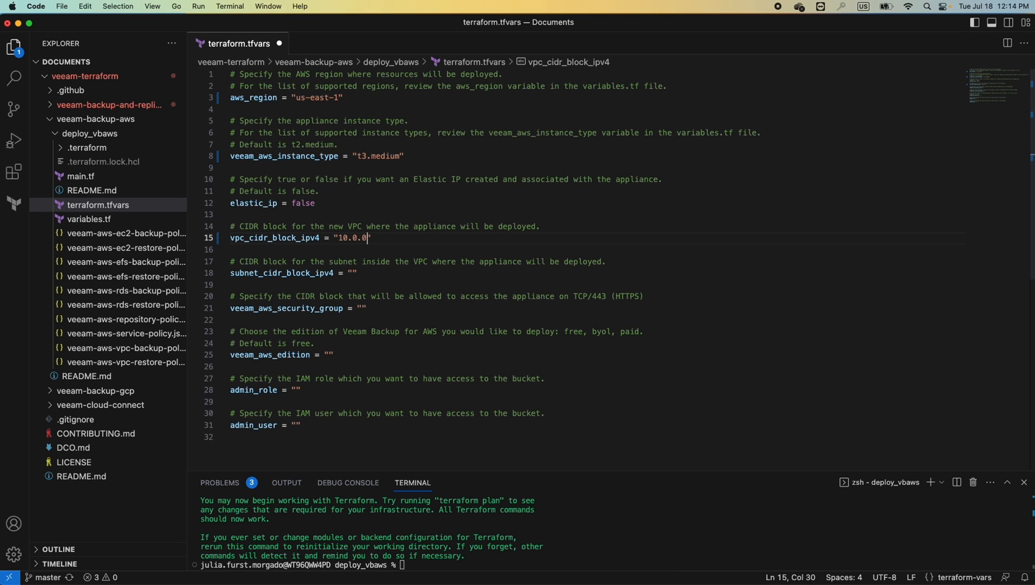
type("0/")
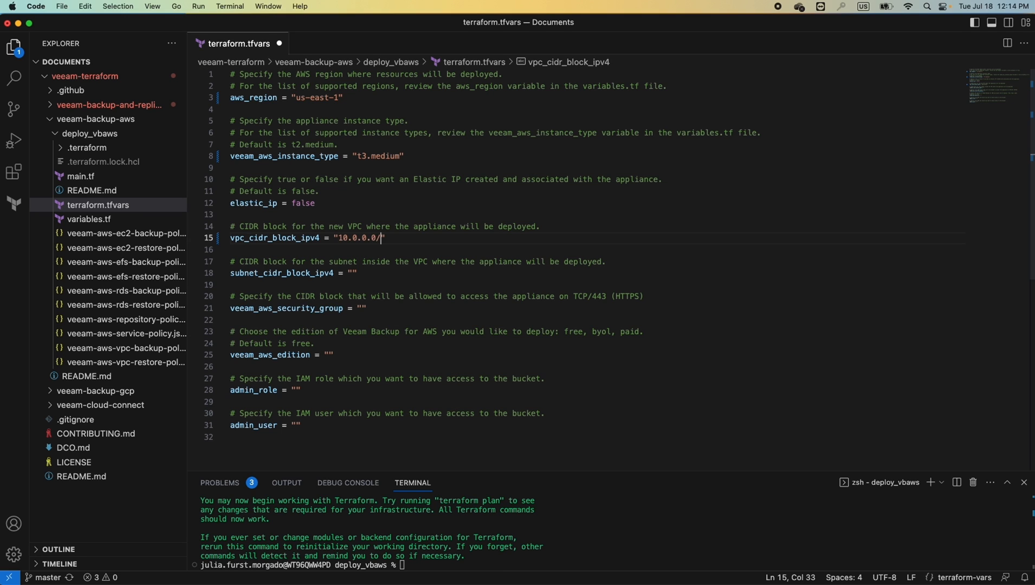
type("16")
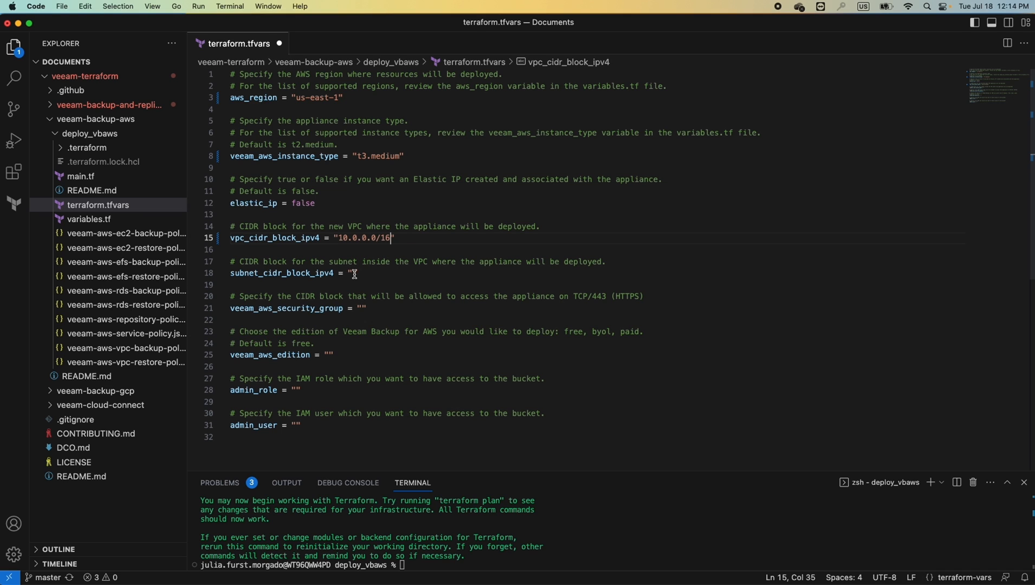
left_click(354, 273)
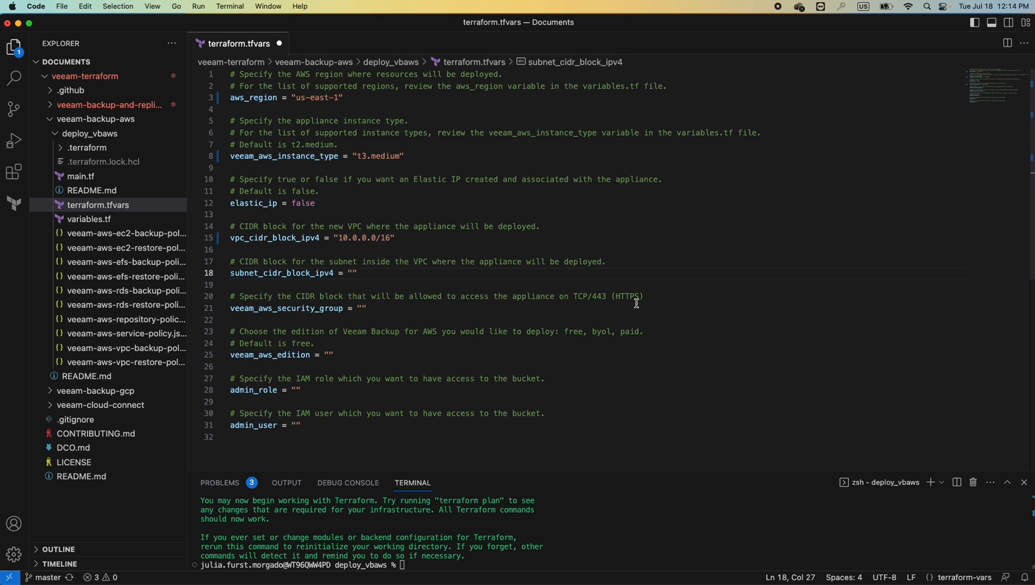
type("10.0")
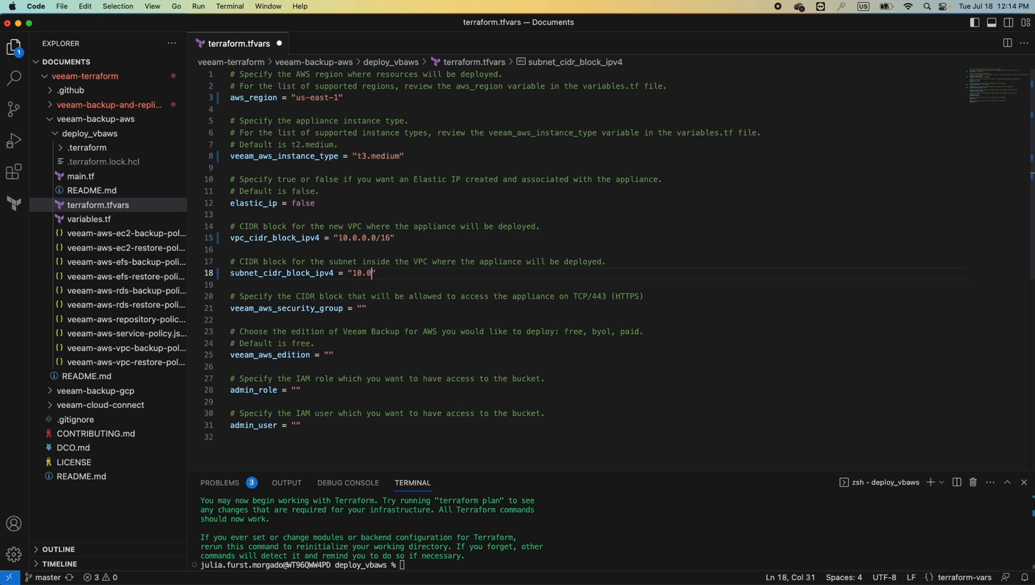
type(".0.0/24")
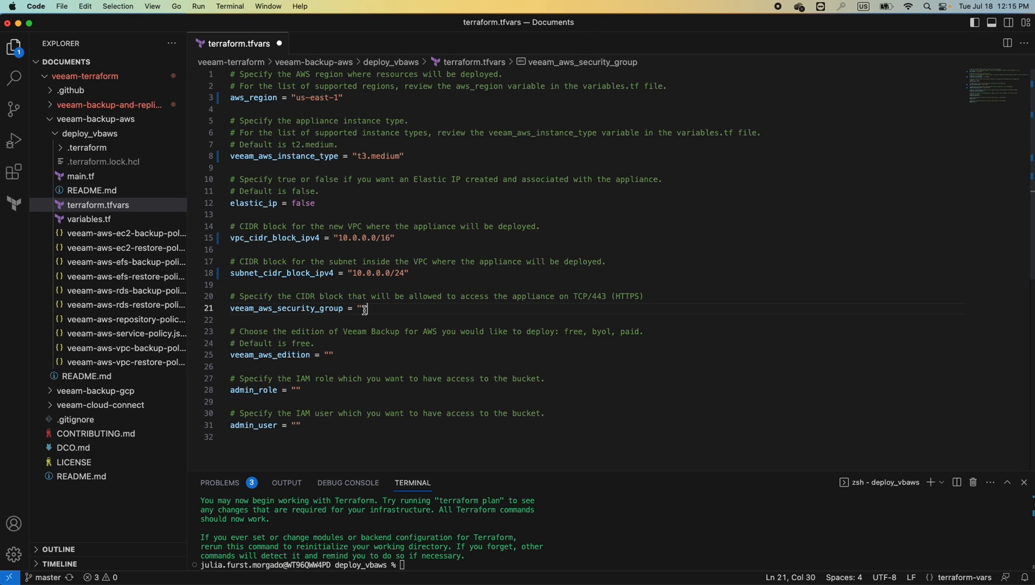
- Set the security group access CIDR to 0.0.0.0/0
key("Backspace")
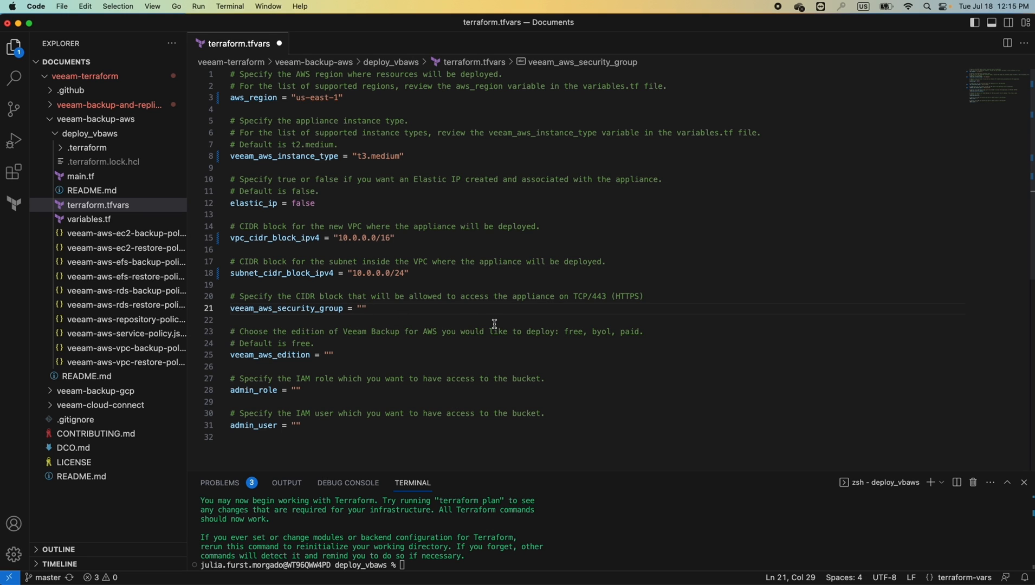
mouse_move(386, 319)
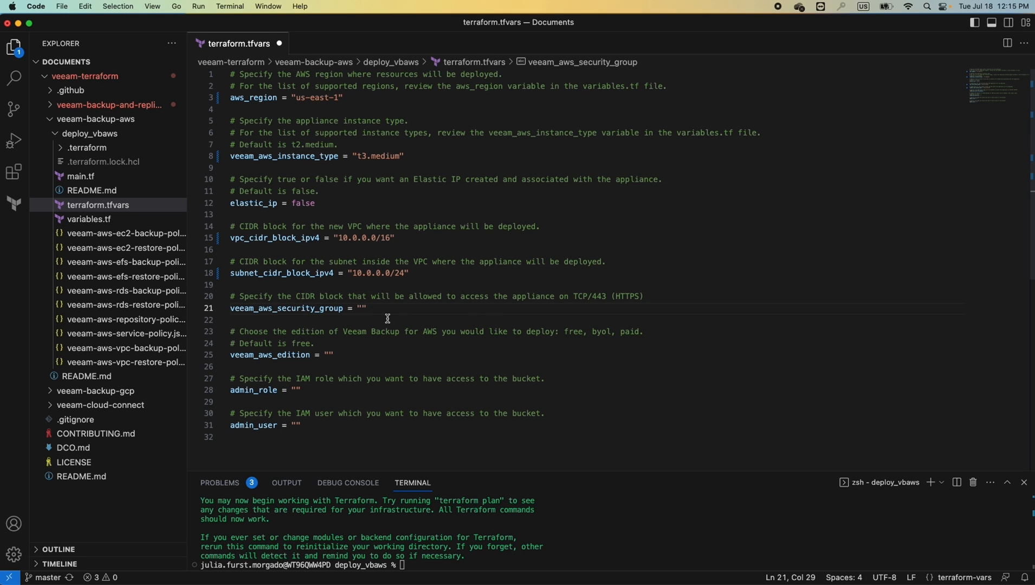
type("0.0")
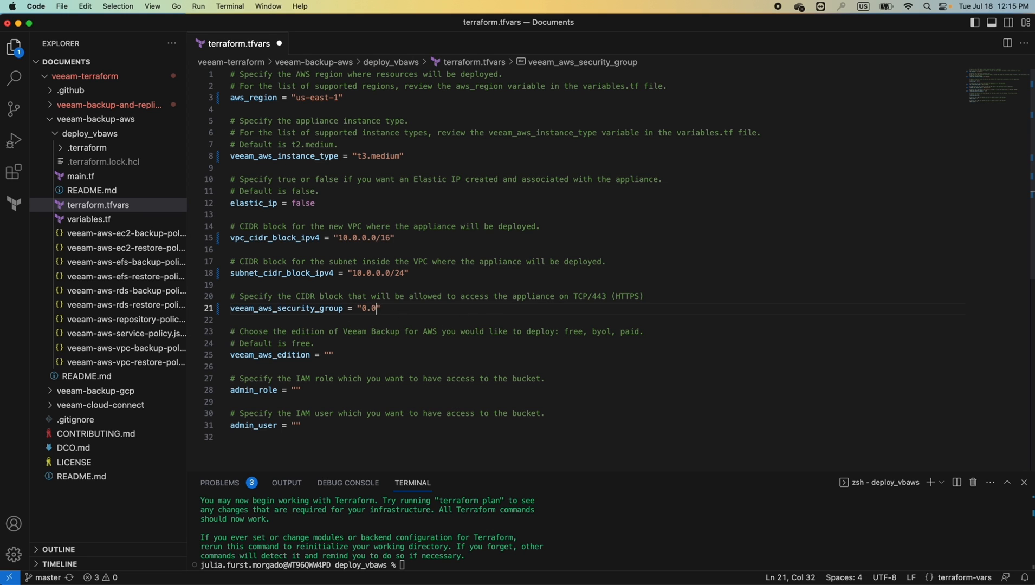
type(".0.0")
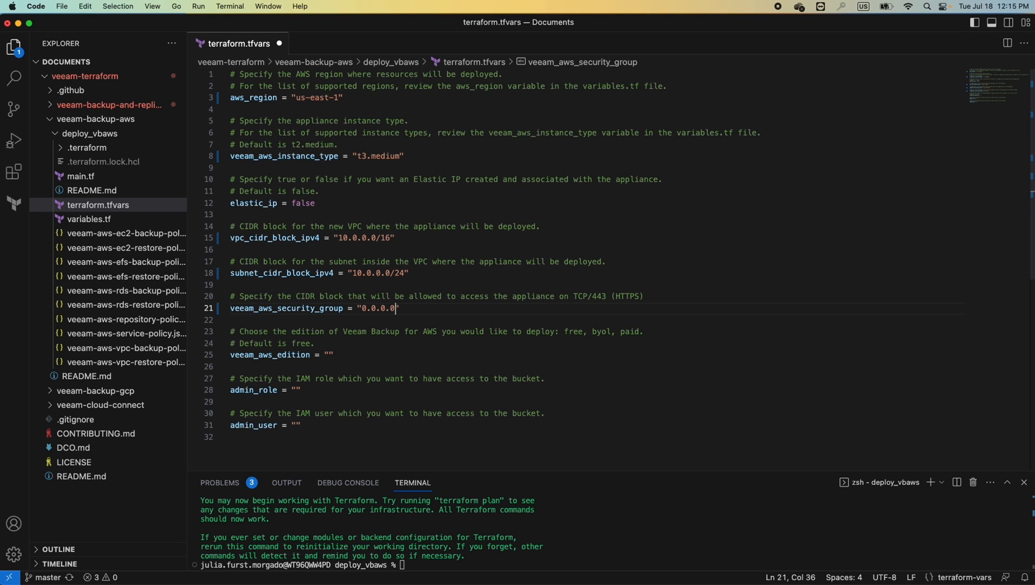
type("/0")
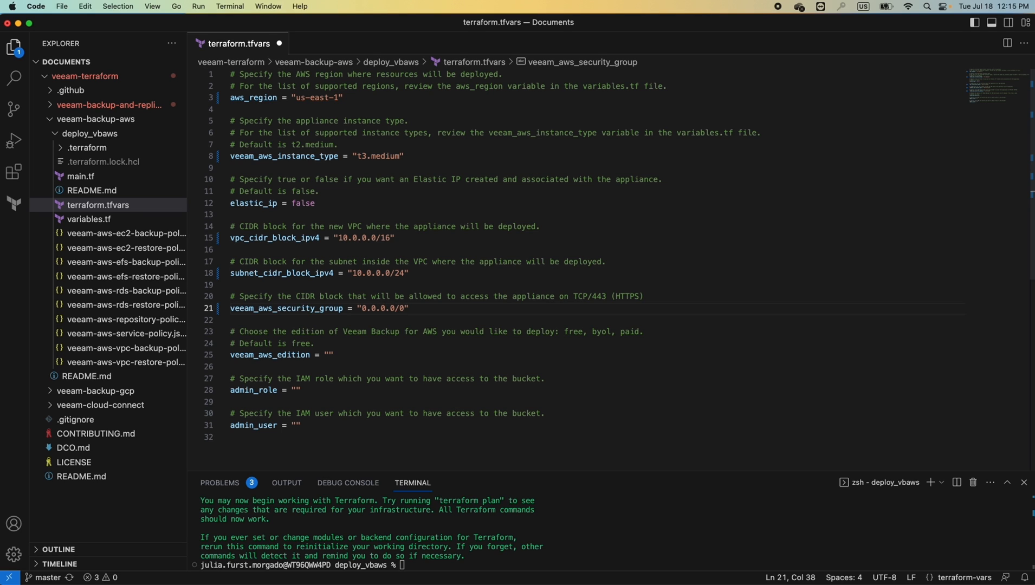
- Set the Veeam edition to free and admin_role to myveeamrole
left_click(329, 355)
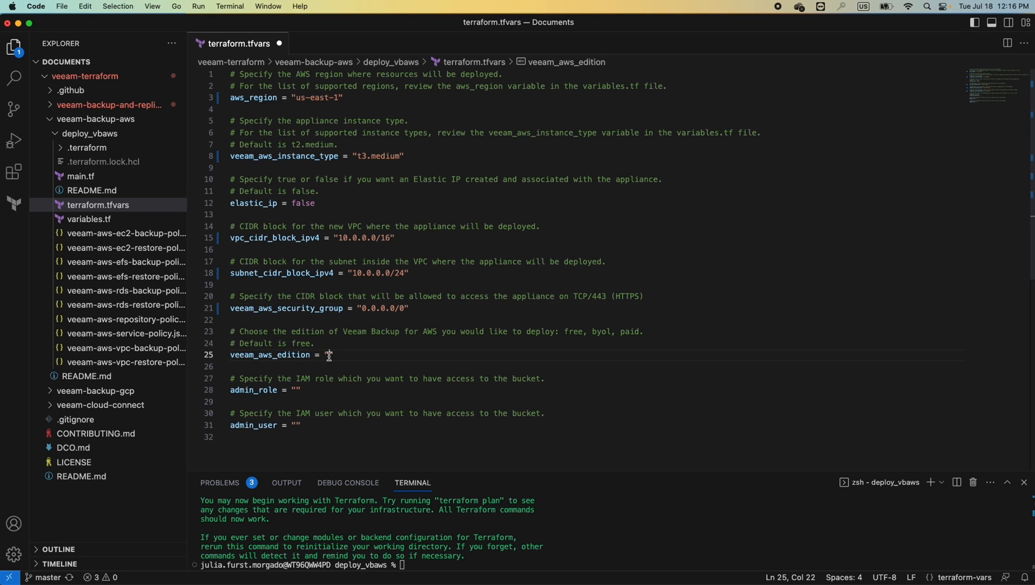
mouse_move(497, 361)
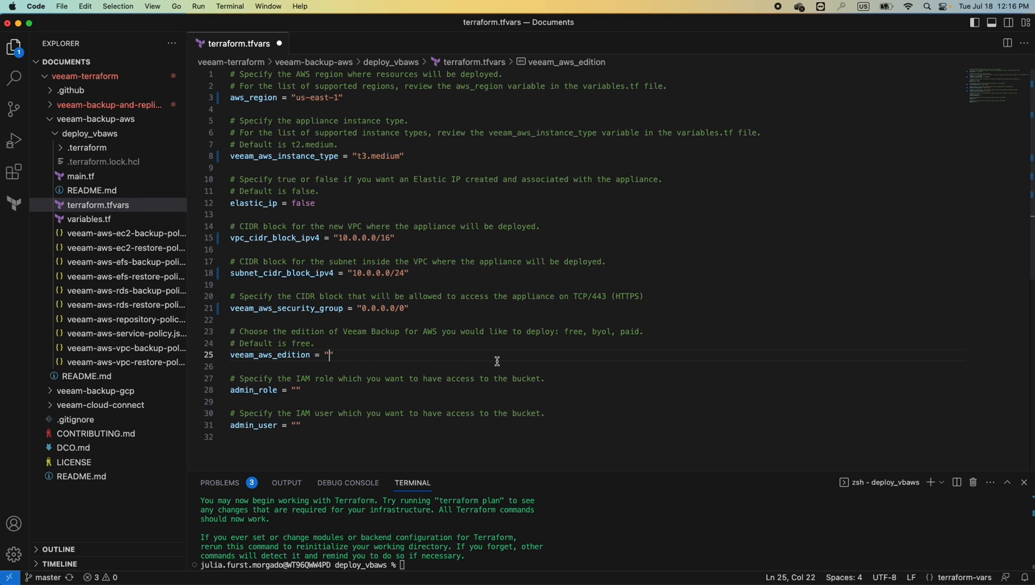
type("free")
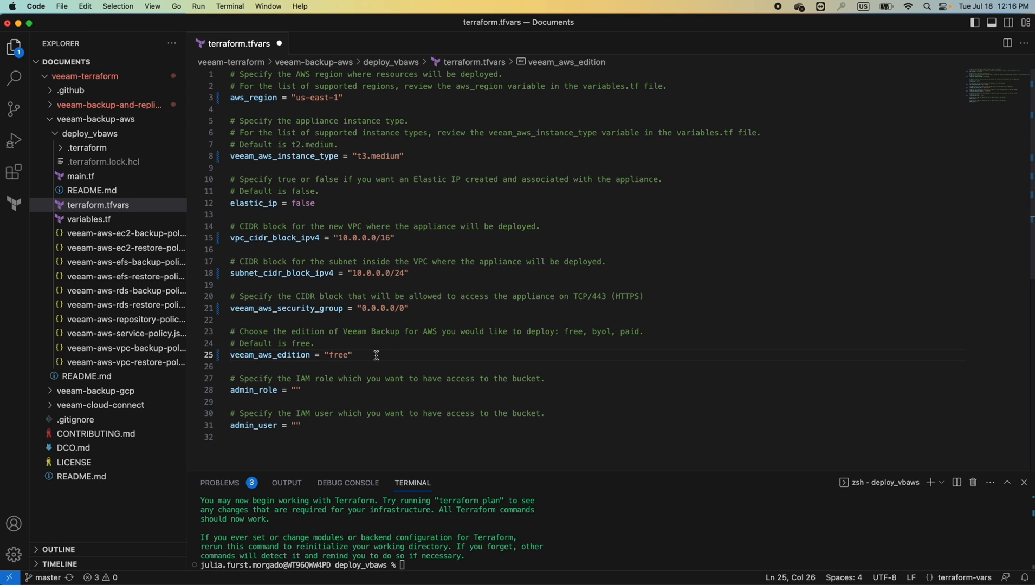
mouse_move(441, 355)
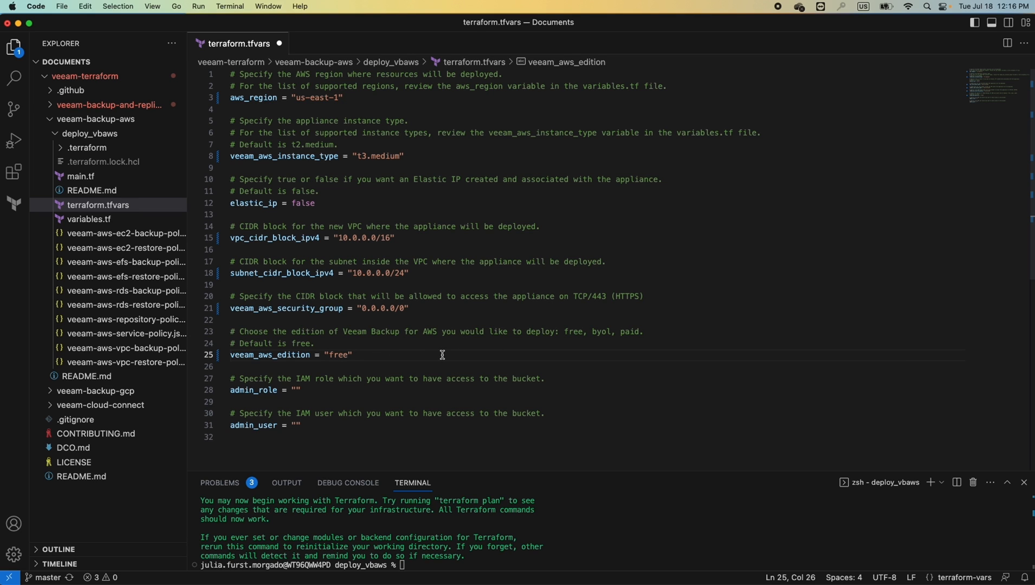
mouse_move(389, 359)
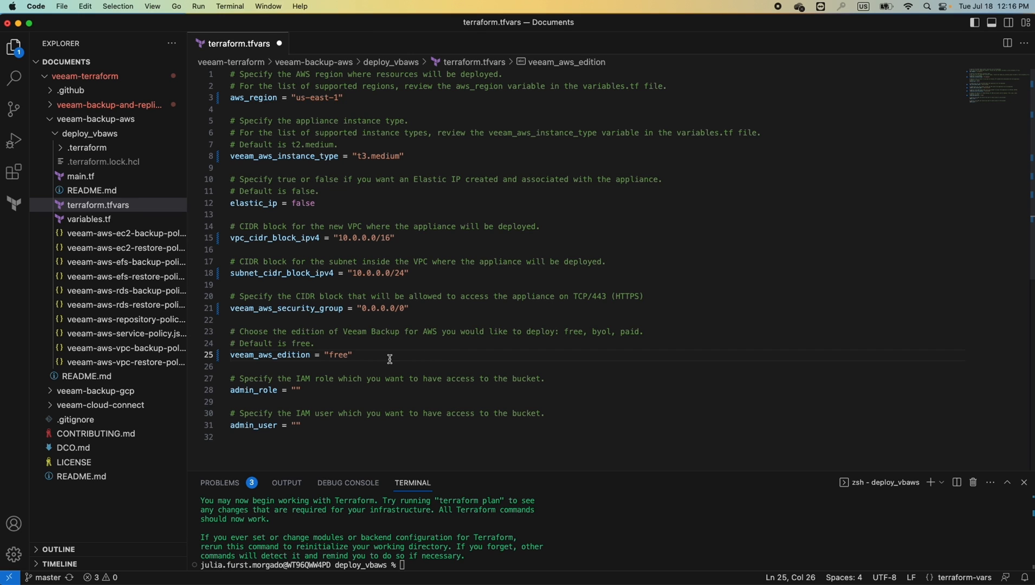
mouse_move(440, 357)
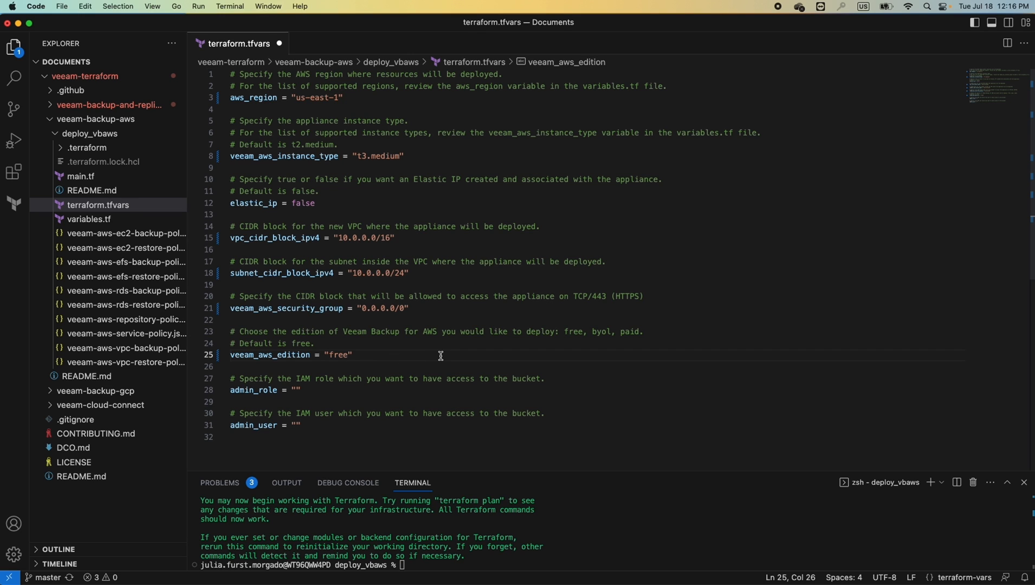
mouse_move(298, 389)
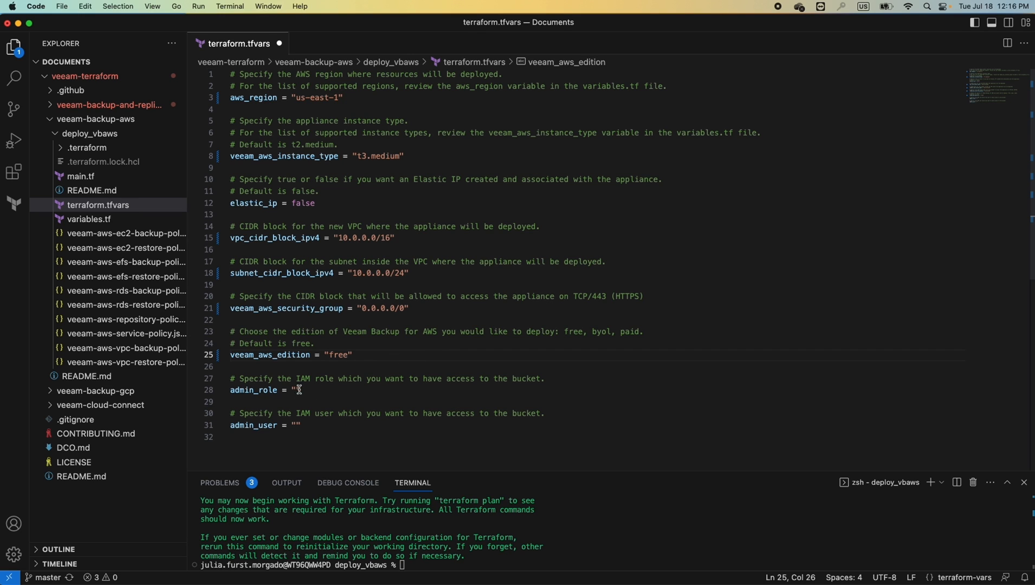
left_click(297, 389)
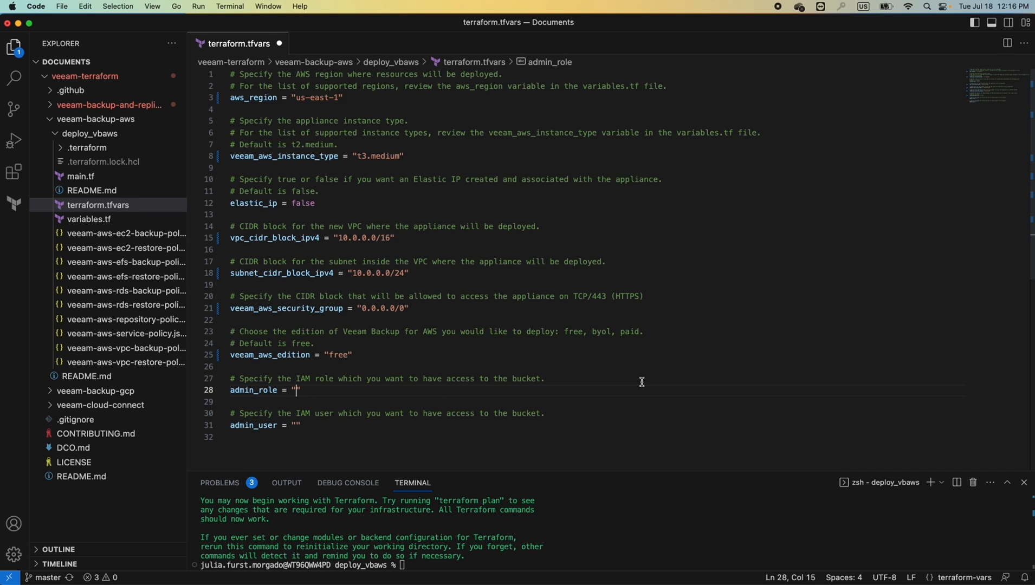
mouse_move(426, 394)
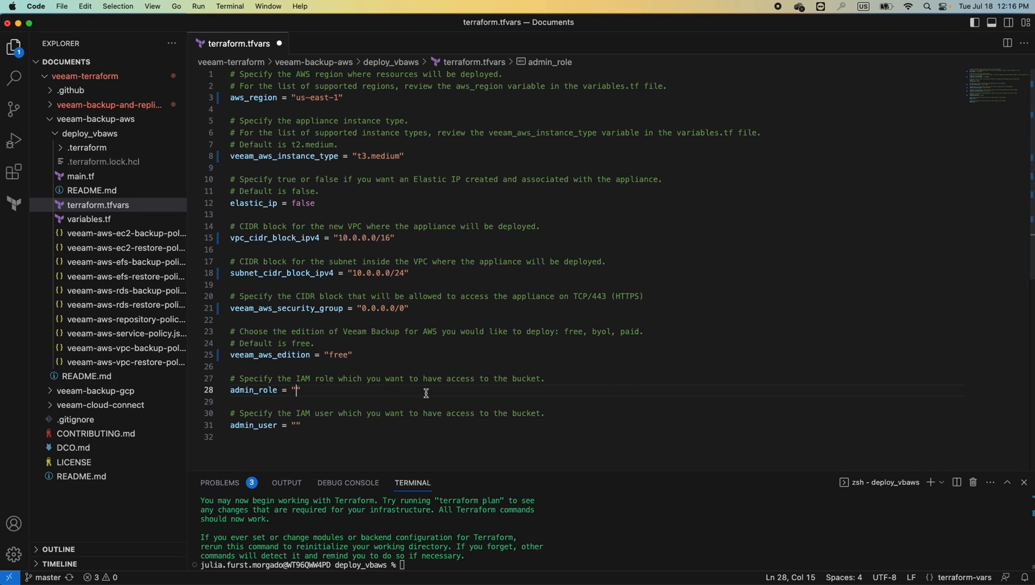
mouse_move(502, 392)
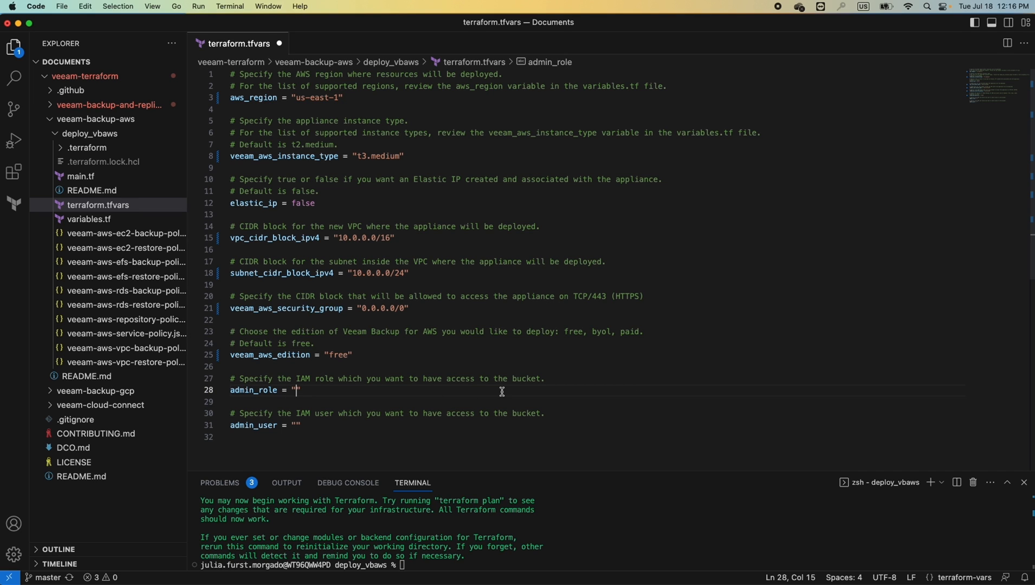
type("m")
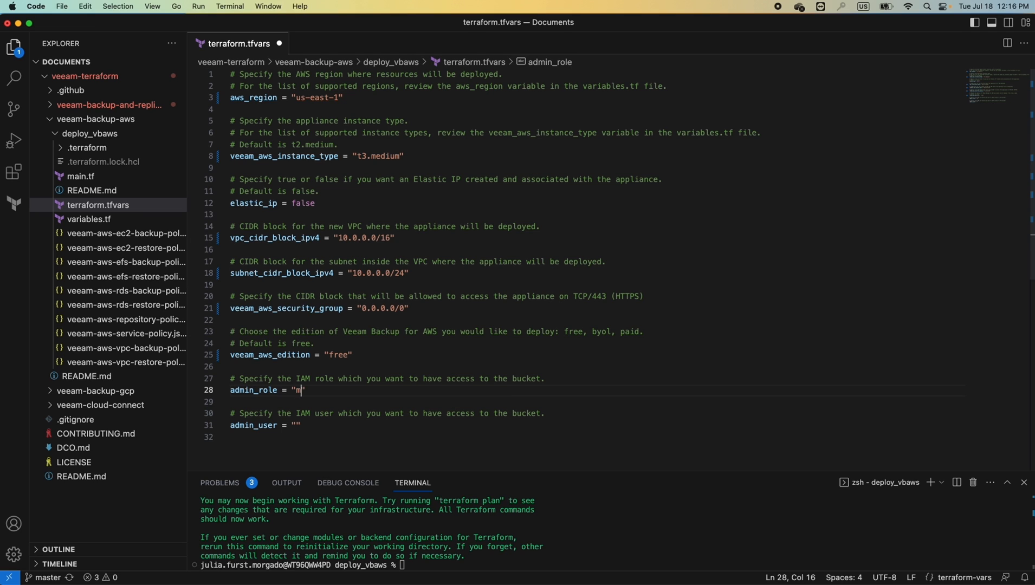
type("yveeamrole")
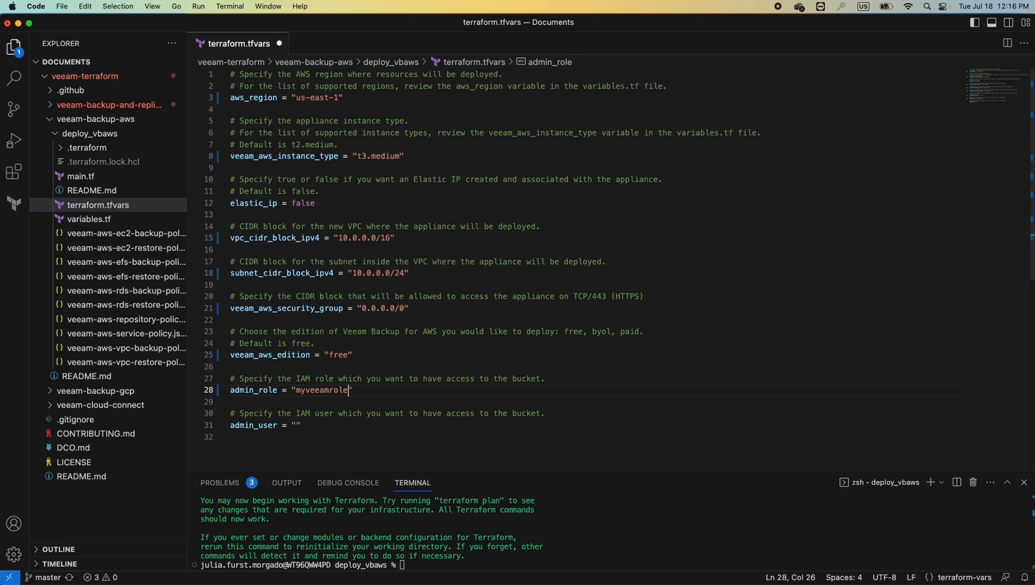
mouse_move(312, 432)
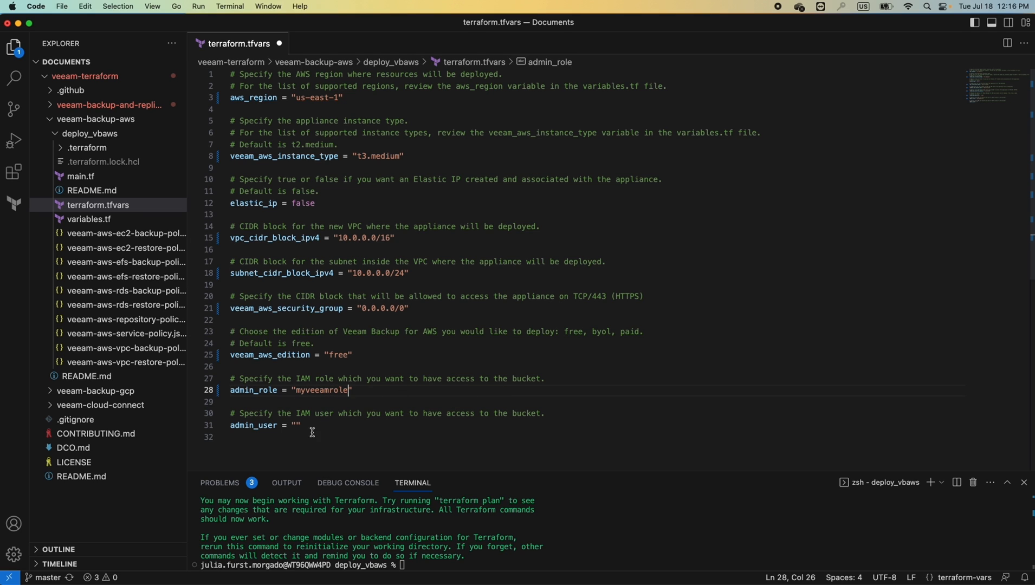
- Set admin_user to vjulia and save terraform.tfvars
left_click(297, 425)
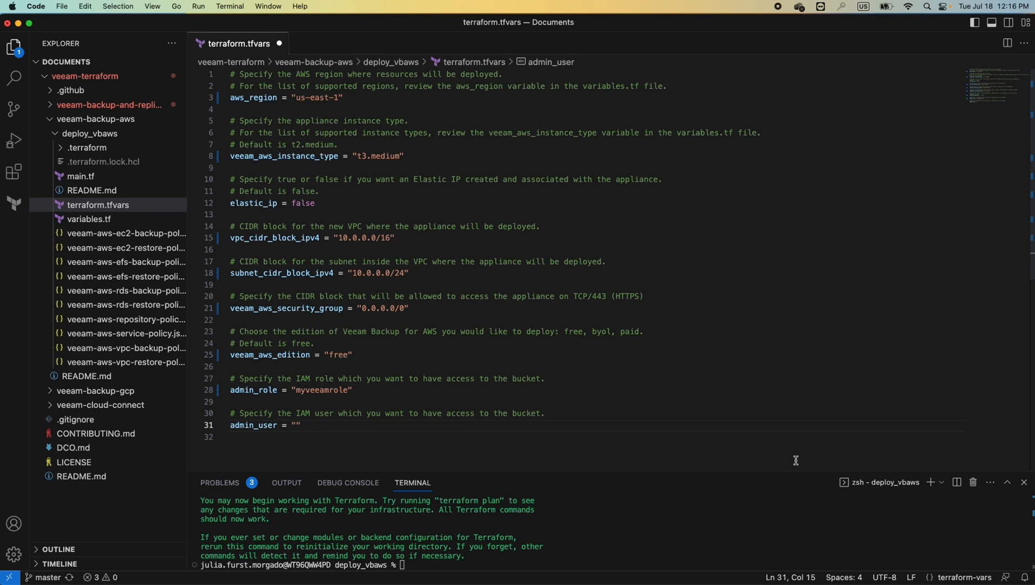
type("vjuli")
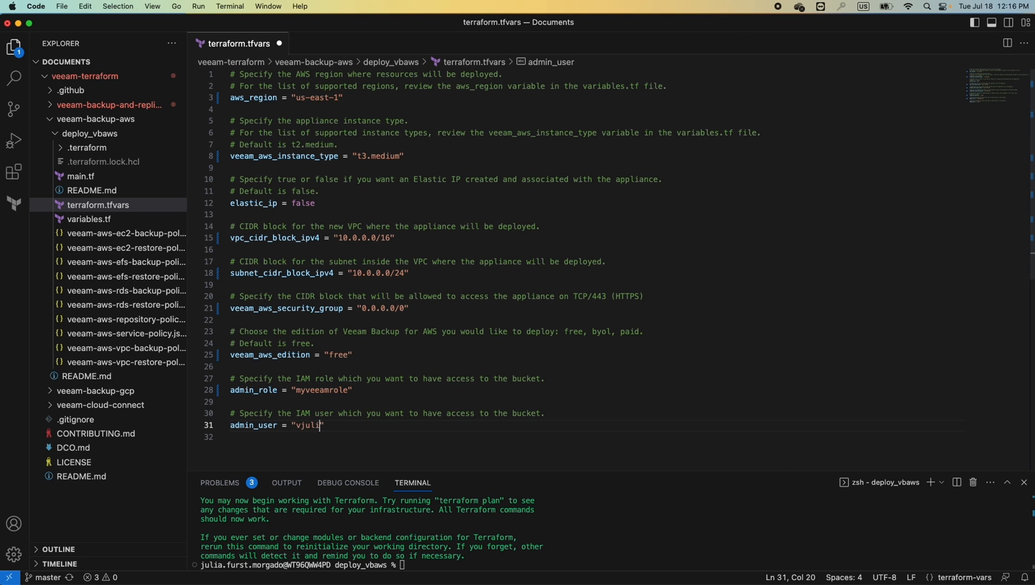
type("a")
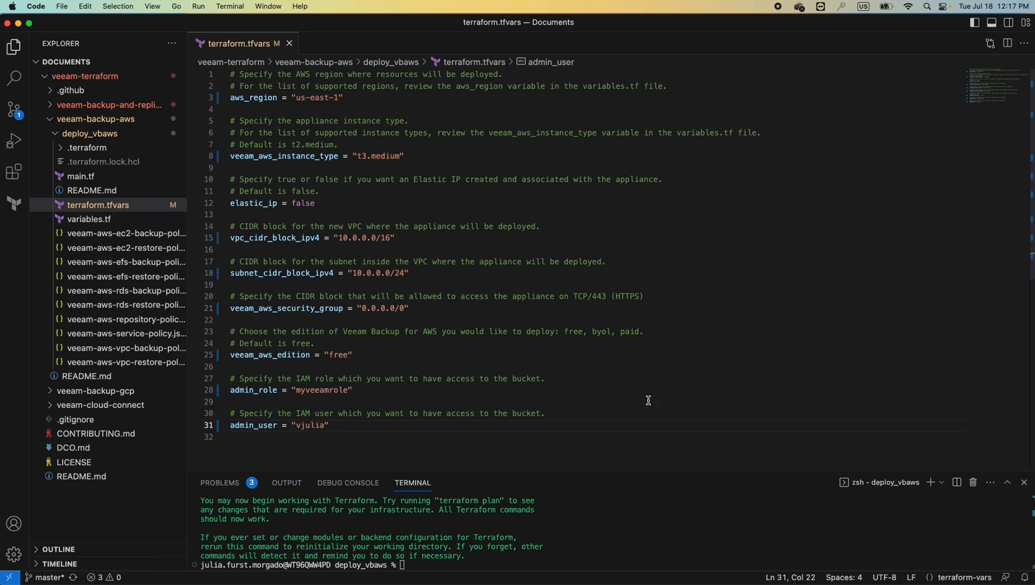
mouse_move(577, 471)
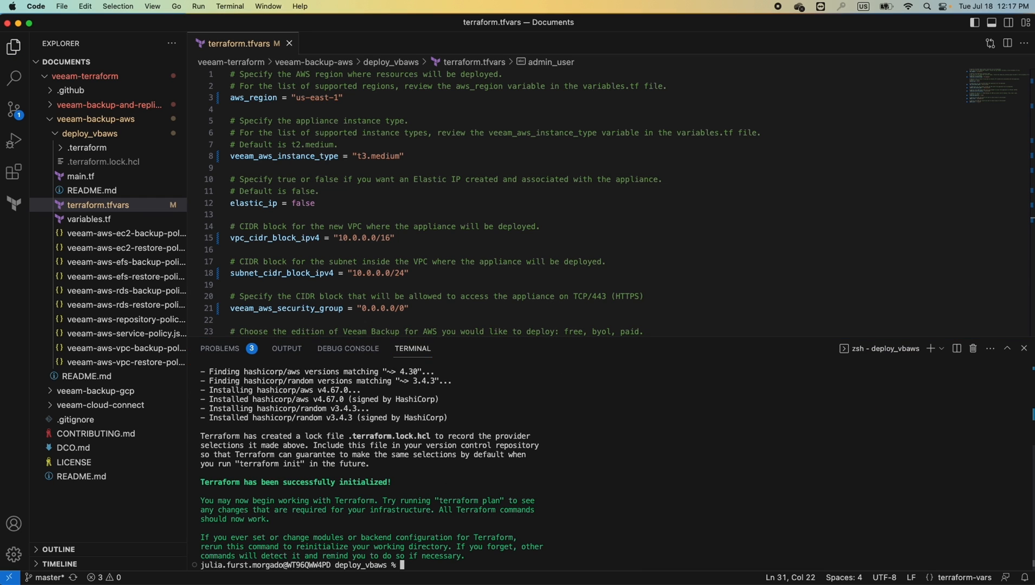
- Run terraform plan and review its 42-resources-to-add output, then begin the apply command
type("terraform")
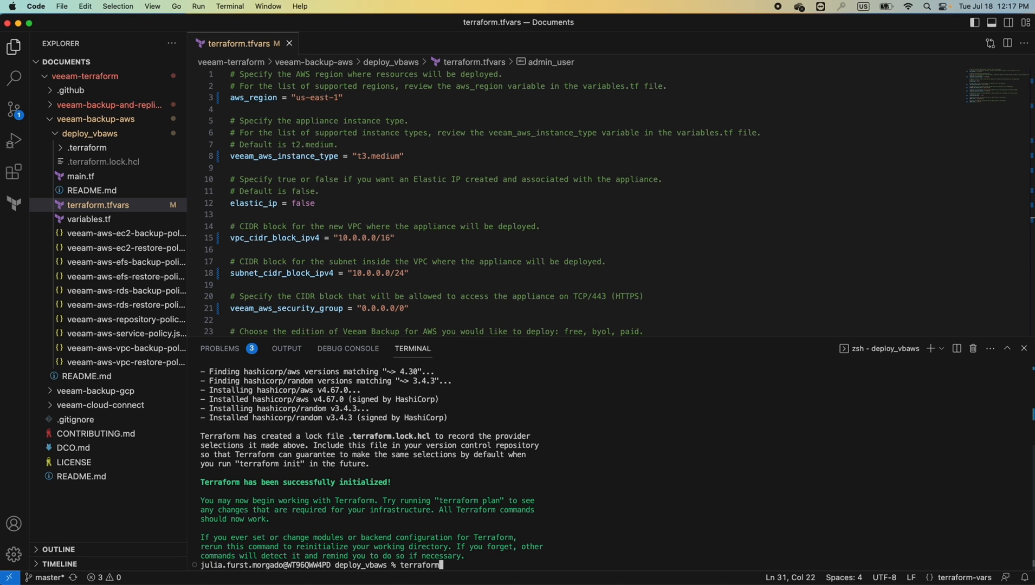
type("plan")
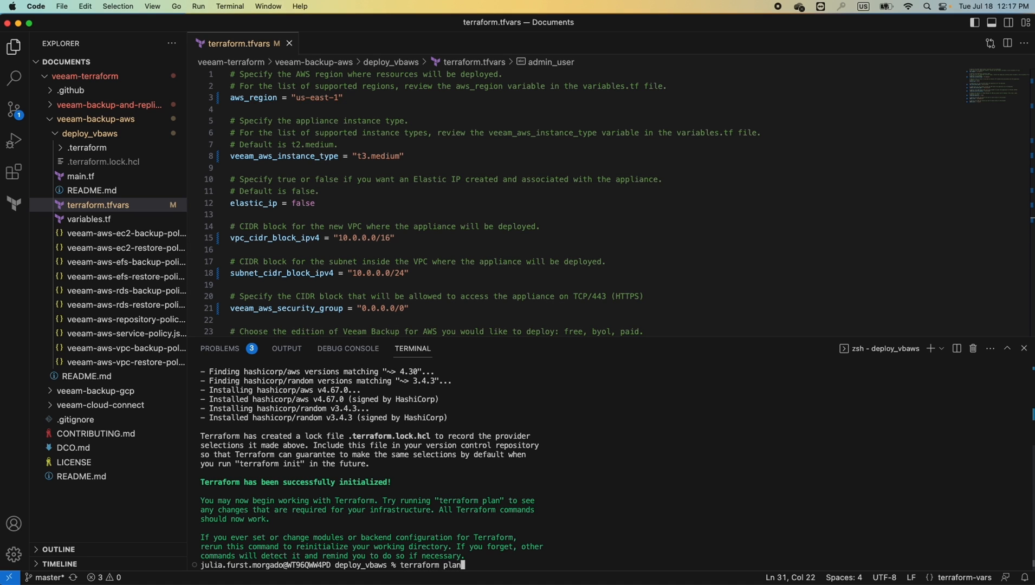
key("Return")
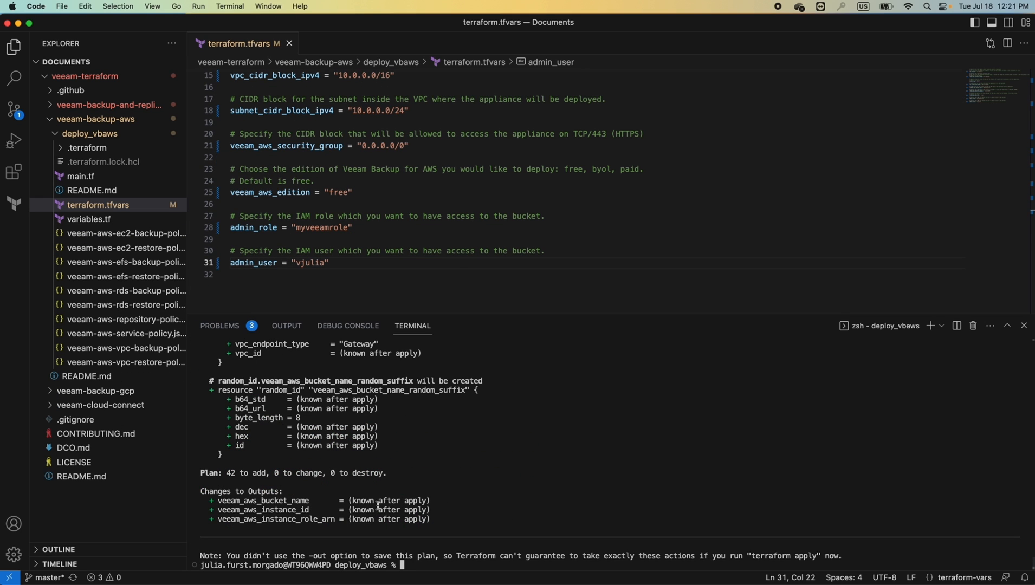
scroll("up", 3)
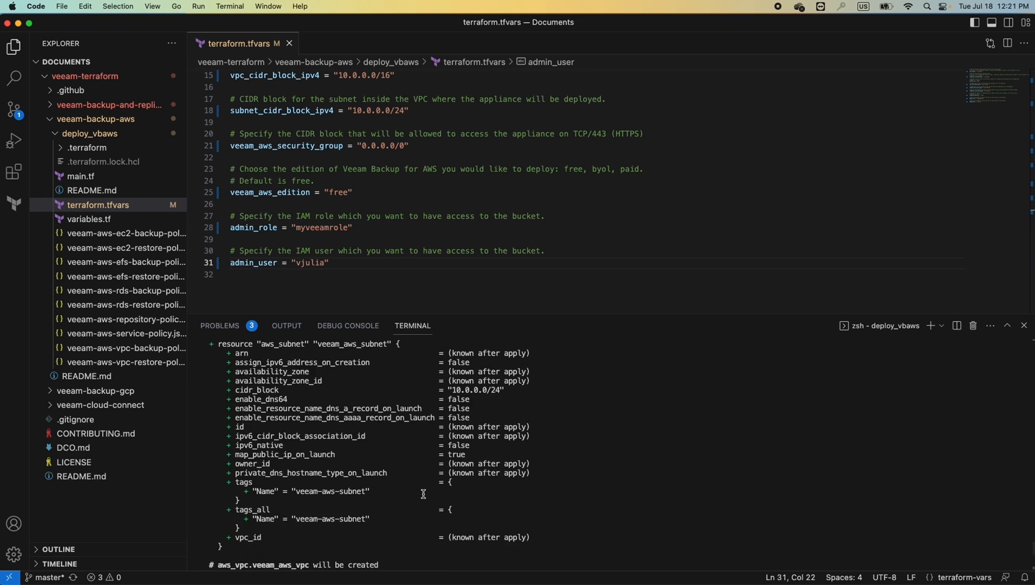
scroll("down", 3)
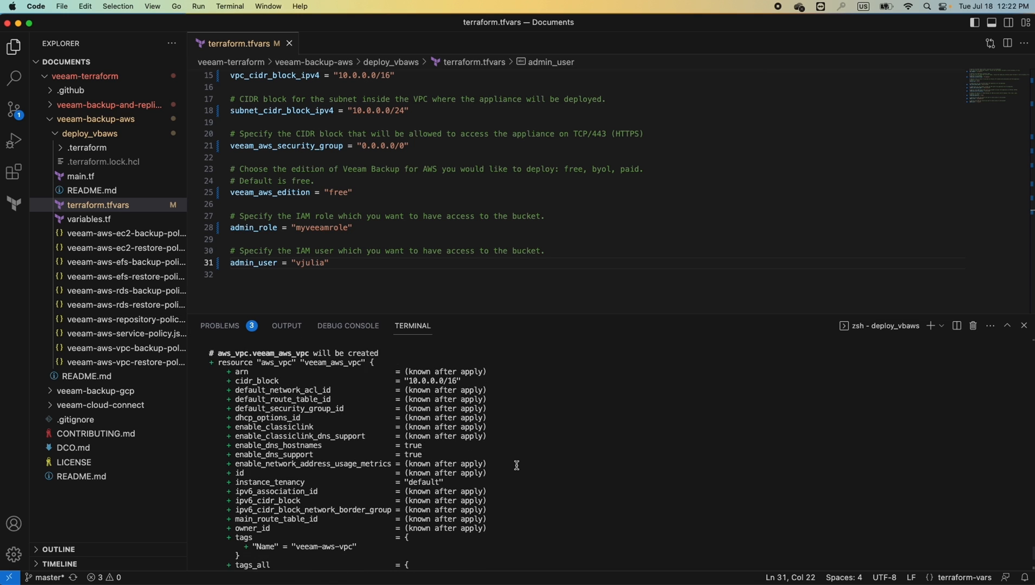
scroll("down", 3)
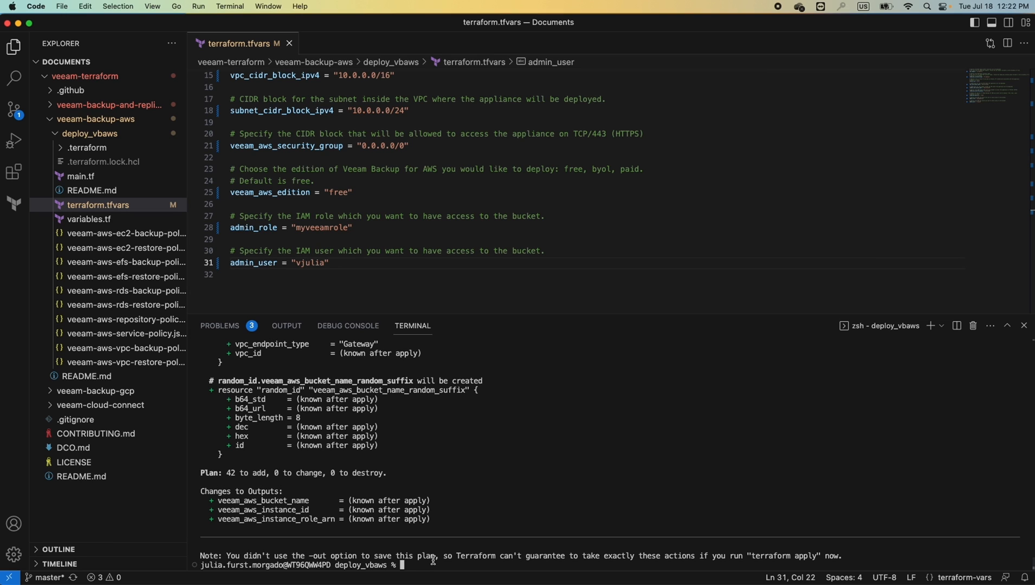
type("terraf")
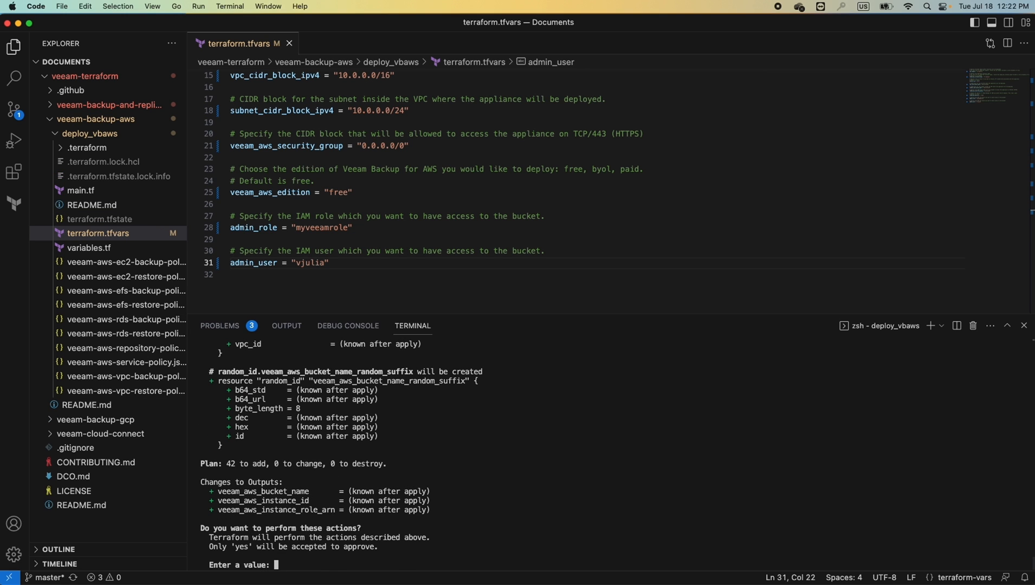
- Confirm terraform apply with yes, creating 42 resources, and select the instance ID in the outputs
type("yes")
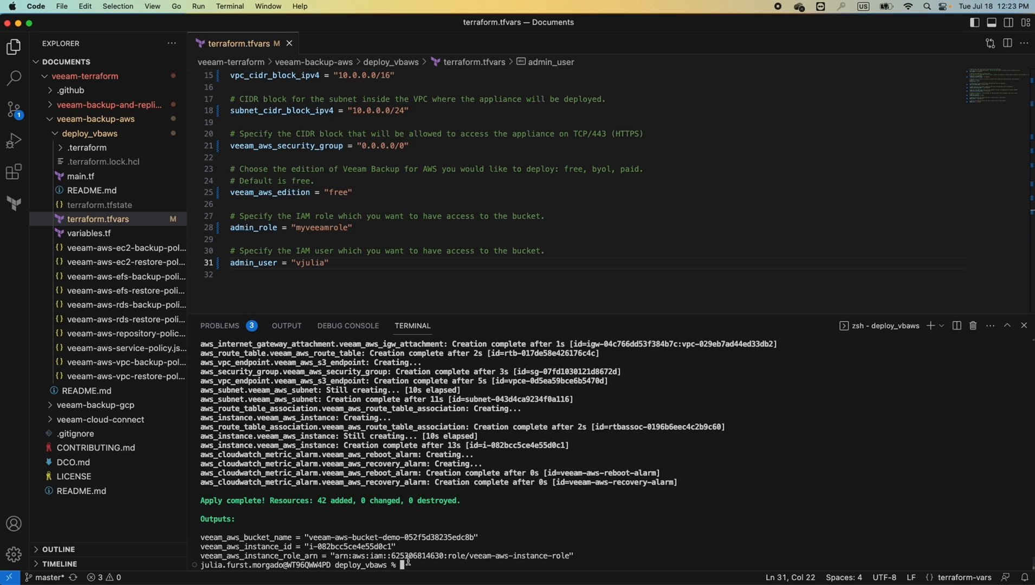
double_click(356, 547)
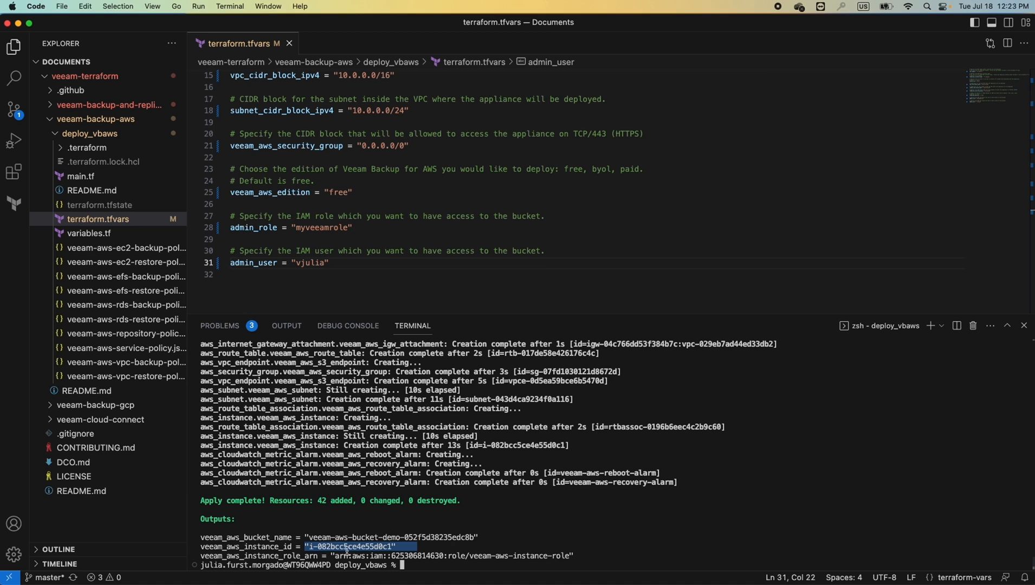
mouse_move(451, 555)
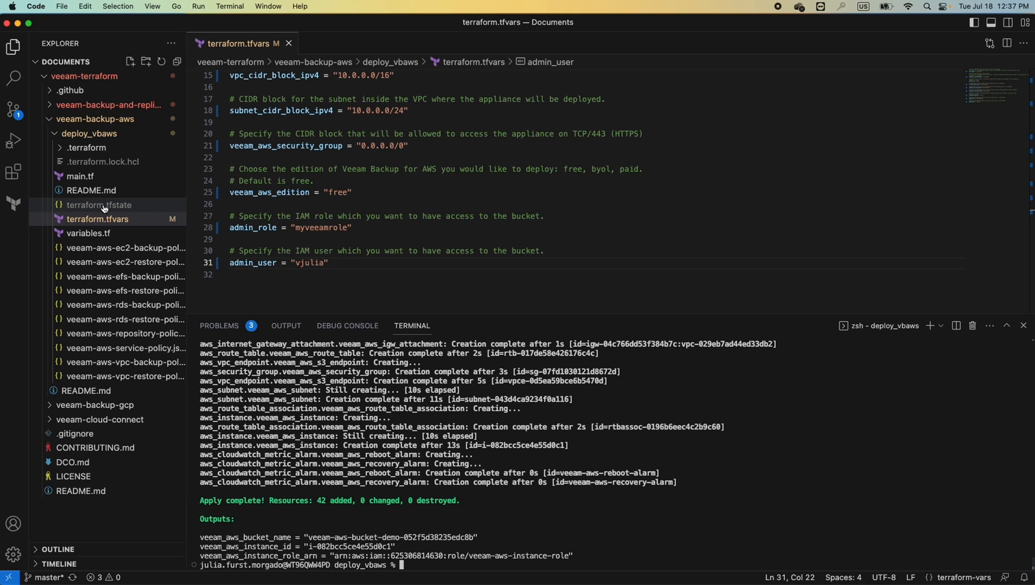
- Search terraform.tfstate for public_ip to find the appliance address 3.81.218.1
left_click(99, 205)
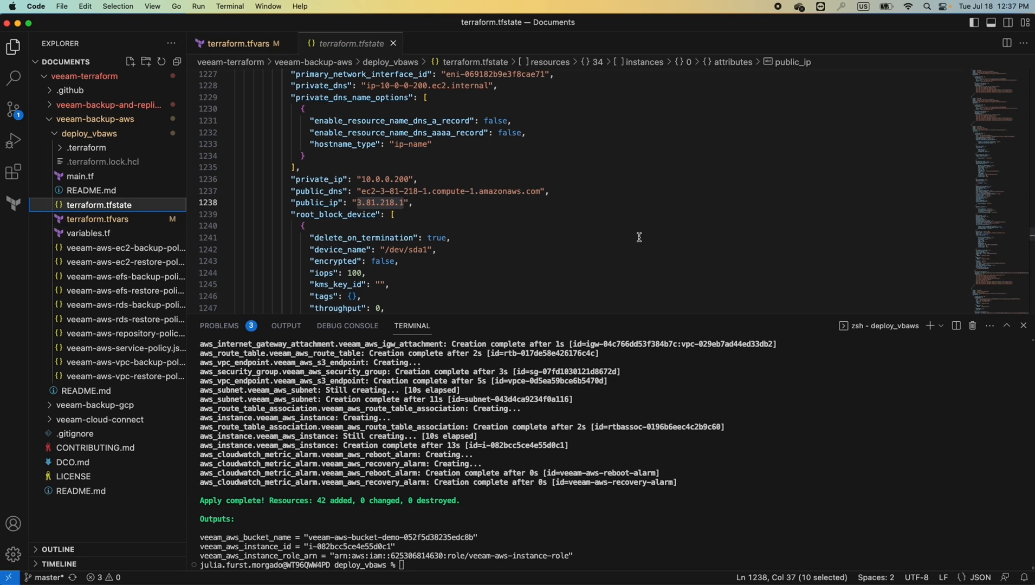
left_click(450, 238)
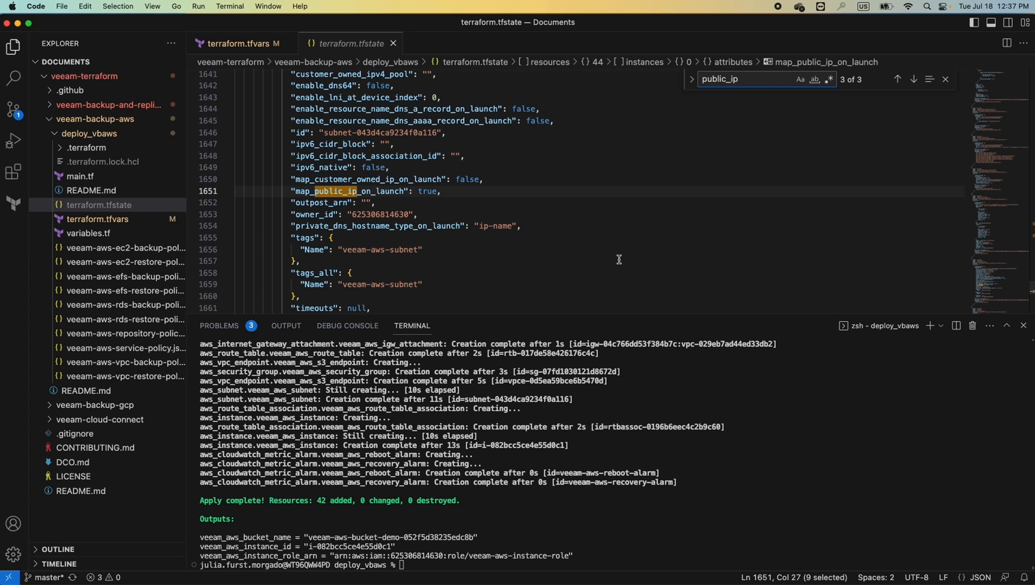
left_click(913, 79)
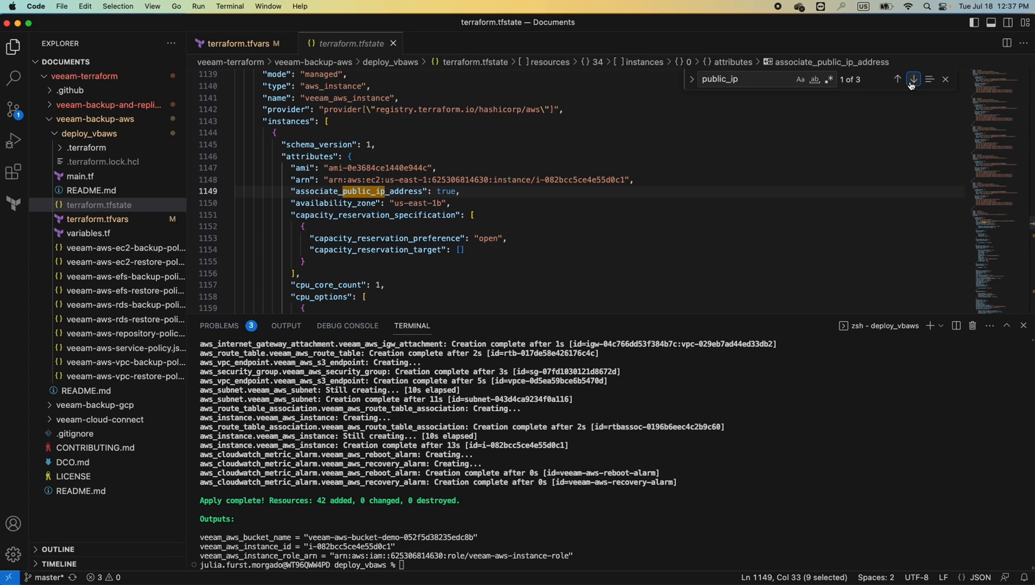
left_click(912, 79)
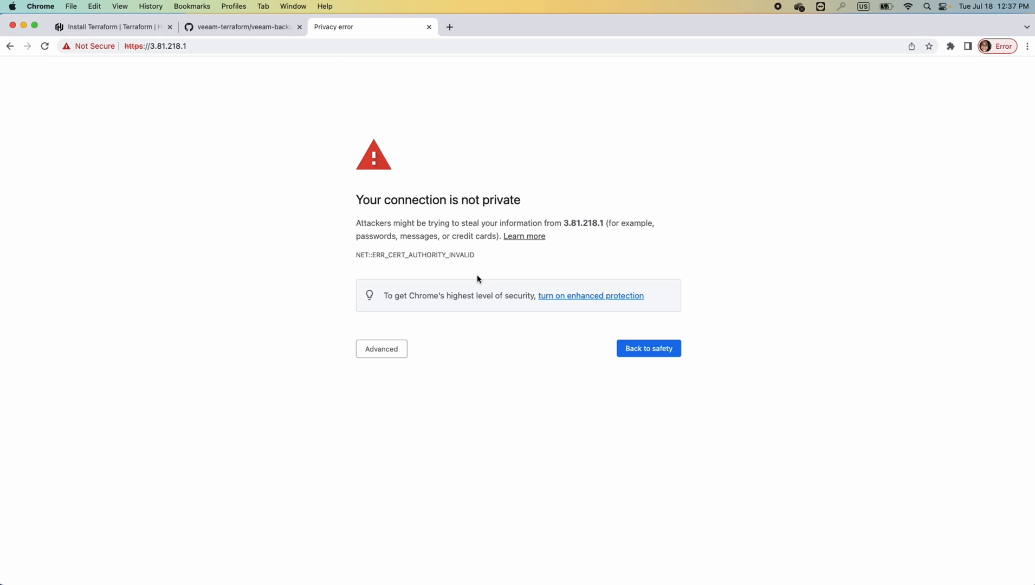
mouse_move(471, 329)
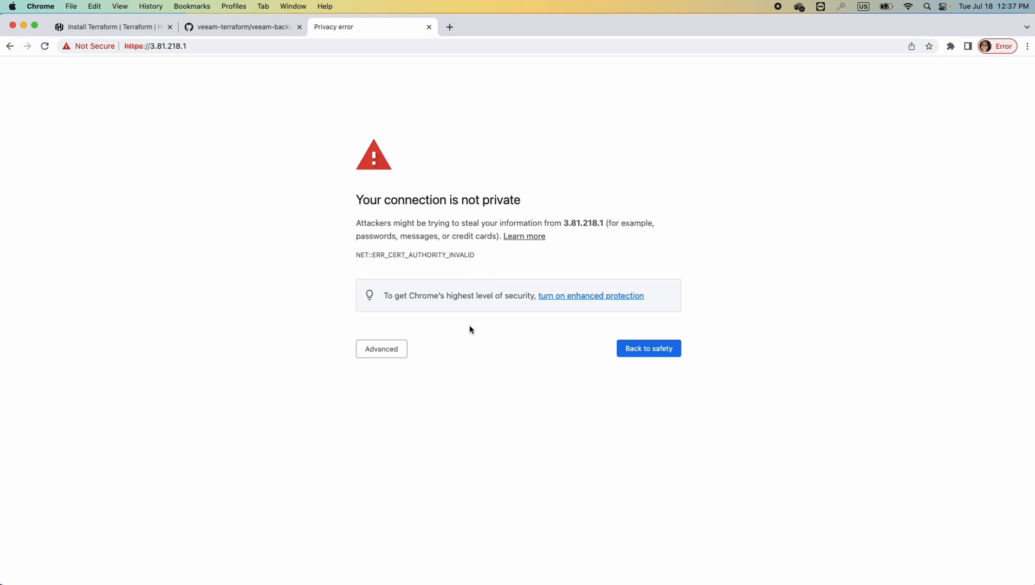
mouse_move(427, 339)
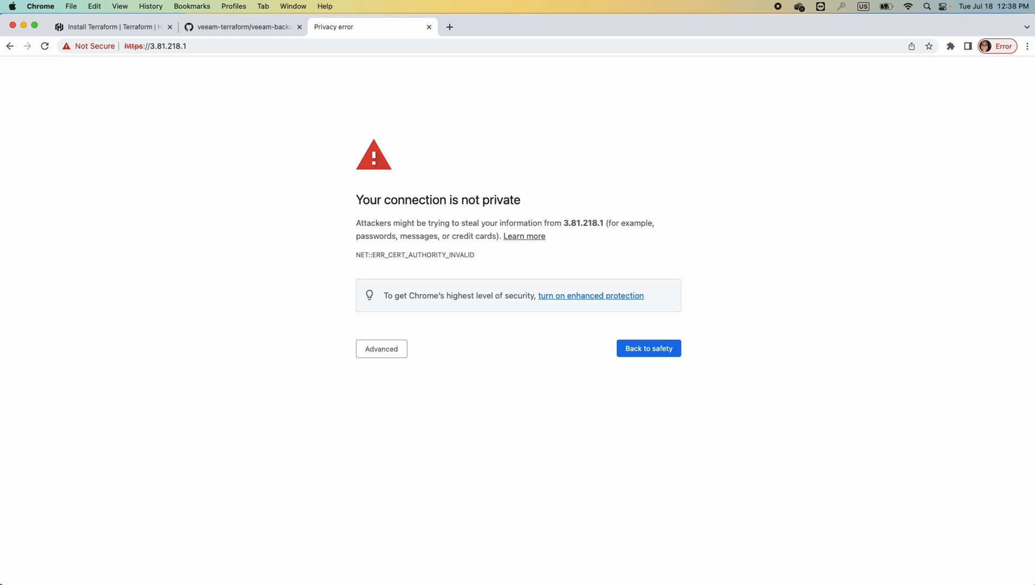
- Proceed past Chrome's certificate warning via Advanced to 3.81.218.1 (unsafe)
left_click(380, 348)
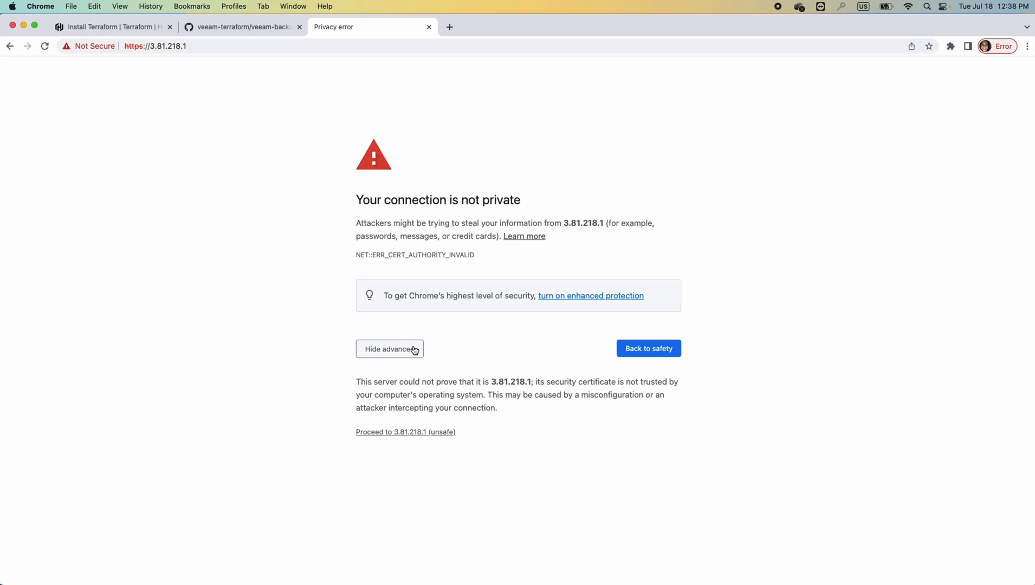
left_click(405, 432)
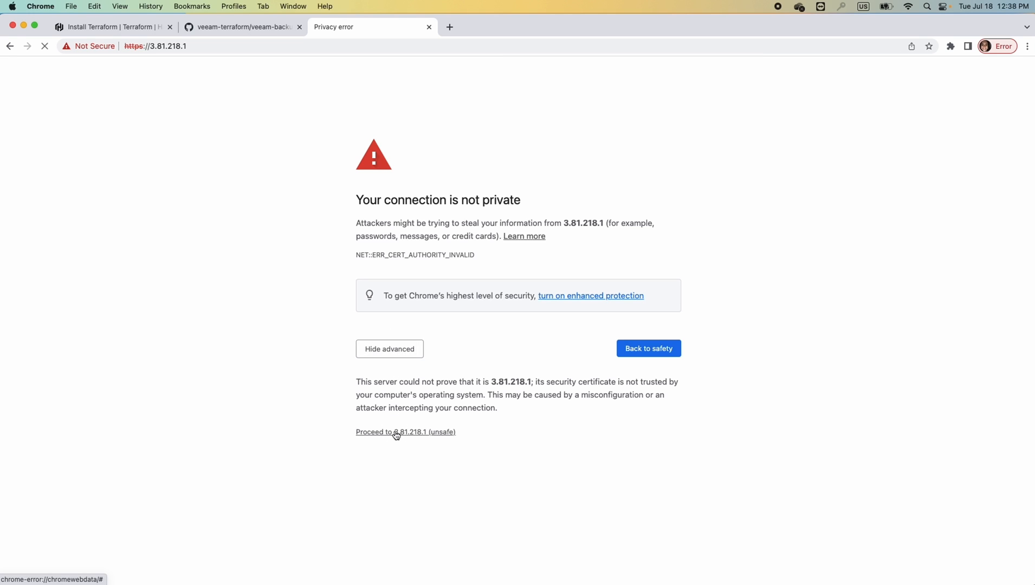
left_click(405, 431)
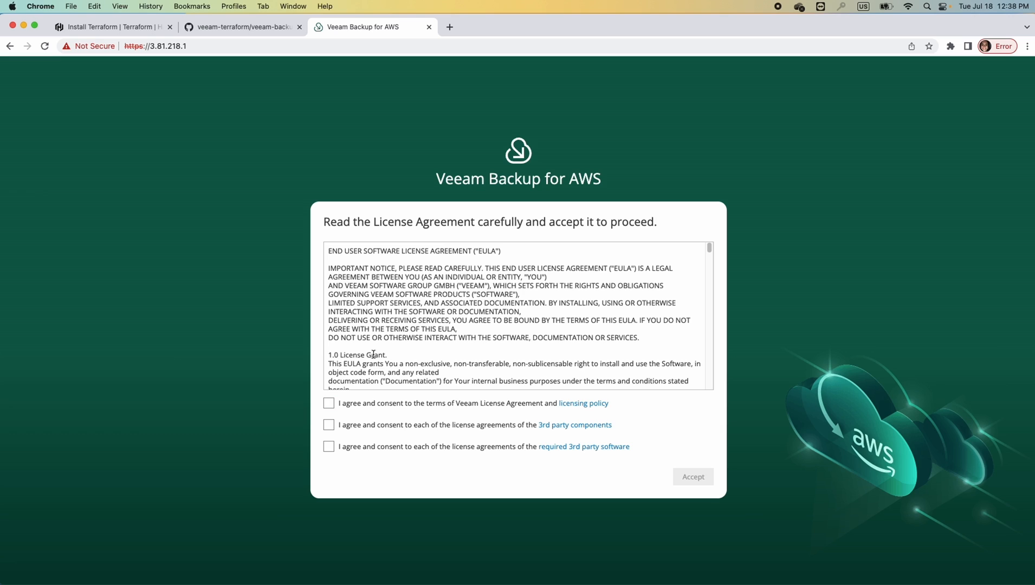
mouse_move(316, 323)
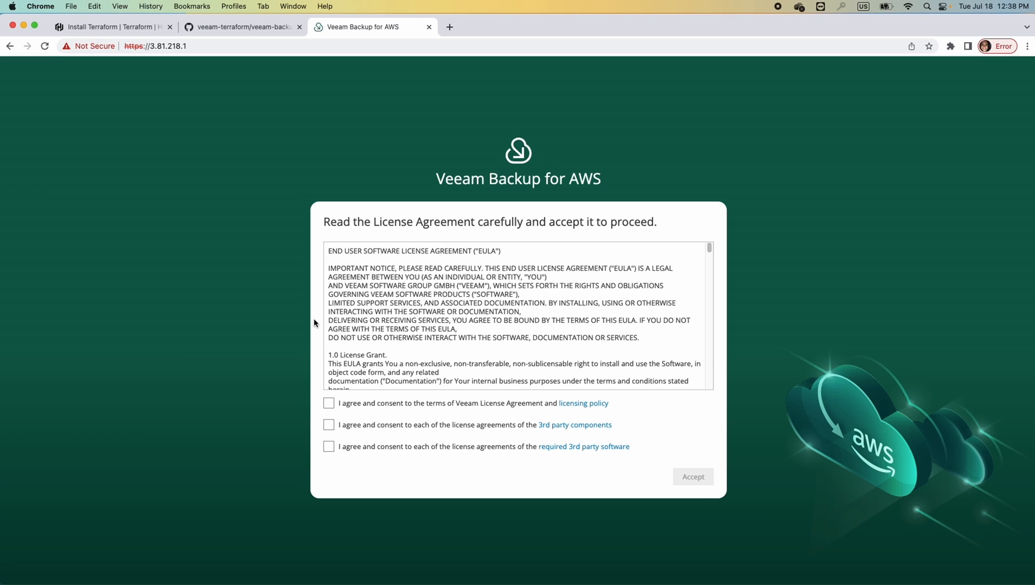
mouse_move(269, 401)
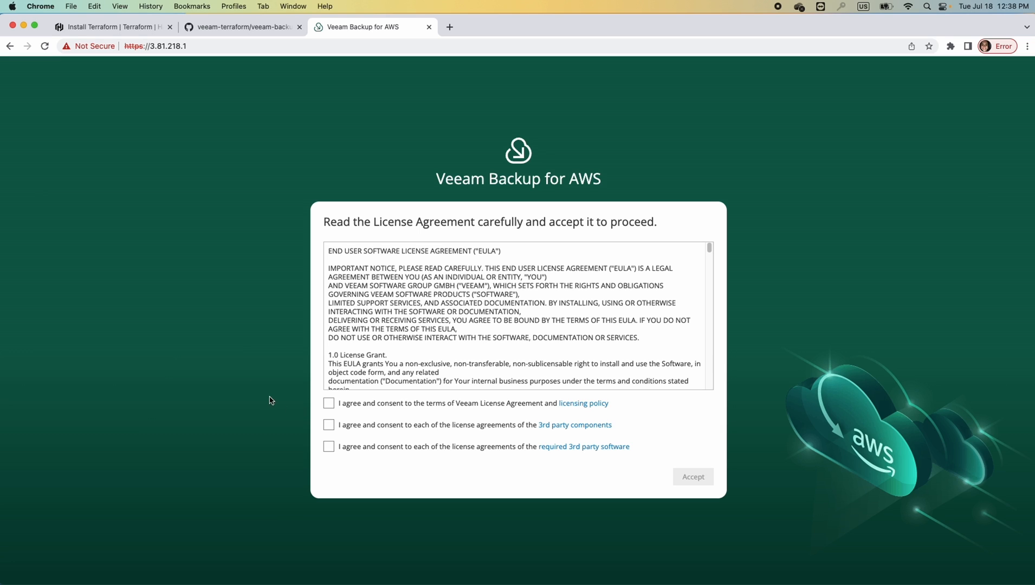
- Accept the license agreement, then verify the appliance with instance ID i-082bcc5ce4e55d0c1 from the Terraform output
left_click(329, 447)
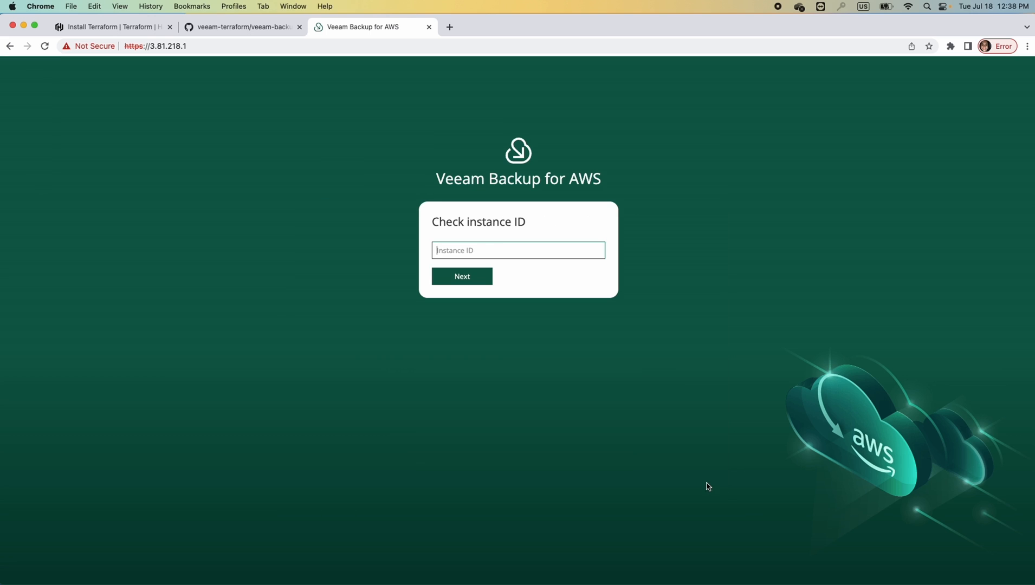
mouse_move(496, 237)
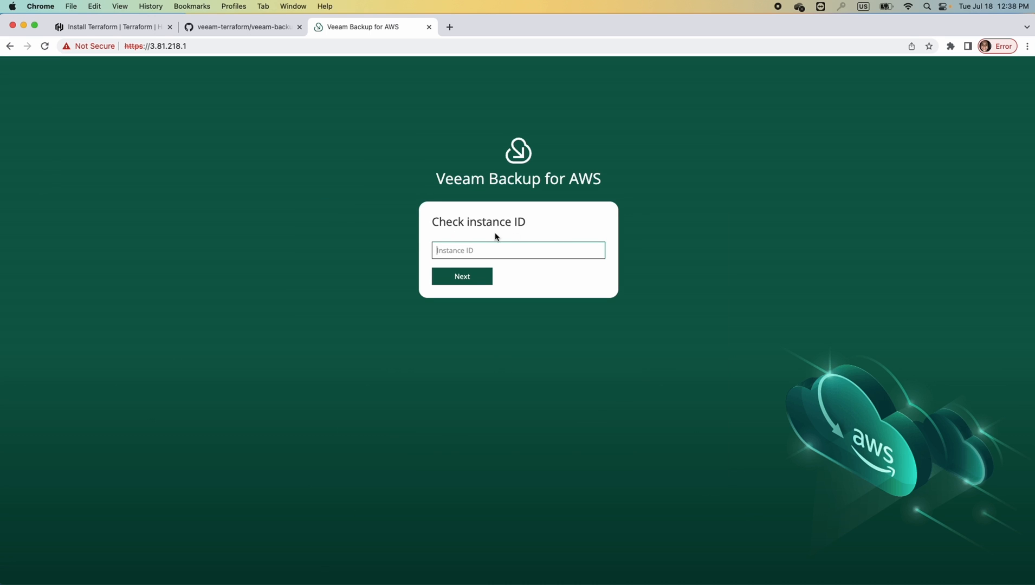
mouse_move(560, 250)
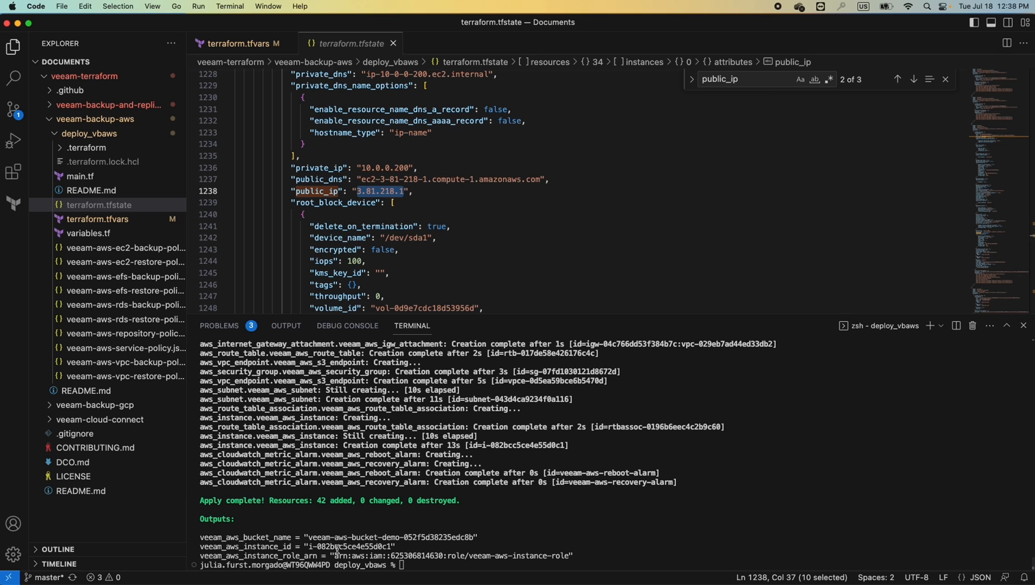
double_click(344, 546)
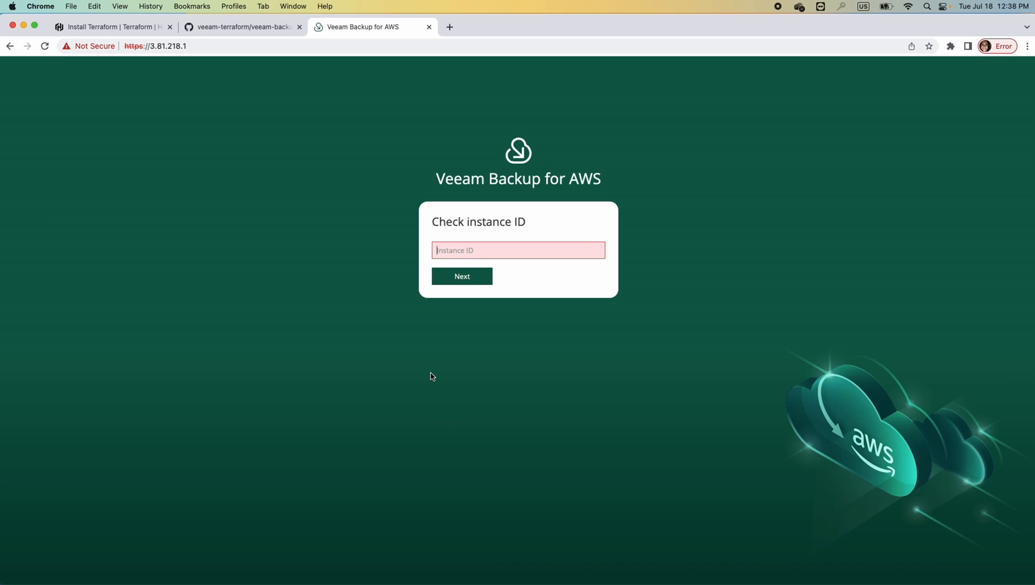
type("i-082bcc5ce4e55d0c1")
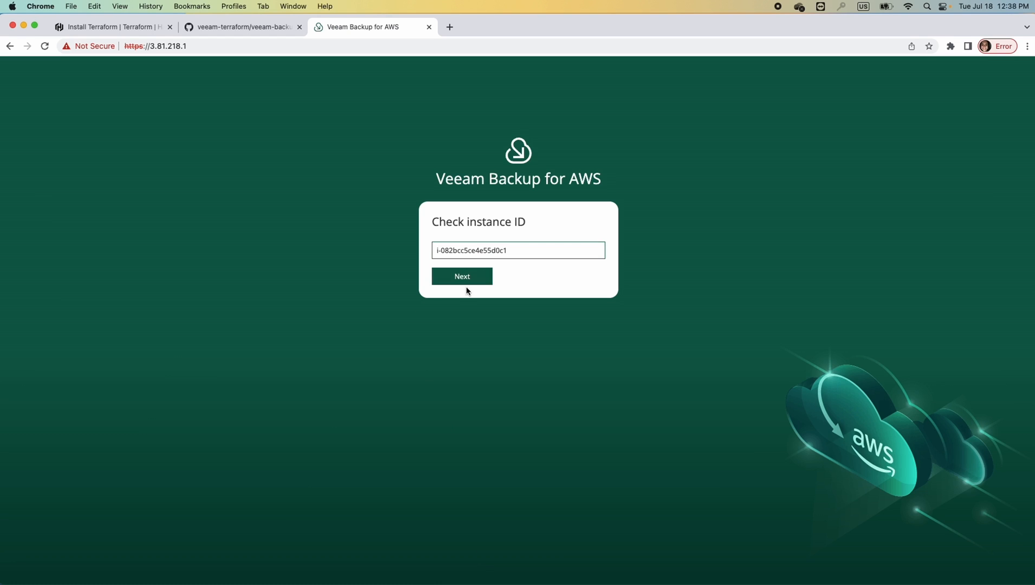
left_click(462, 275)
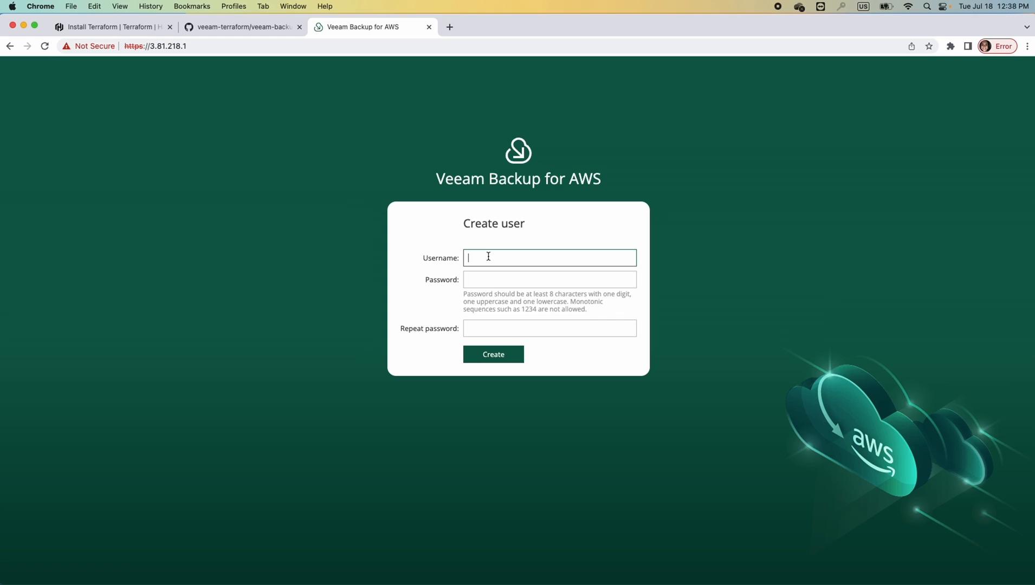
- Create the administrator account with a username and confirmed password, landing on the login page
type("juliafurstm")
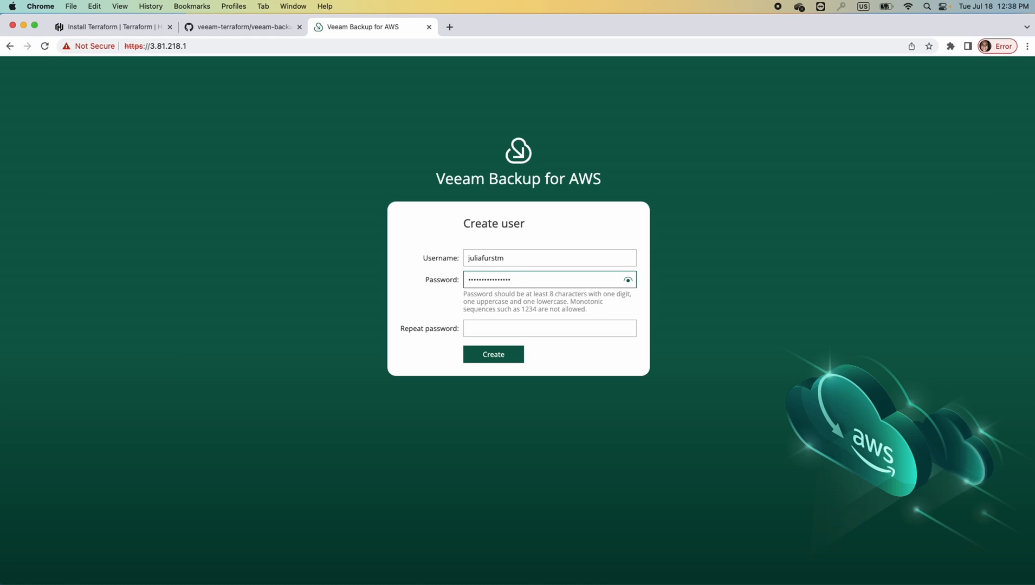
left_click(549, 328)
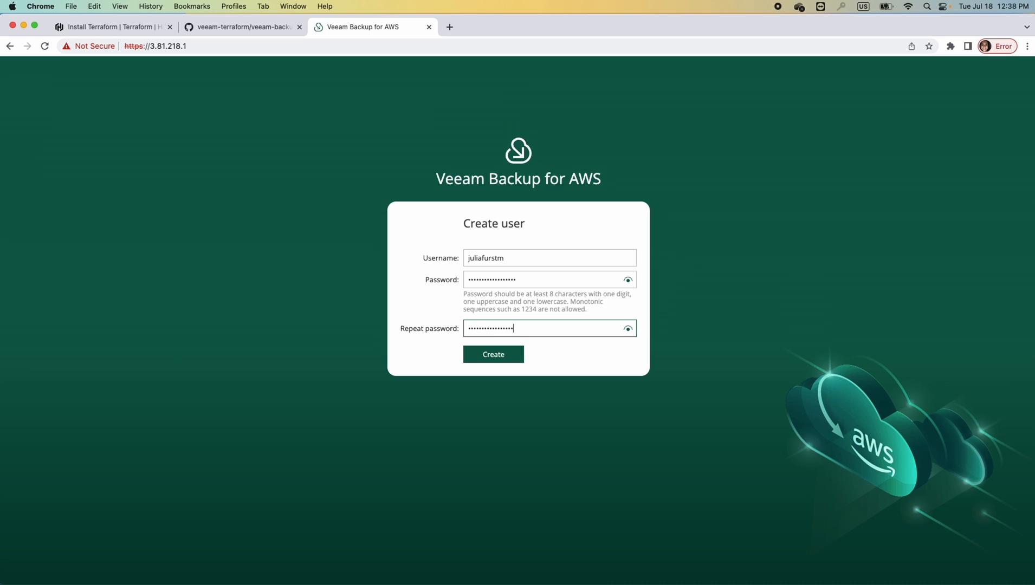
left_click(492, 354)
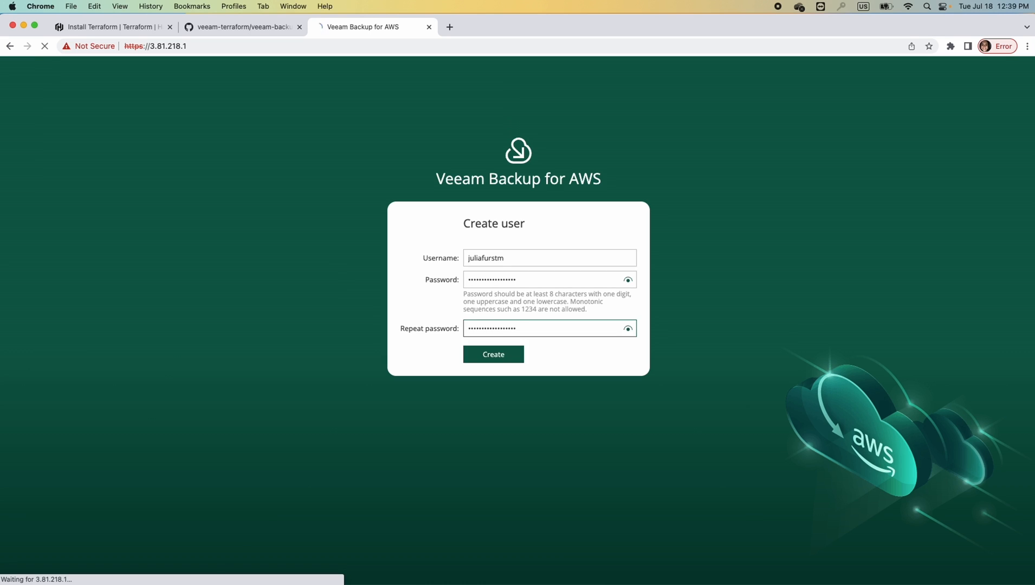
left_click(492, 355)
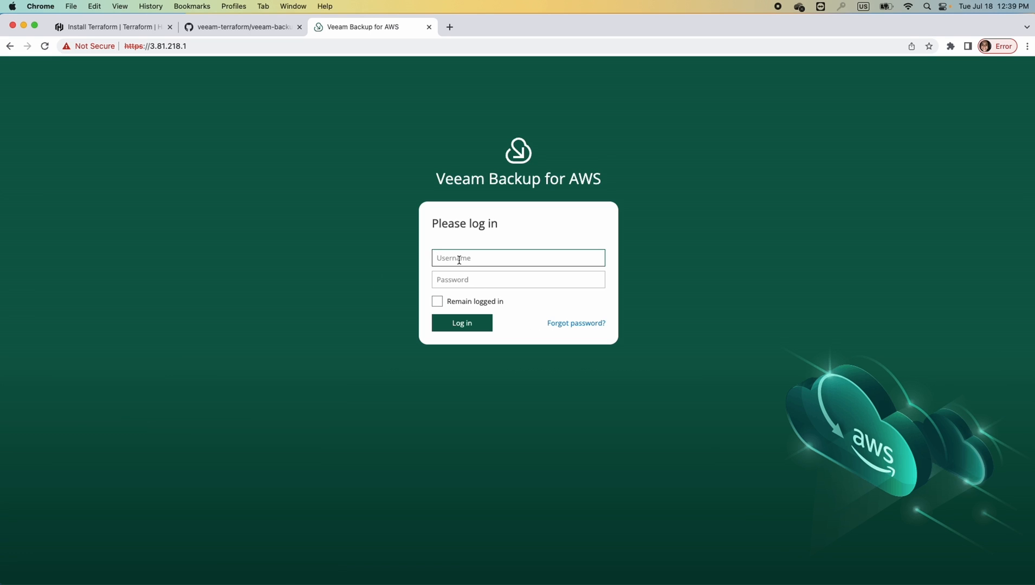
type("juliafurstm")
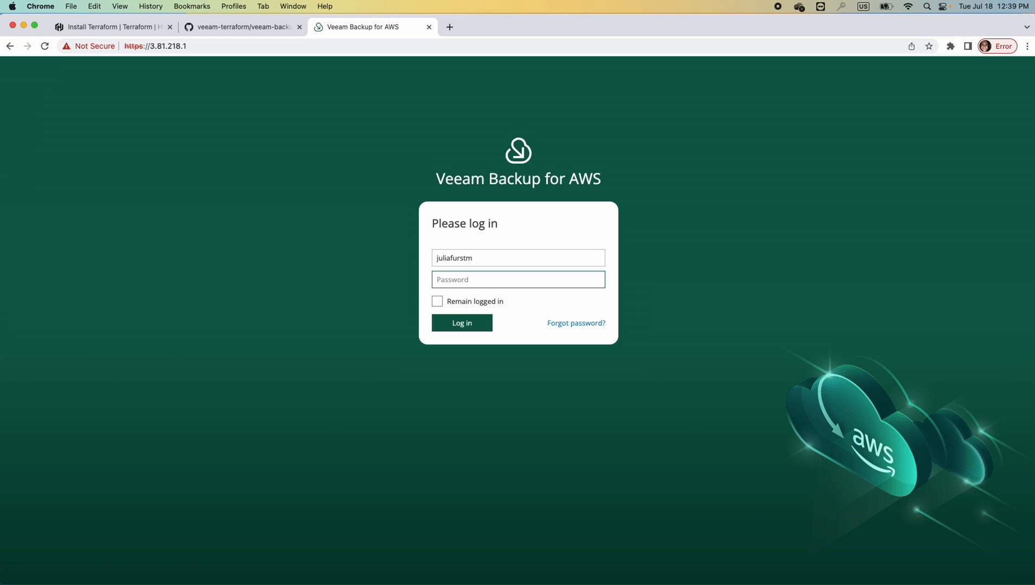
type("password")
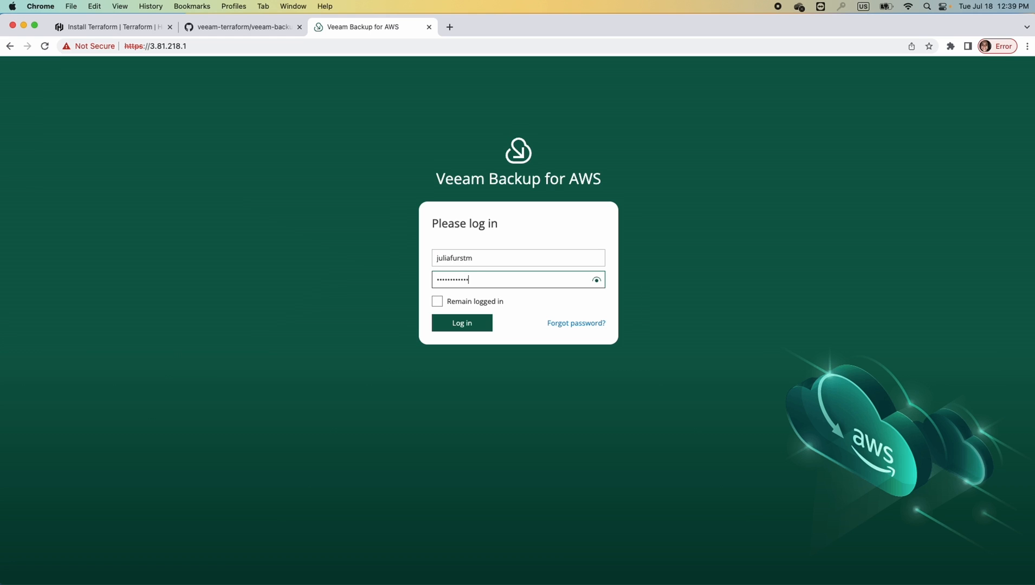
type("password")
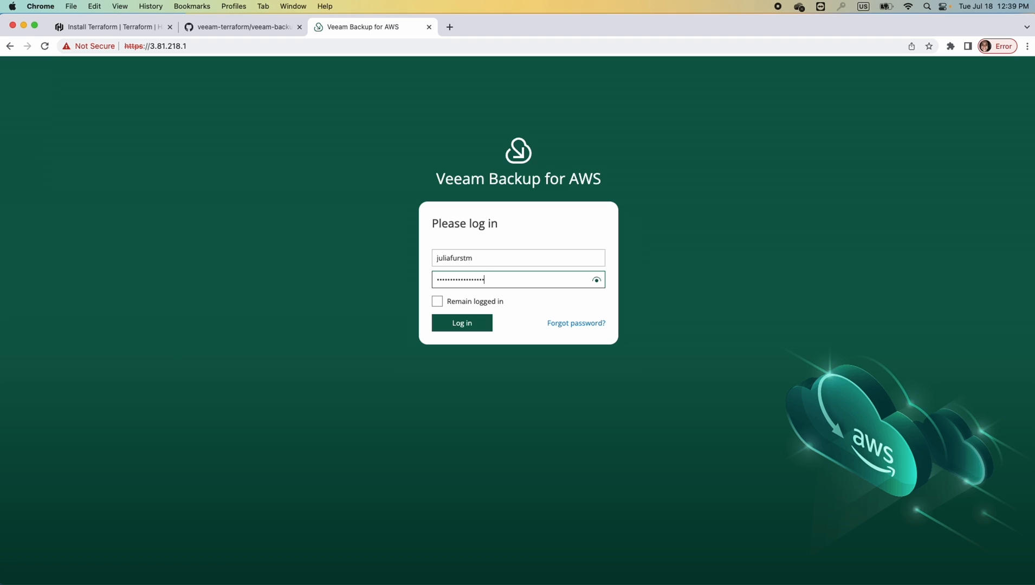
left_click(462, 323)
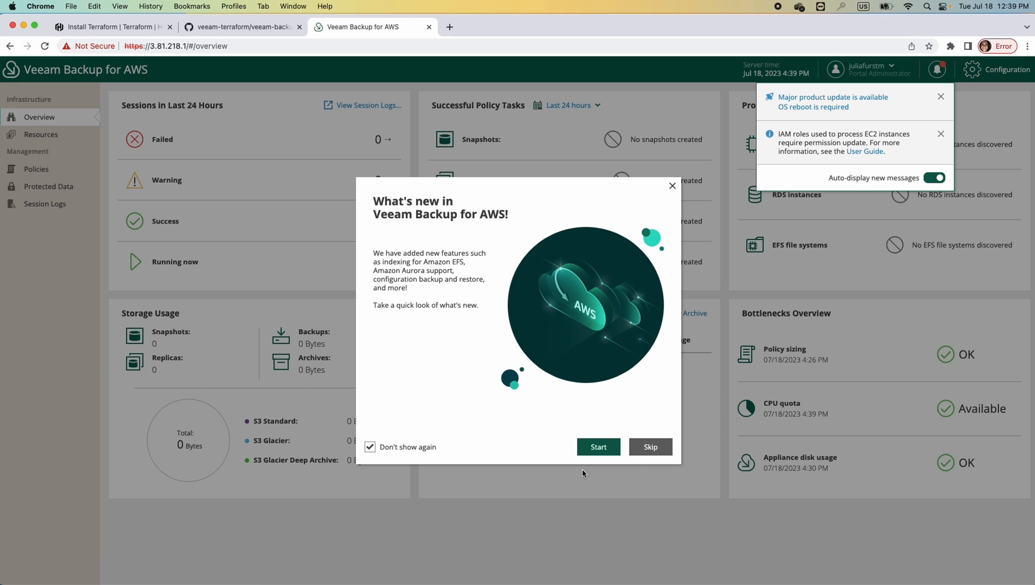
mouse_move(650, 446)
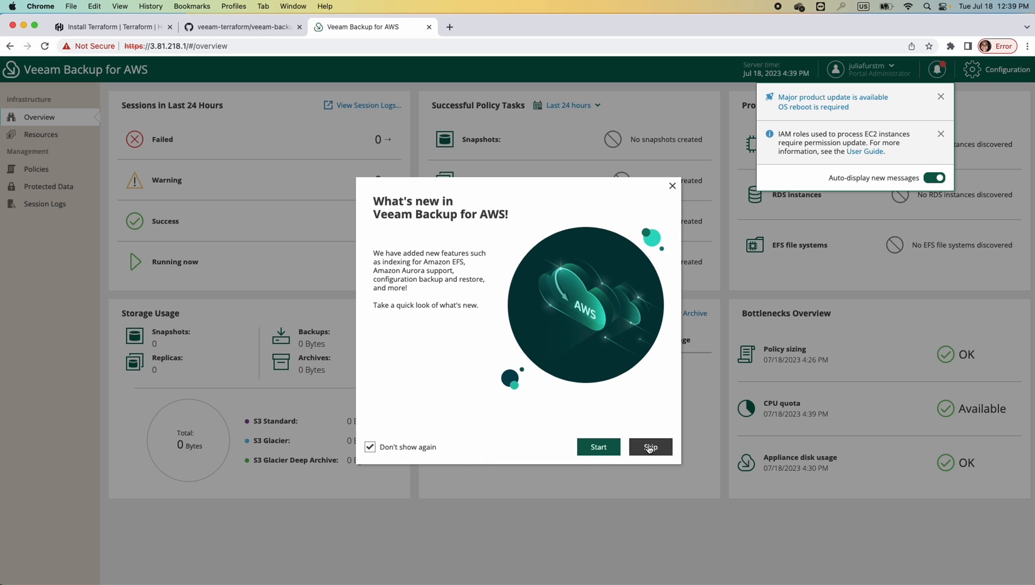
- Dismiss the what's new introduction and review the update notifications from the bell
left_click(650, 447)
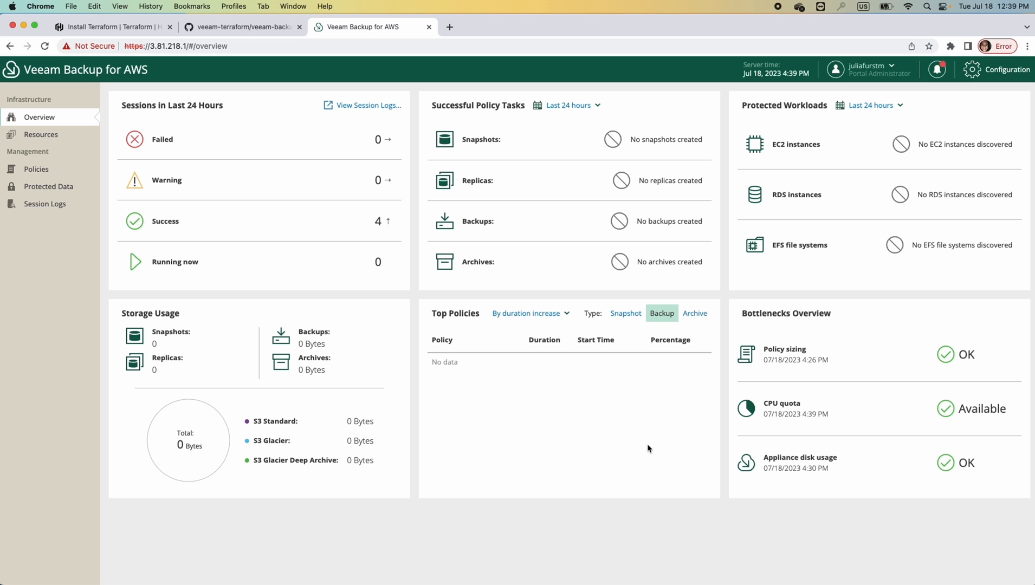
mouse_move(590, 328)
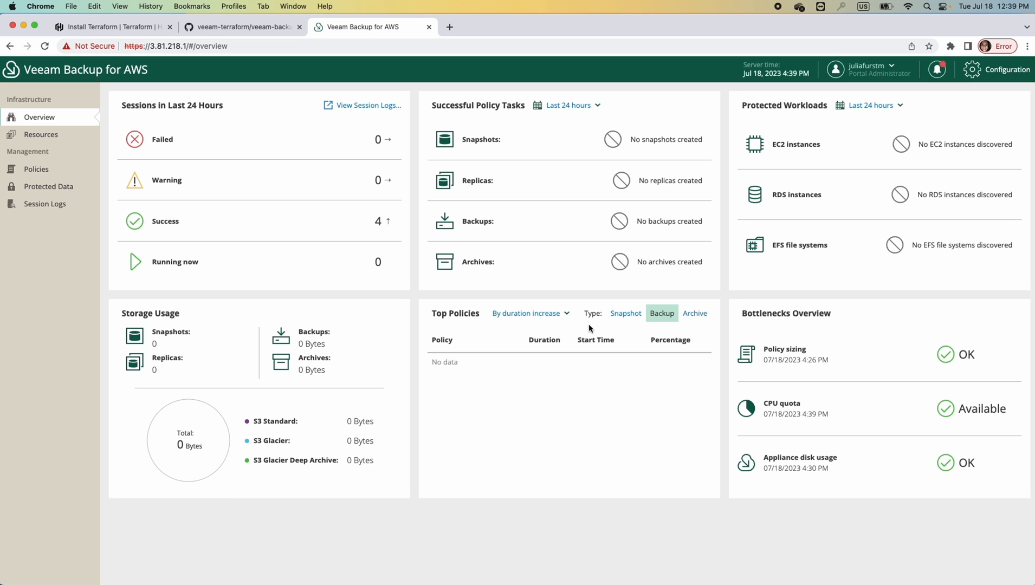
left_click(936, 68)
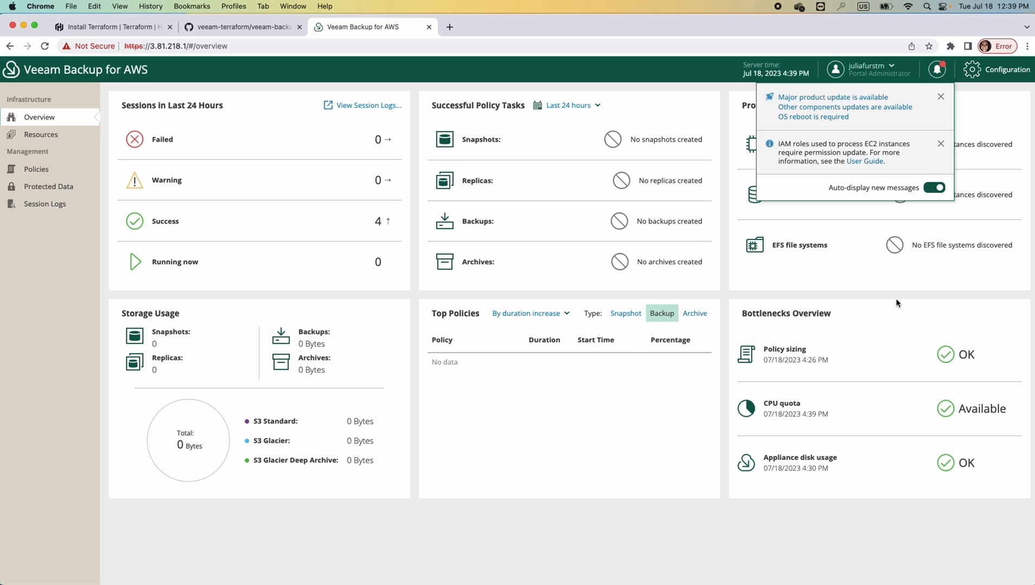
mouse_move(975, 357)
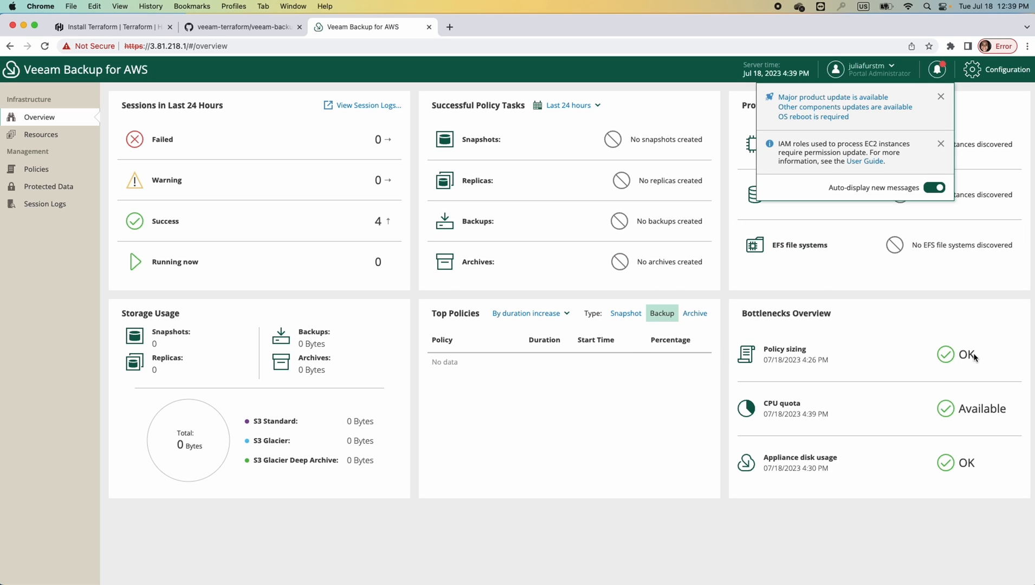
mouse_move(755, 398)
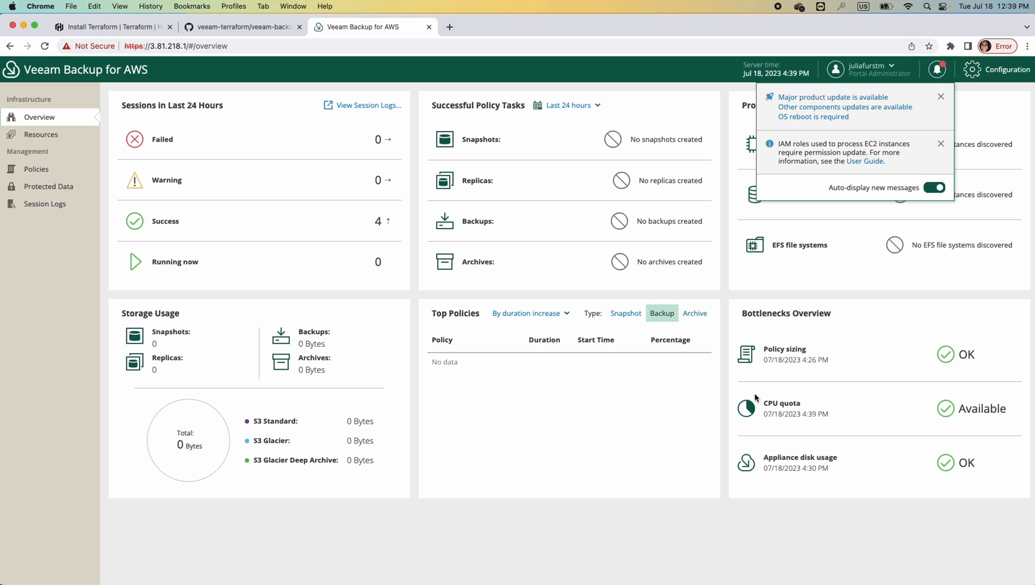
mouse_move(755, 399)
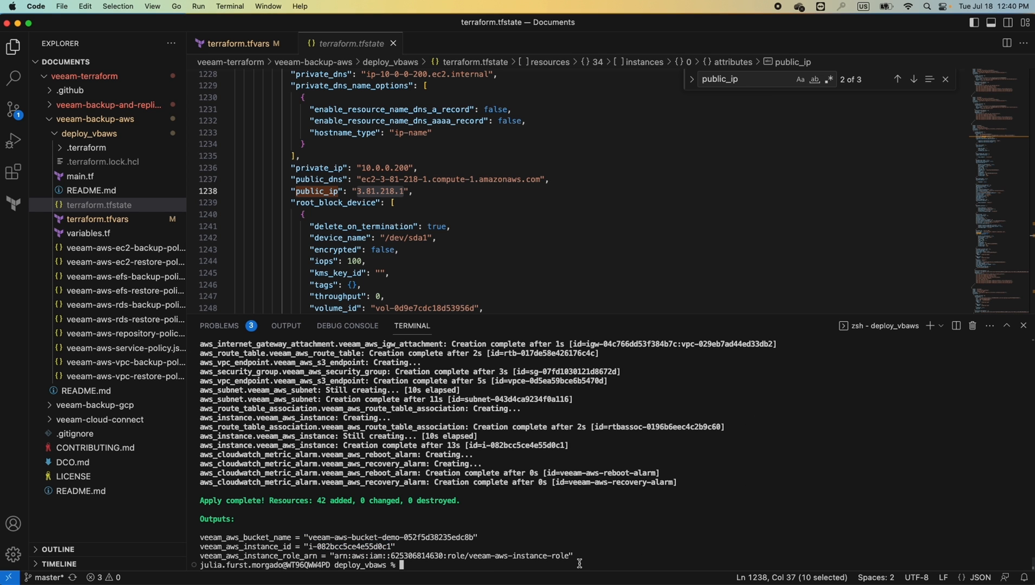
- Run terraform destroy and answer 'yes' to remove all 42 resources of the Veeam deployment
type("terra")
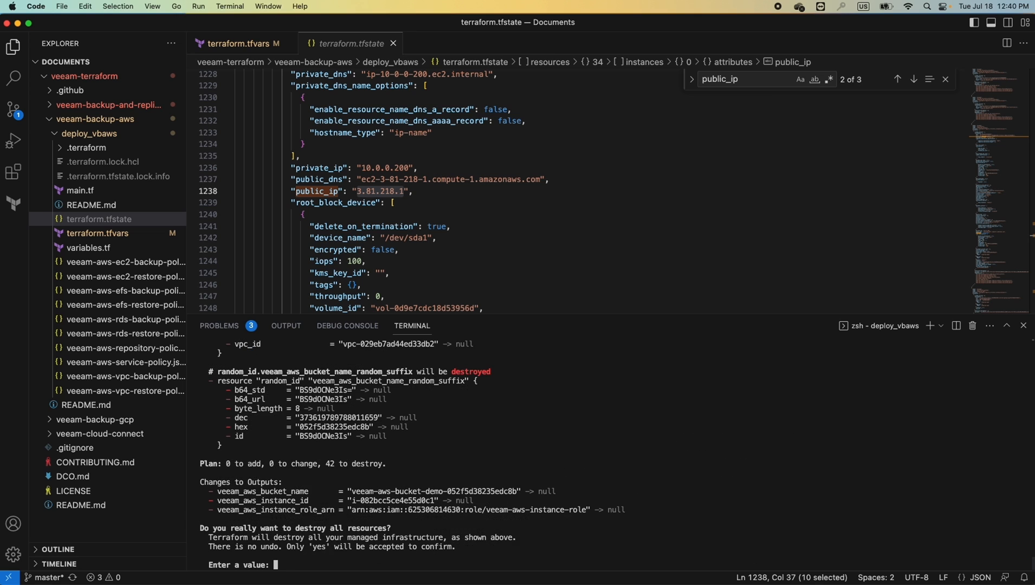
type("yes")
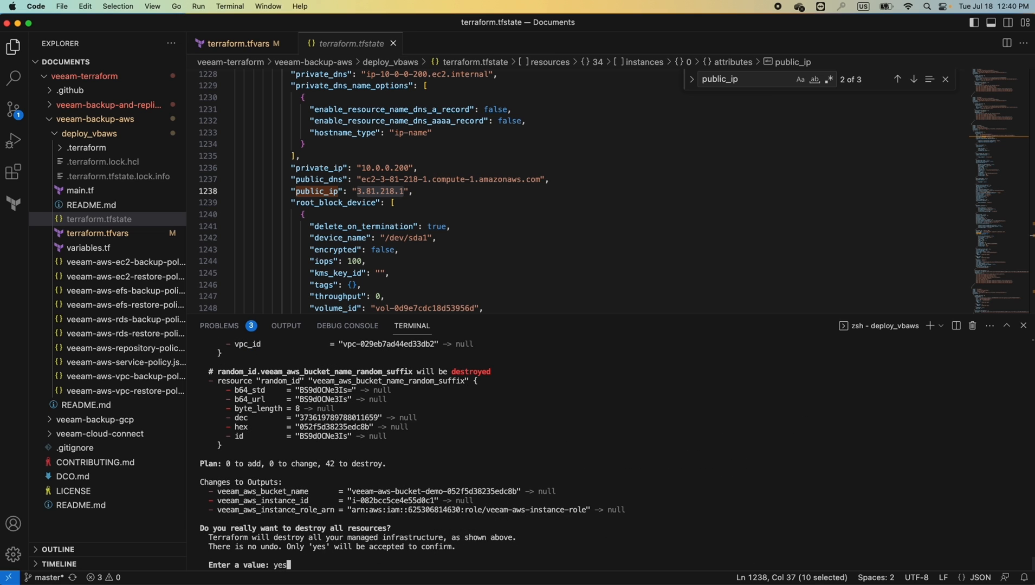
key("Return")
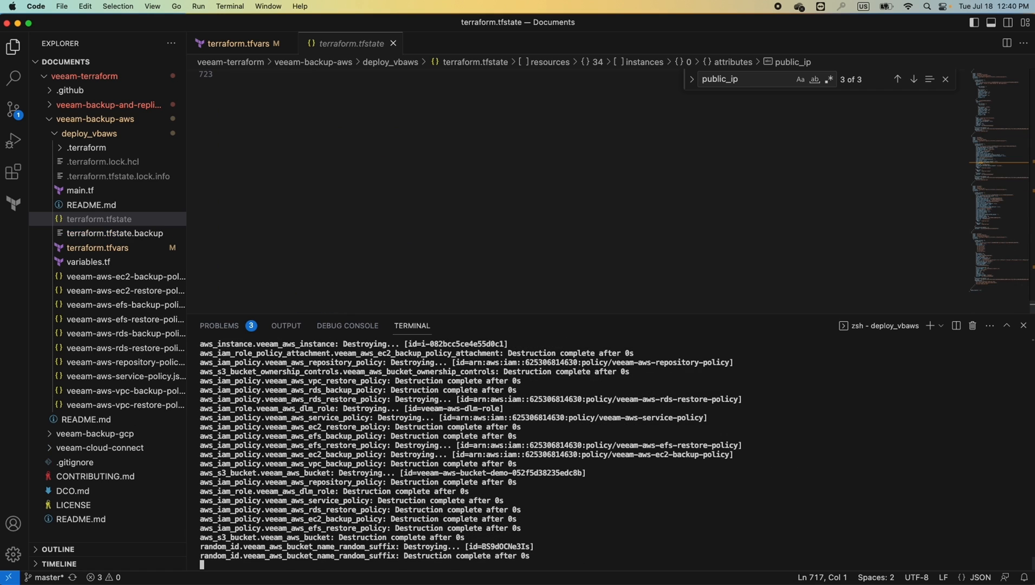
mouse_move(535, 509)
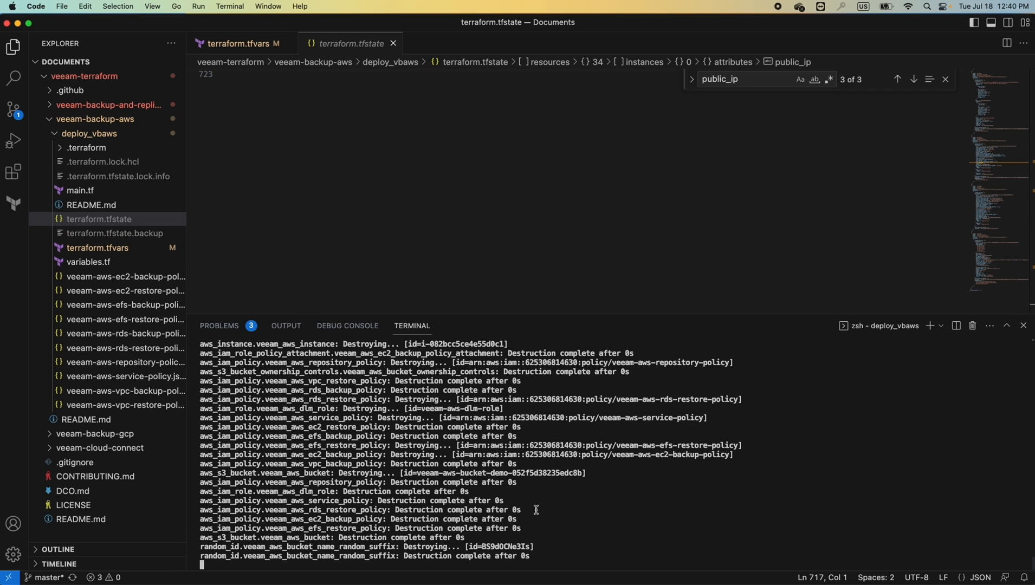
scroll("down", 3)
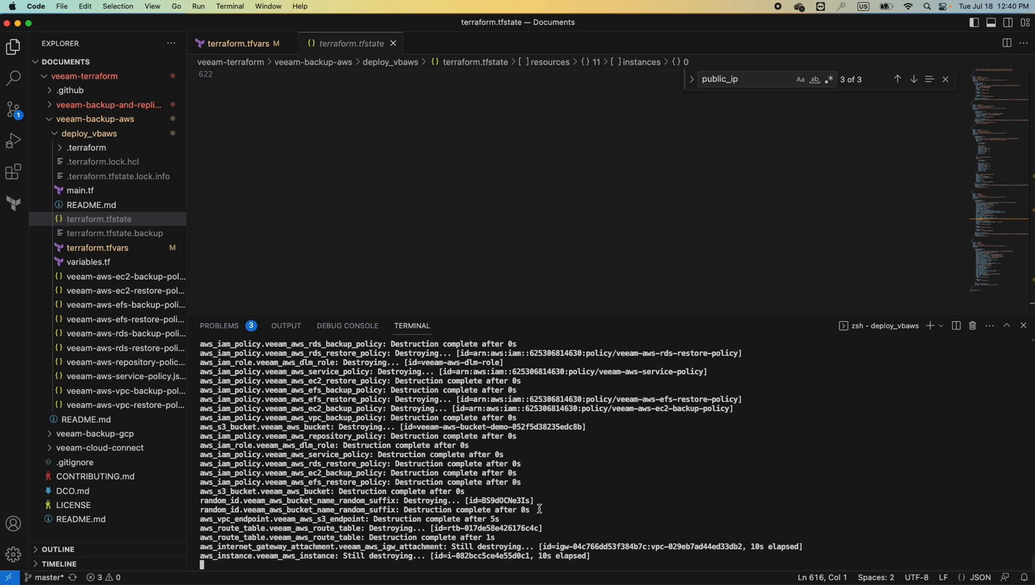
mouse_move(570, 509)
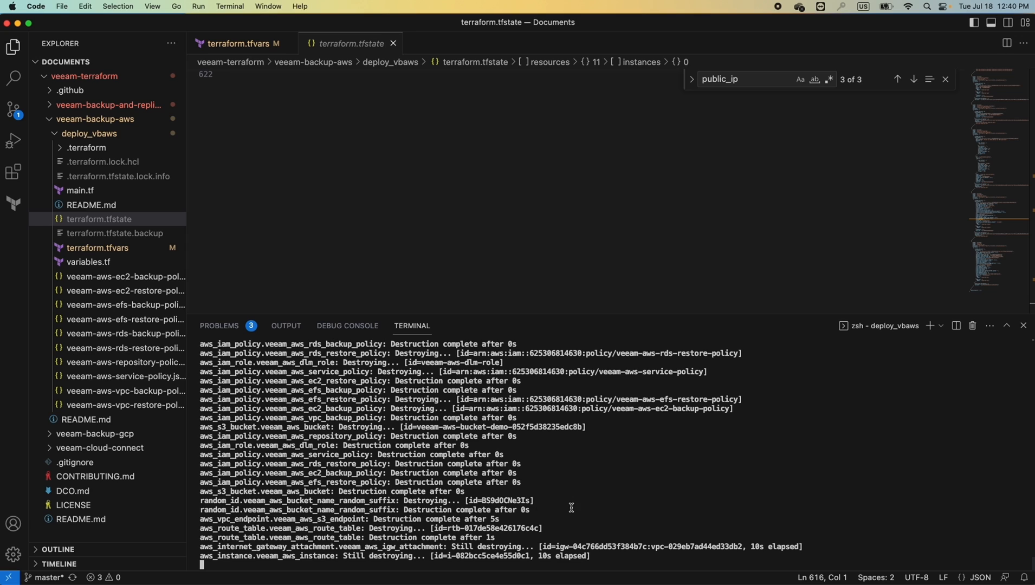